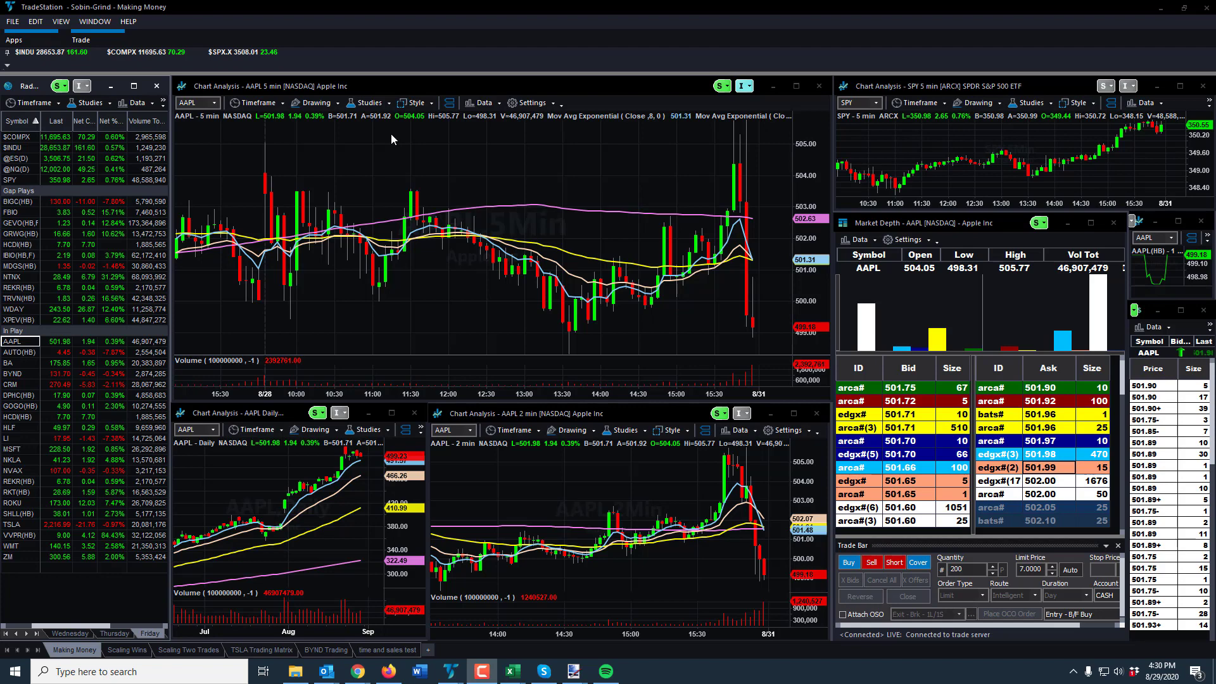
mouse_move(387, 138)
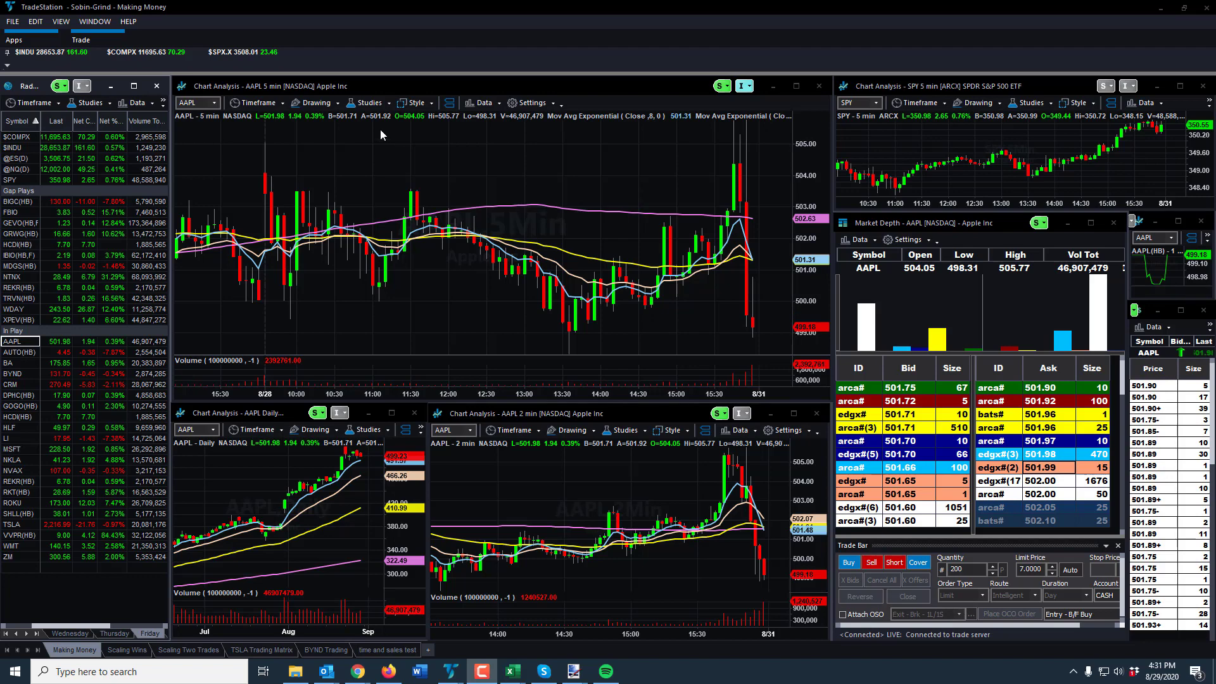
mouse_move(400, 126)
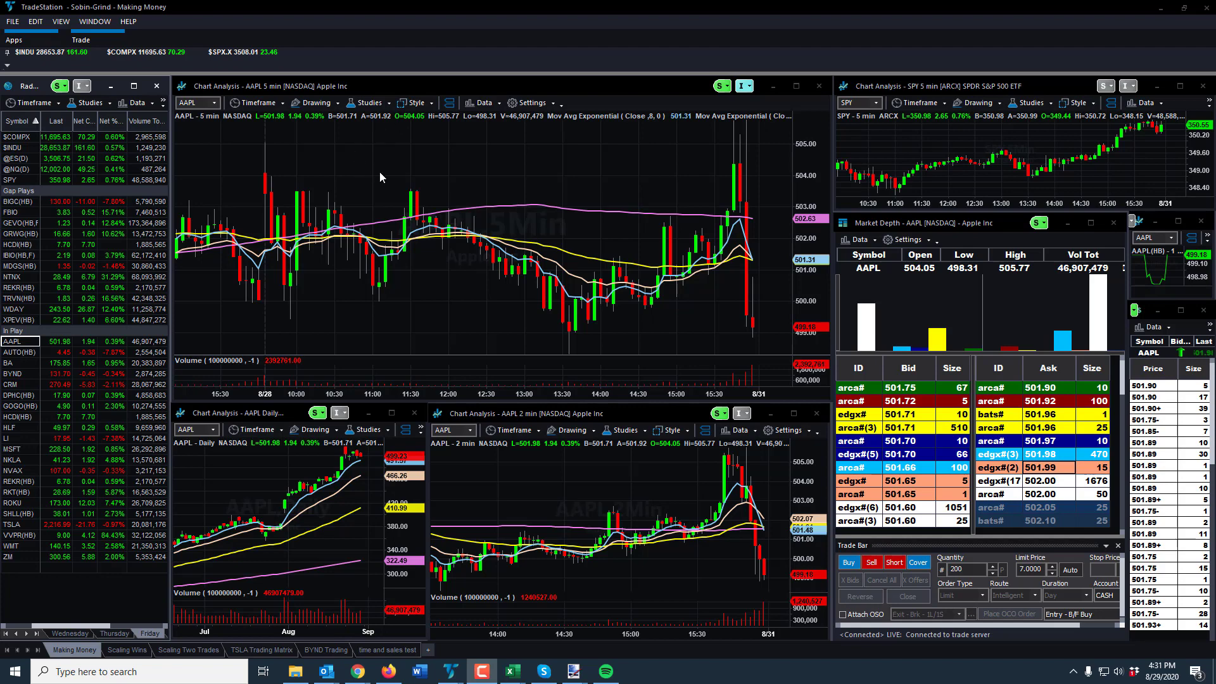
mouse_move(337, 152)
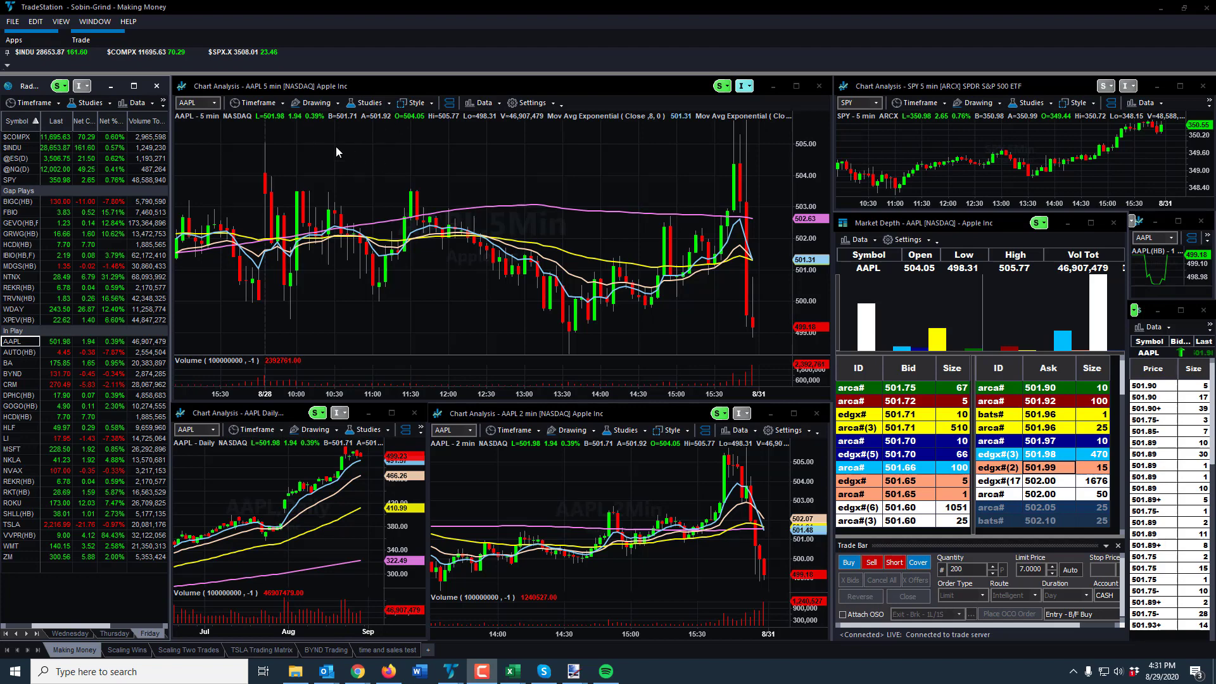
mouse_move(436, 93)
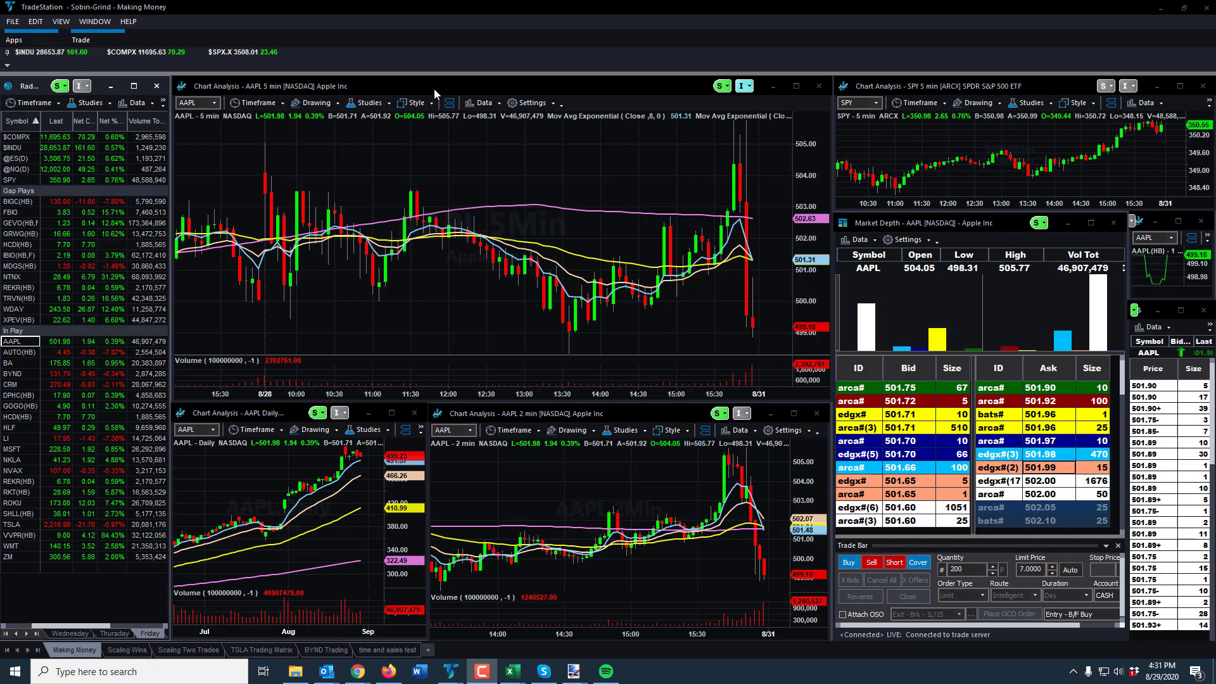
mouse_move(397, 94)
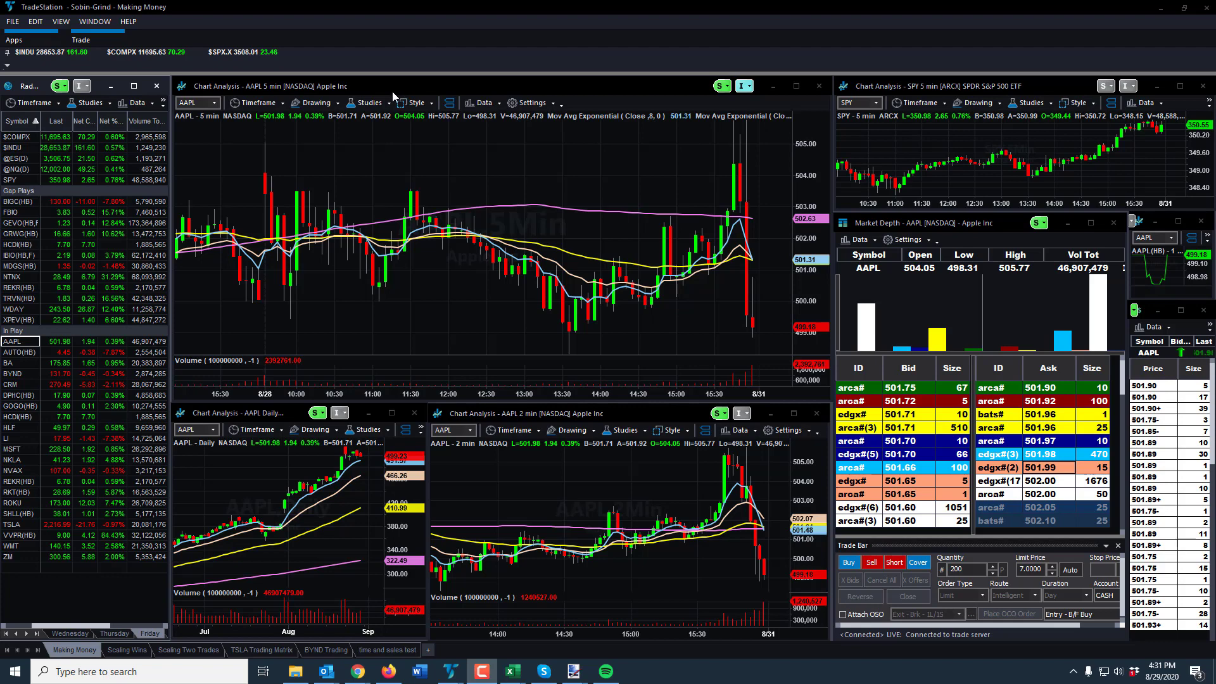
mouse_move(389, 100)
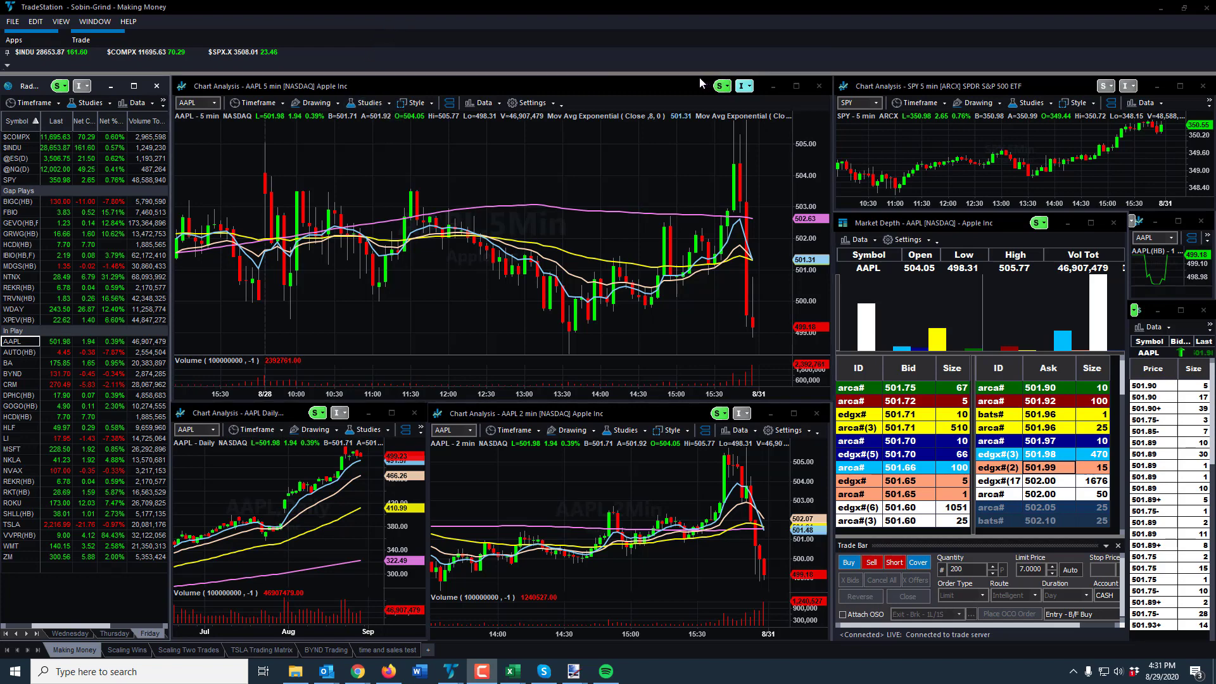
mouse_move(631, 250)
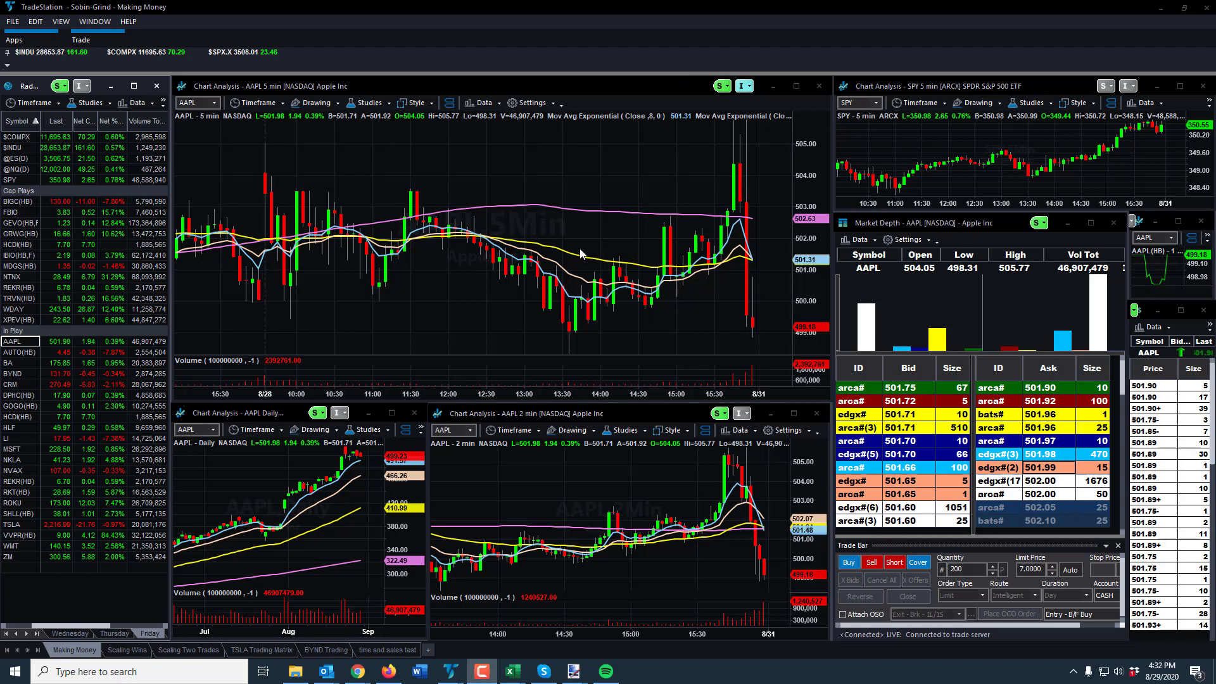
mouse_move(566, 182)
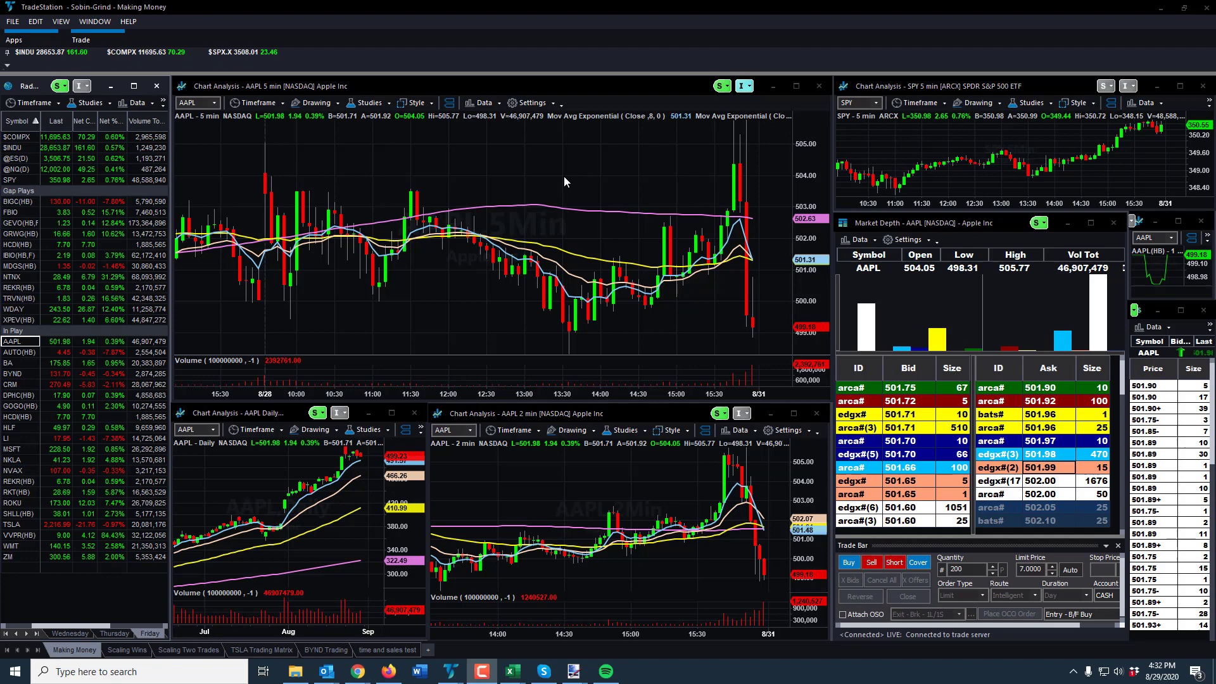
mouse_move(548, 185)
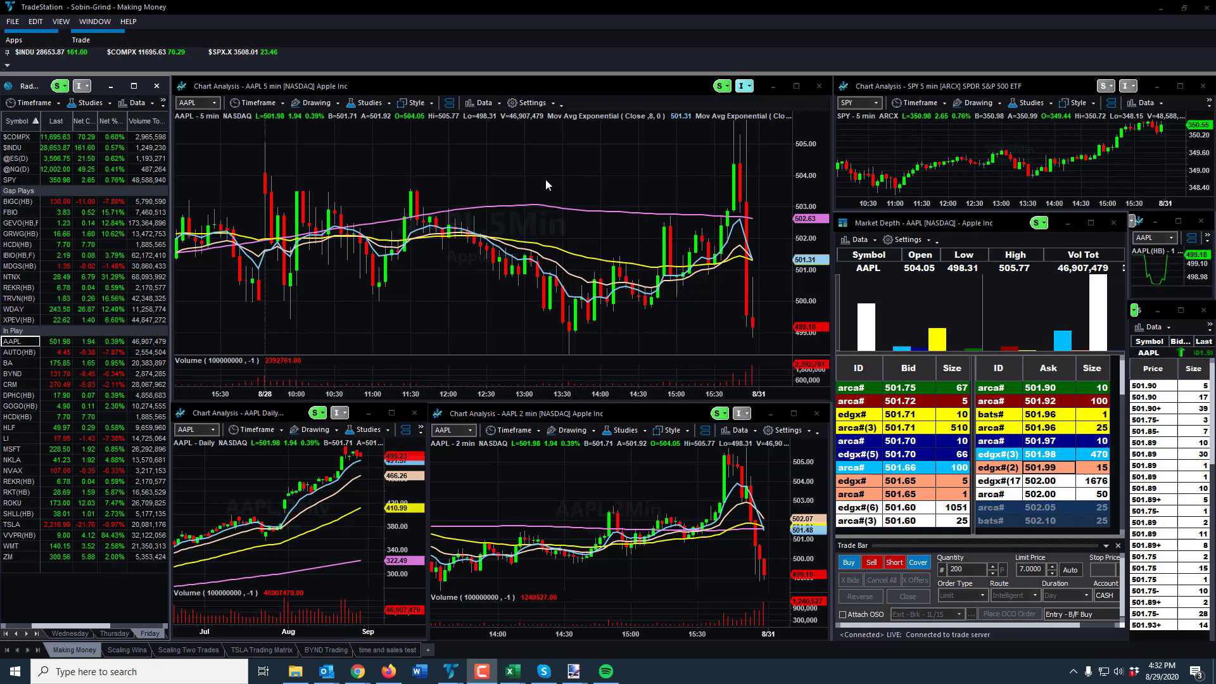
mouse_move(542, 183)
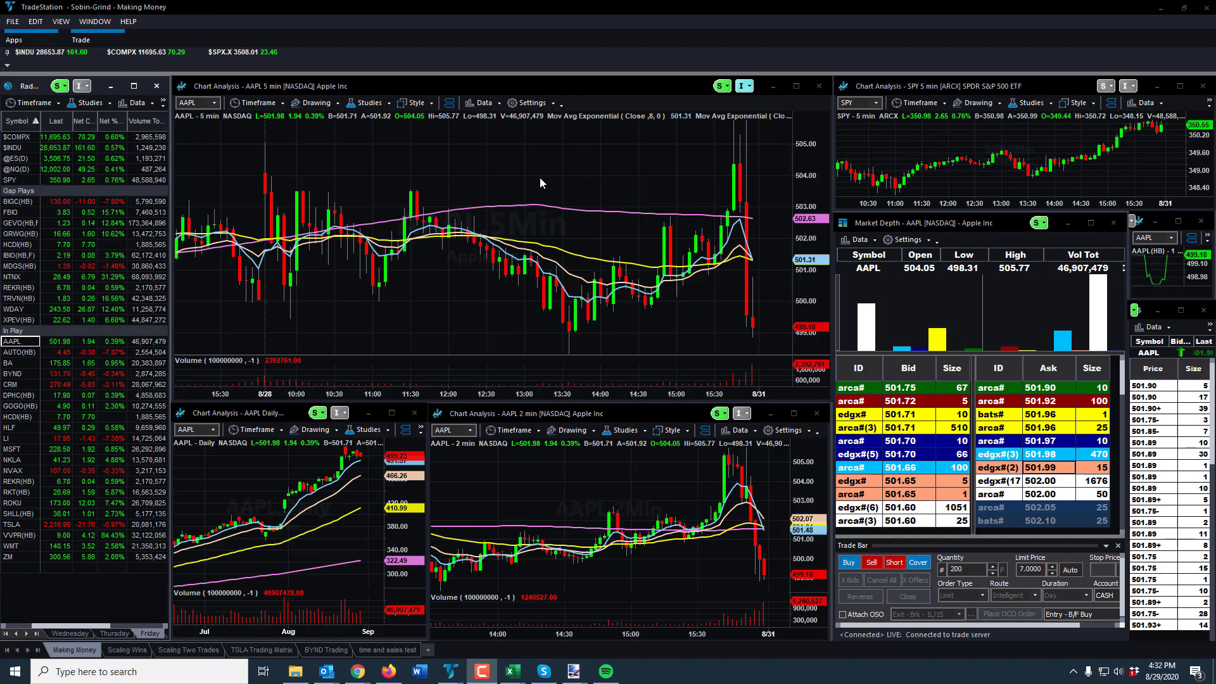
mouse_move(535, 175)
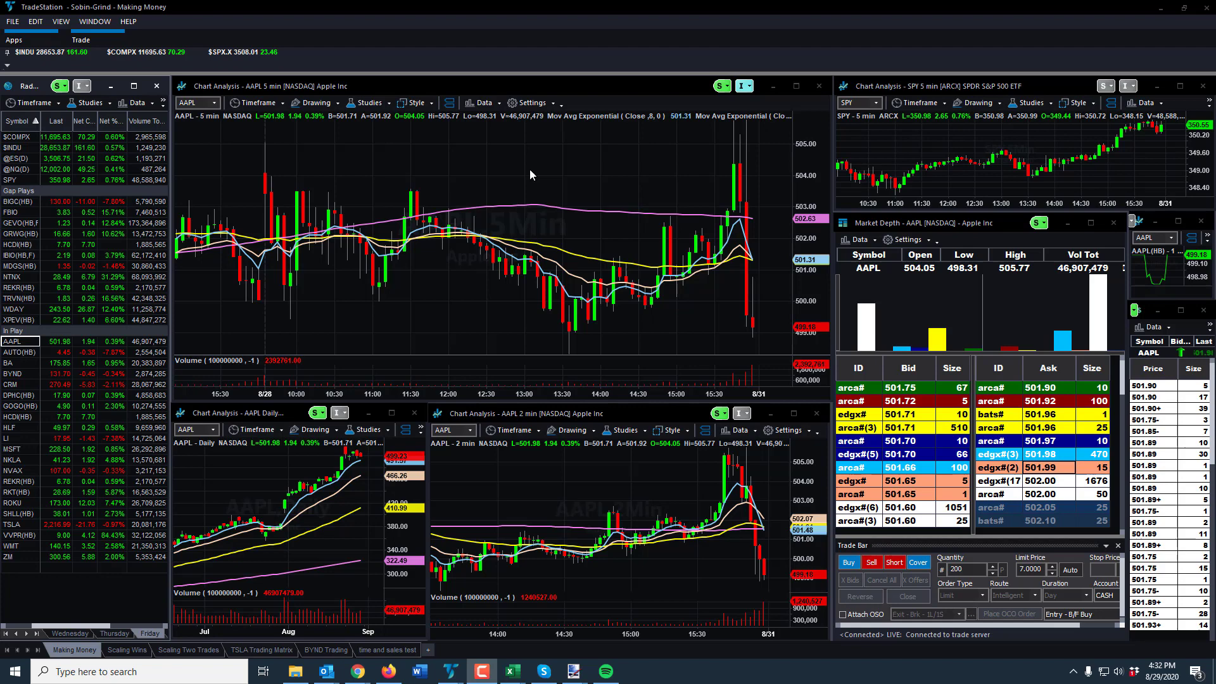
mouse_move(528, 170)
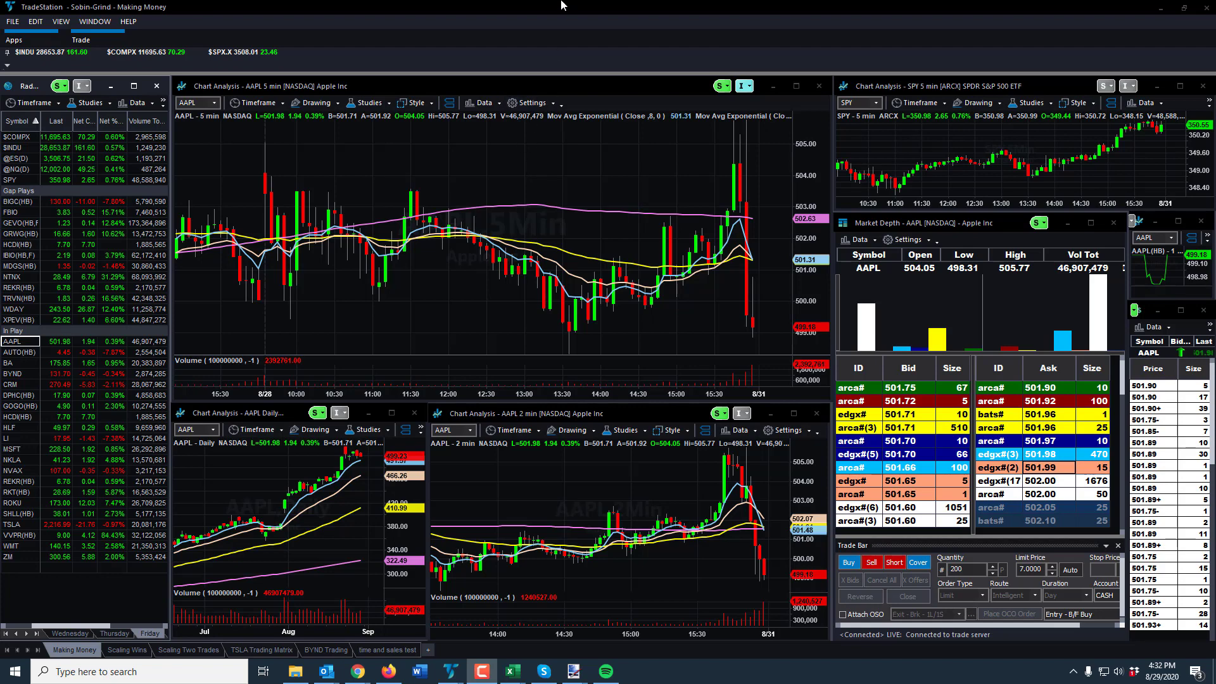
mouse_move(588, 19)
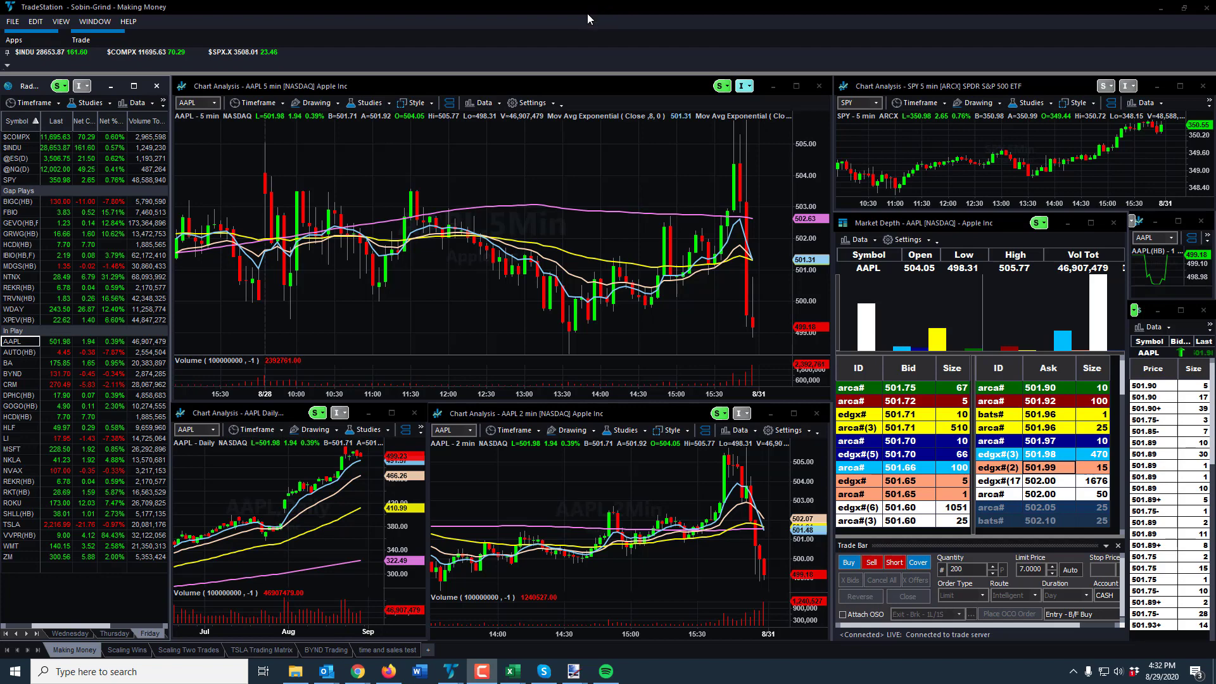
mouse_move(999, 359)
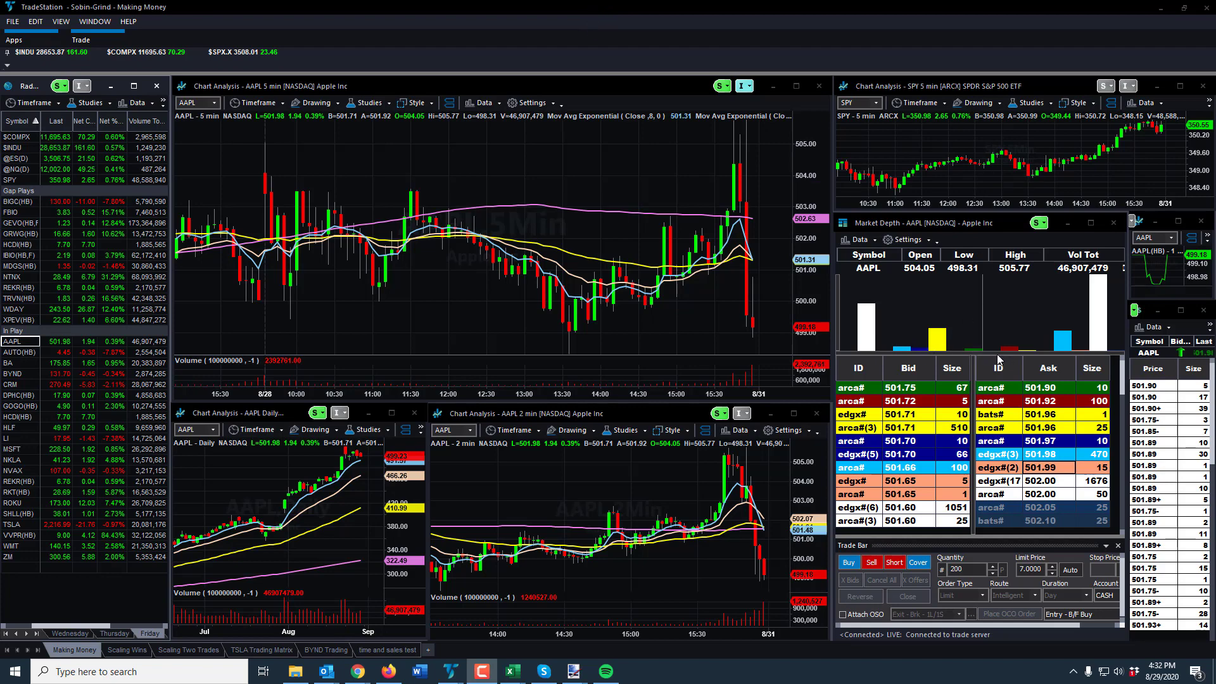
mouse_move(935, 387)
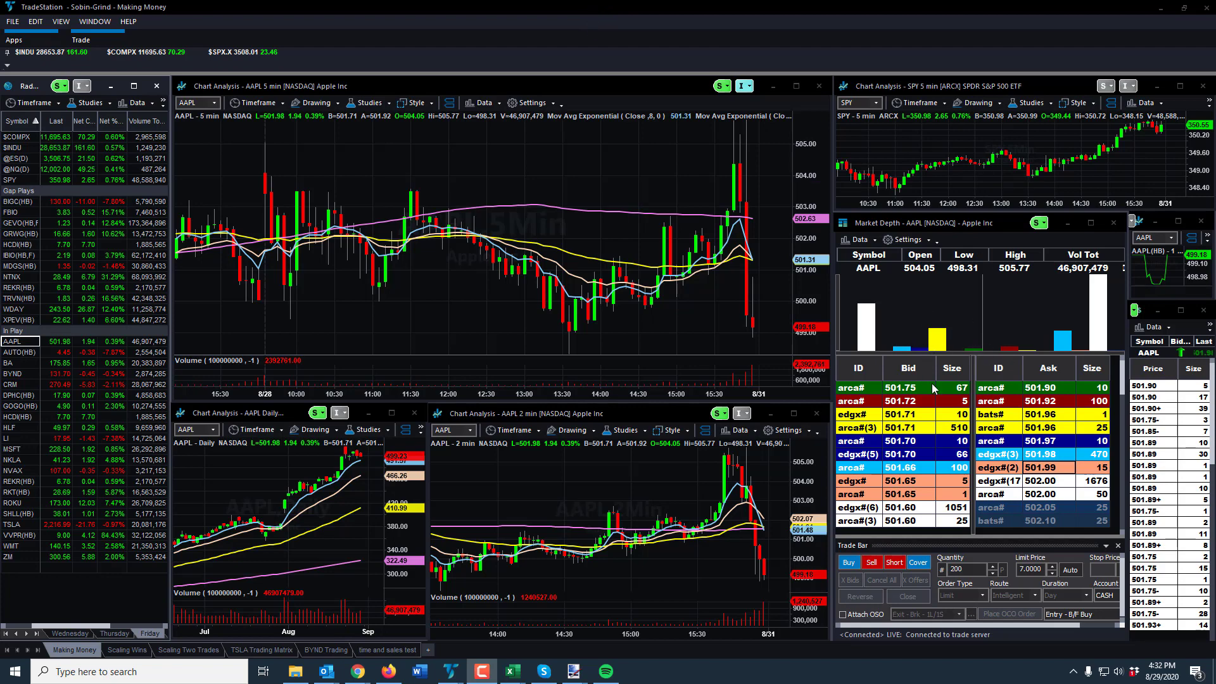
mouse_move(965, 356)
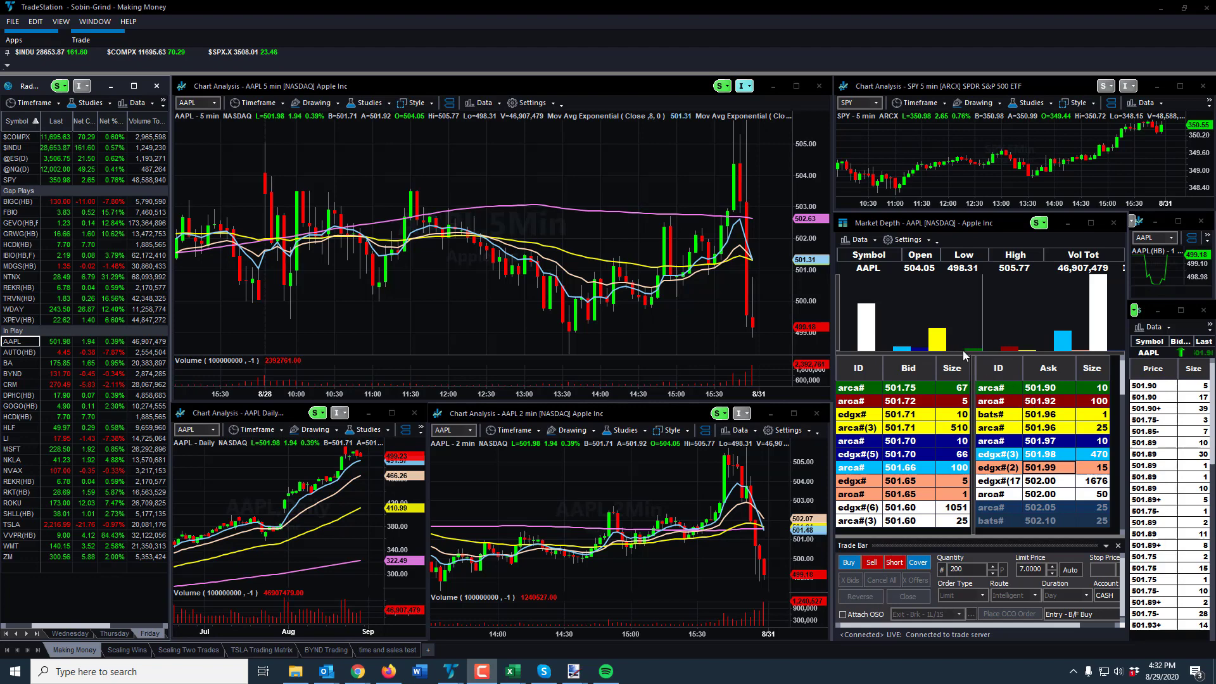
mouse_move(963, 363)
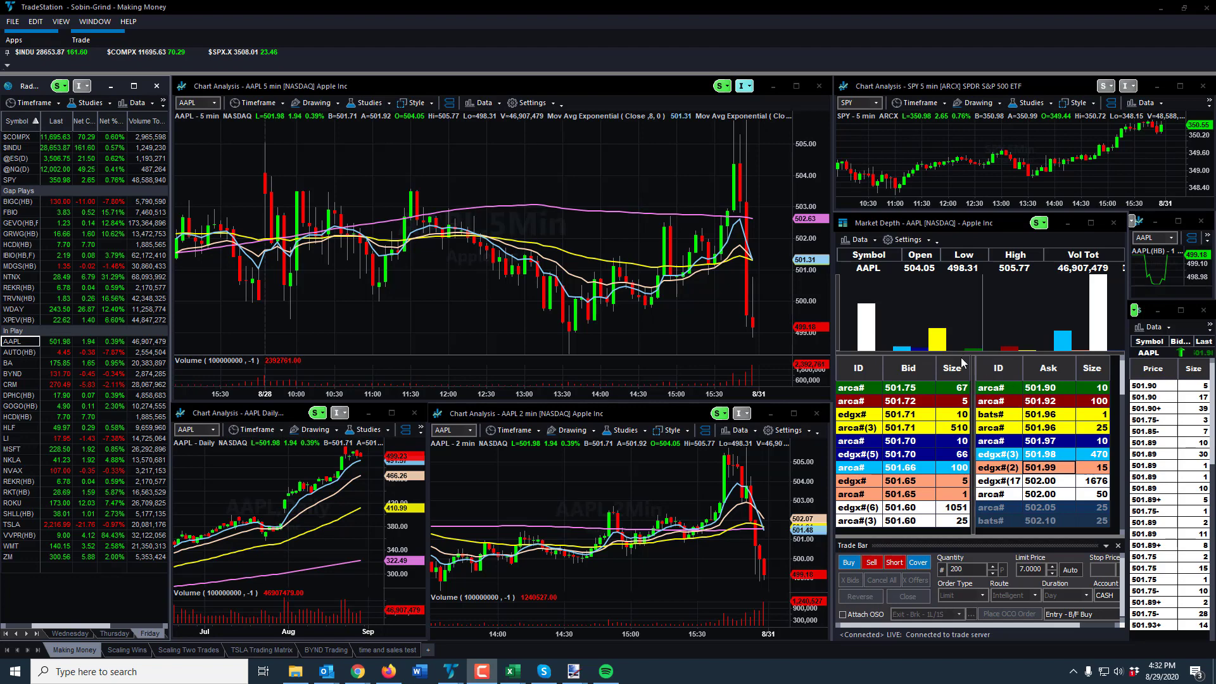
mouse_move(1052, 397)
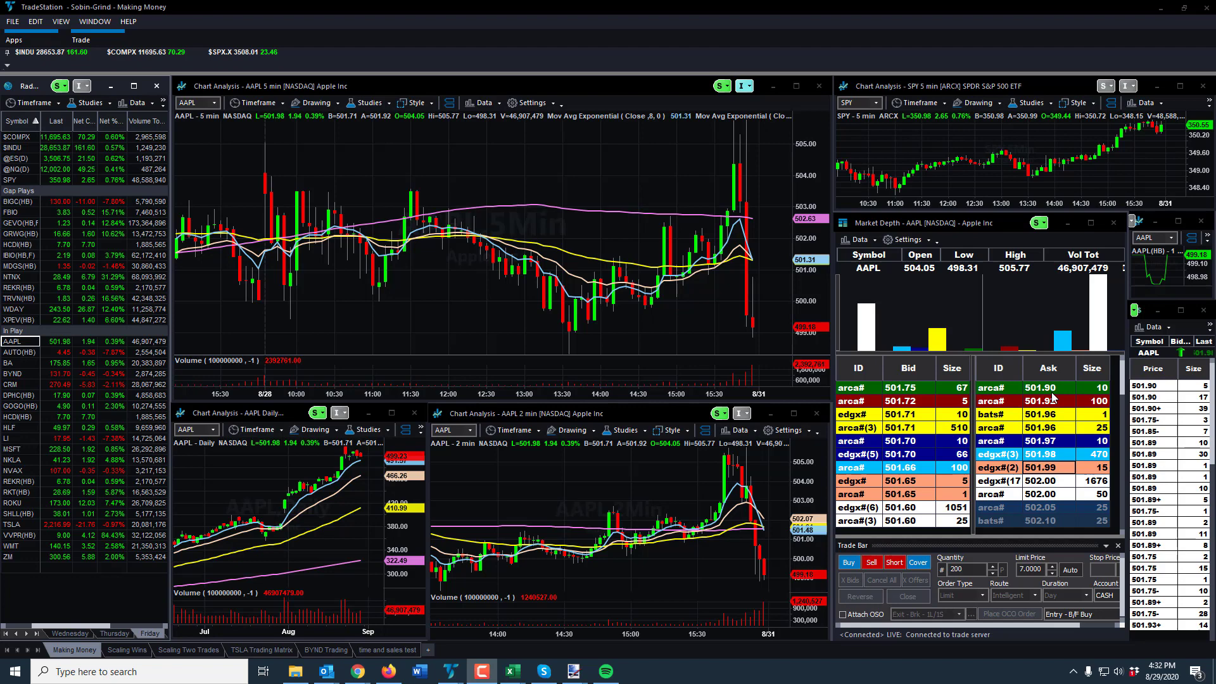
mouse_move(1039, 401)
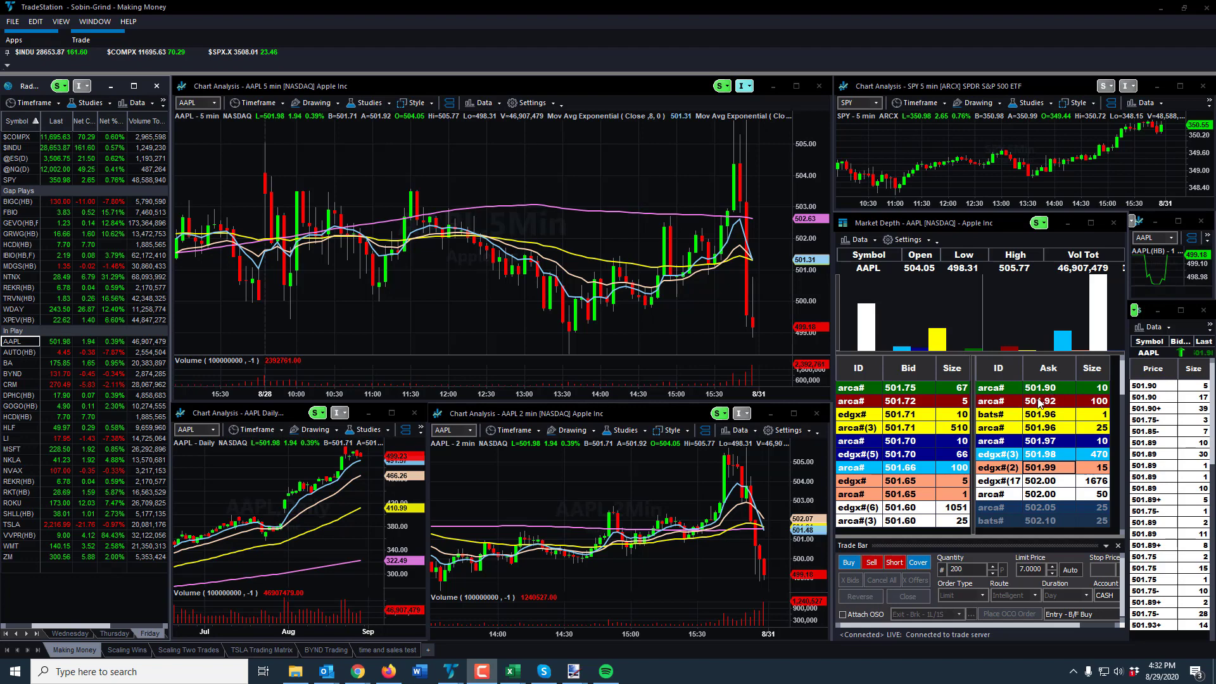
mouse_move(1029, 394)
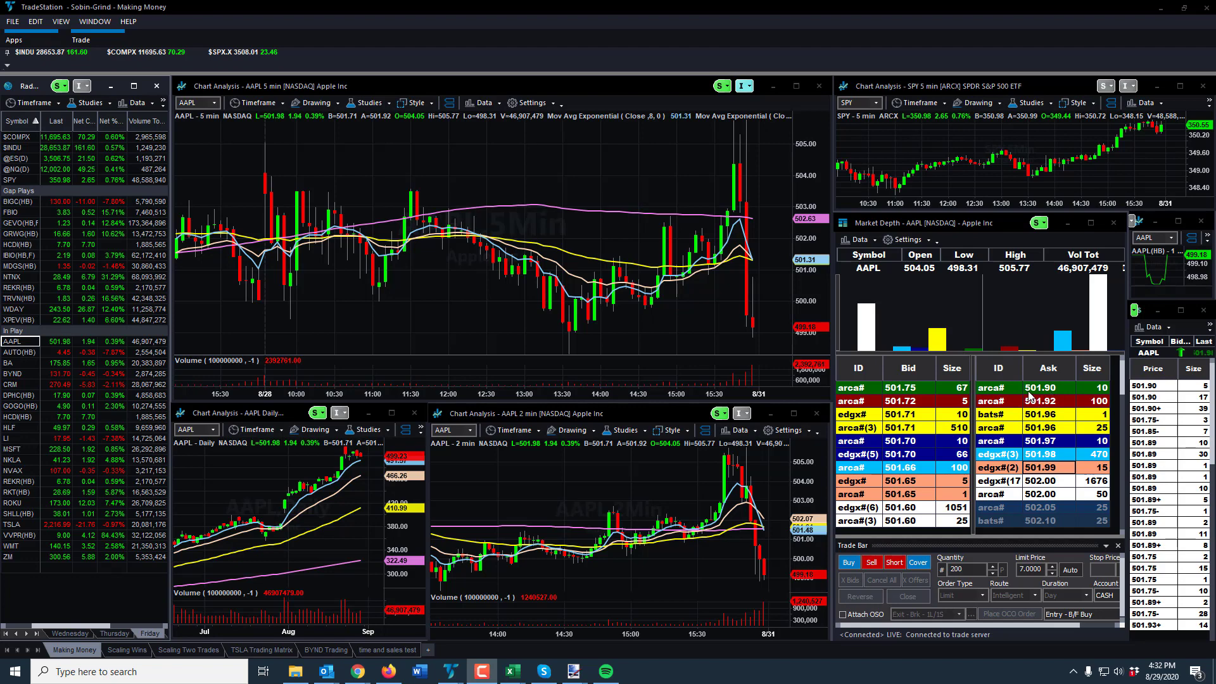
mouse_move(1040, 399)
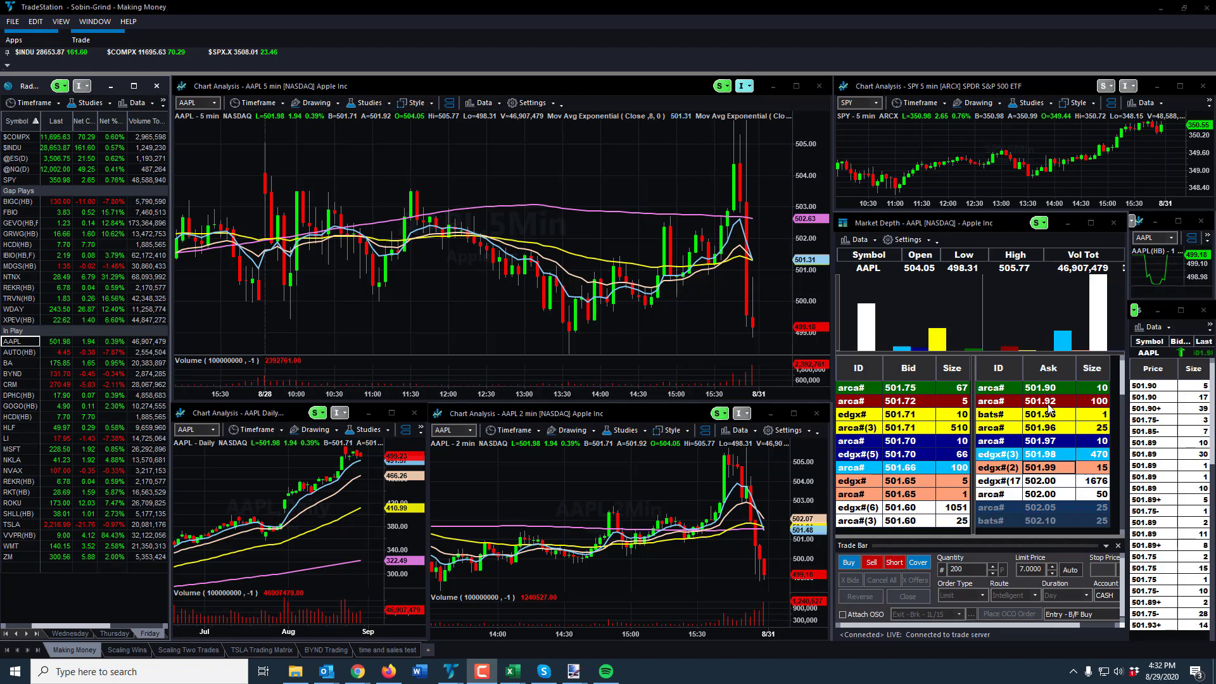
mouse_move(1098, 406)
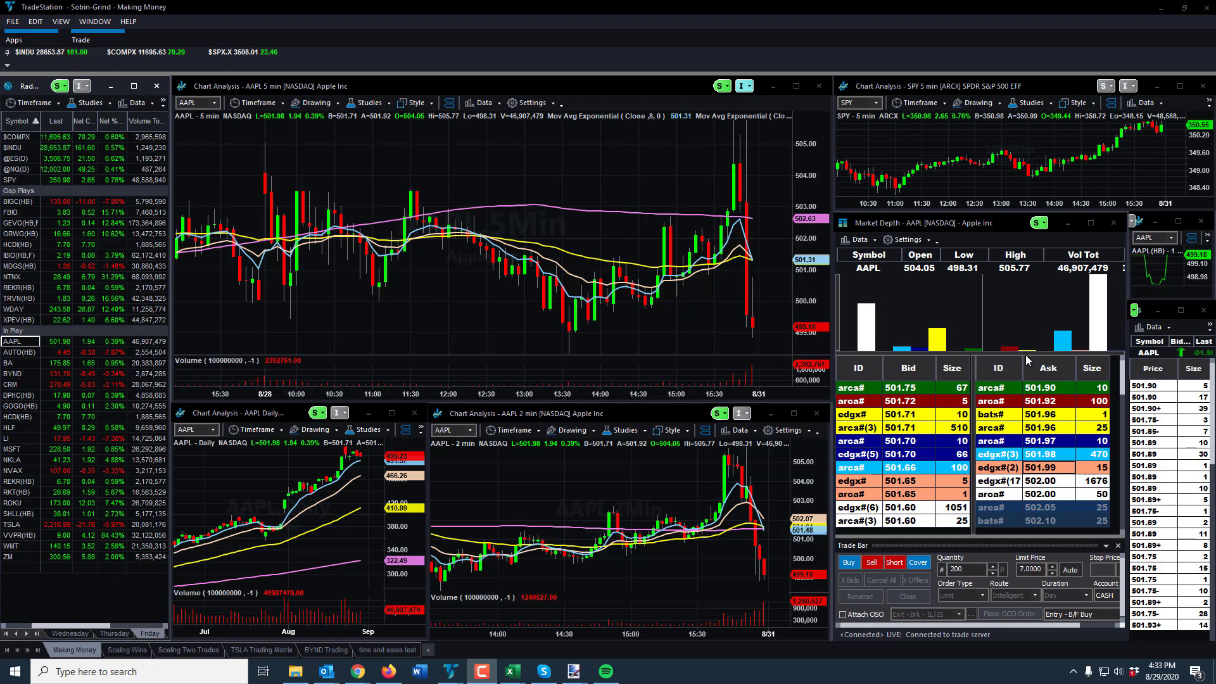
mouse_move(1017, 351)
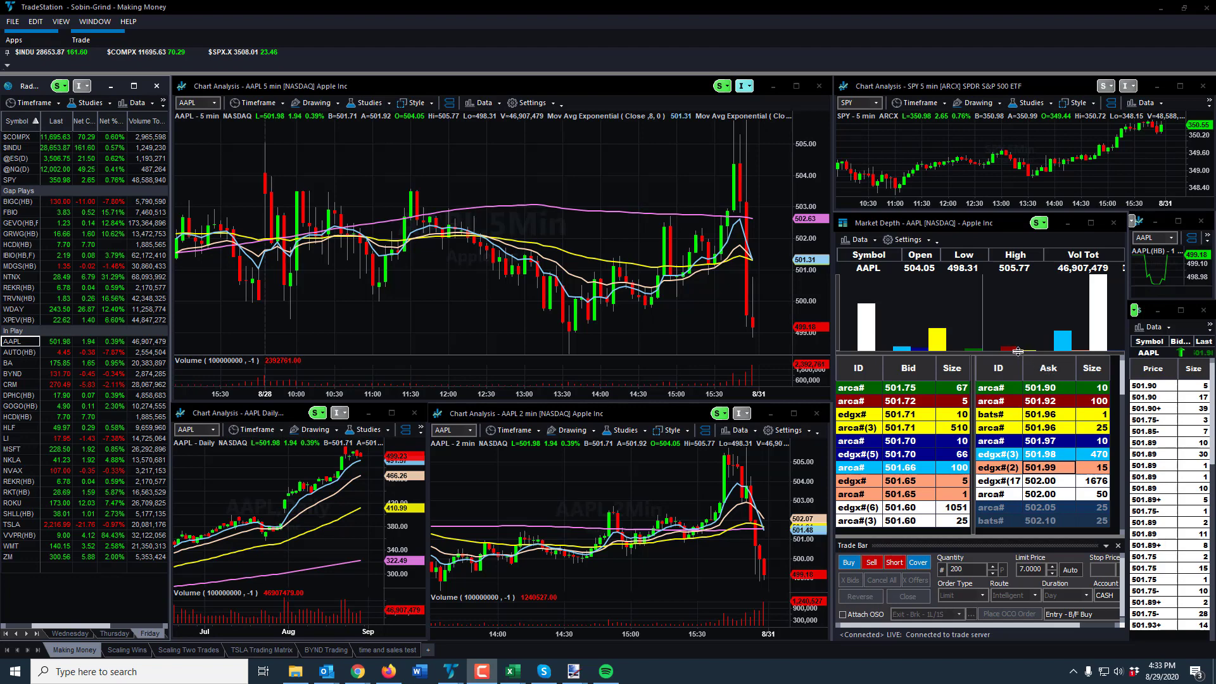
mouse_move(979, 344)
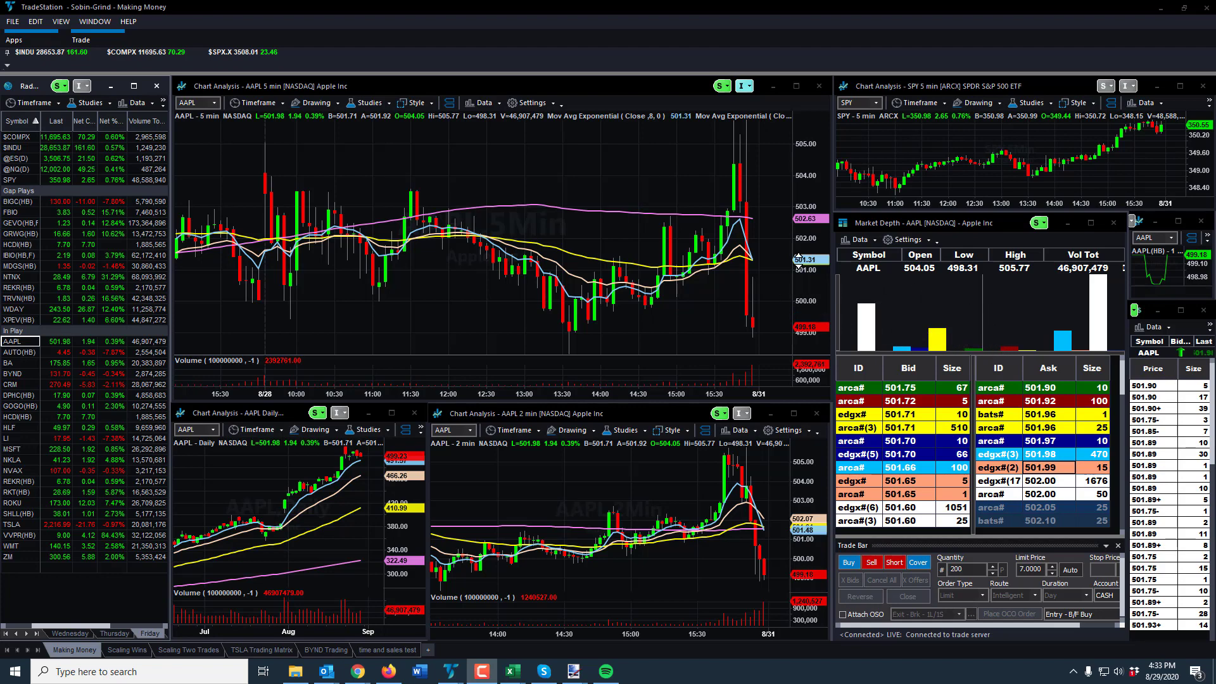
mouse_move(632, 178)
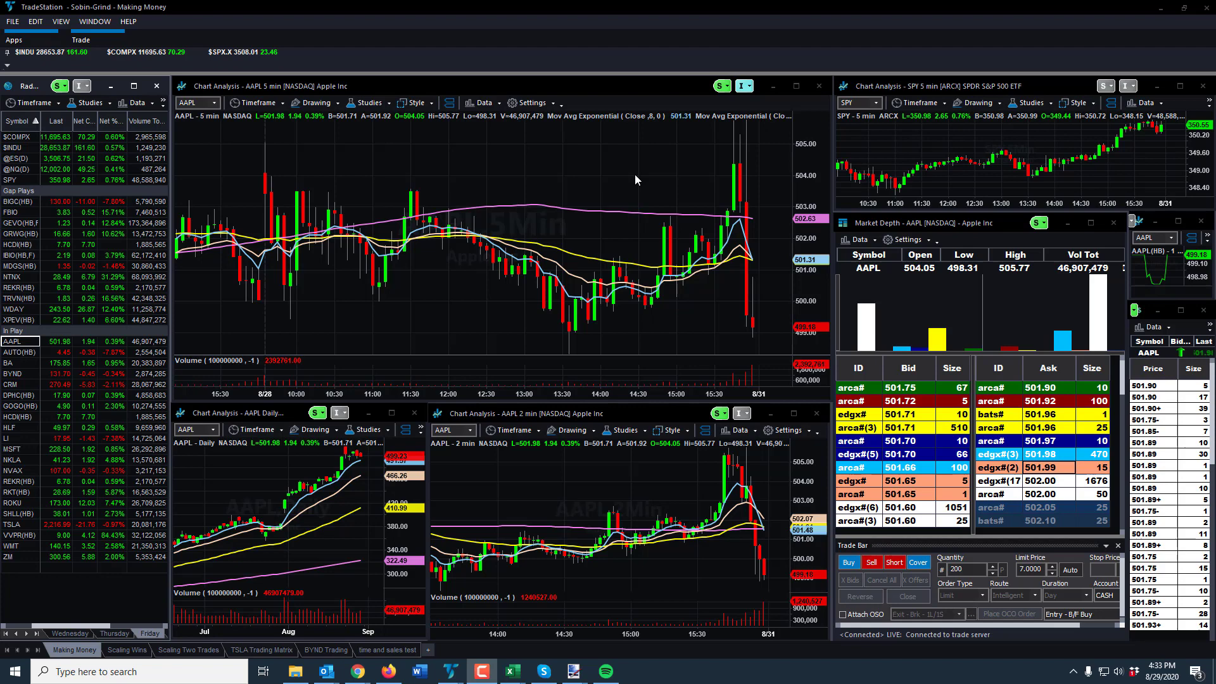
mouse_move(993, 202)
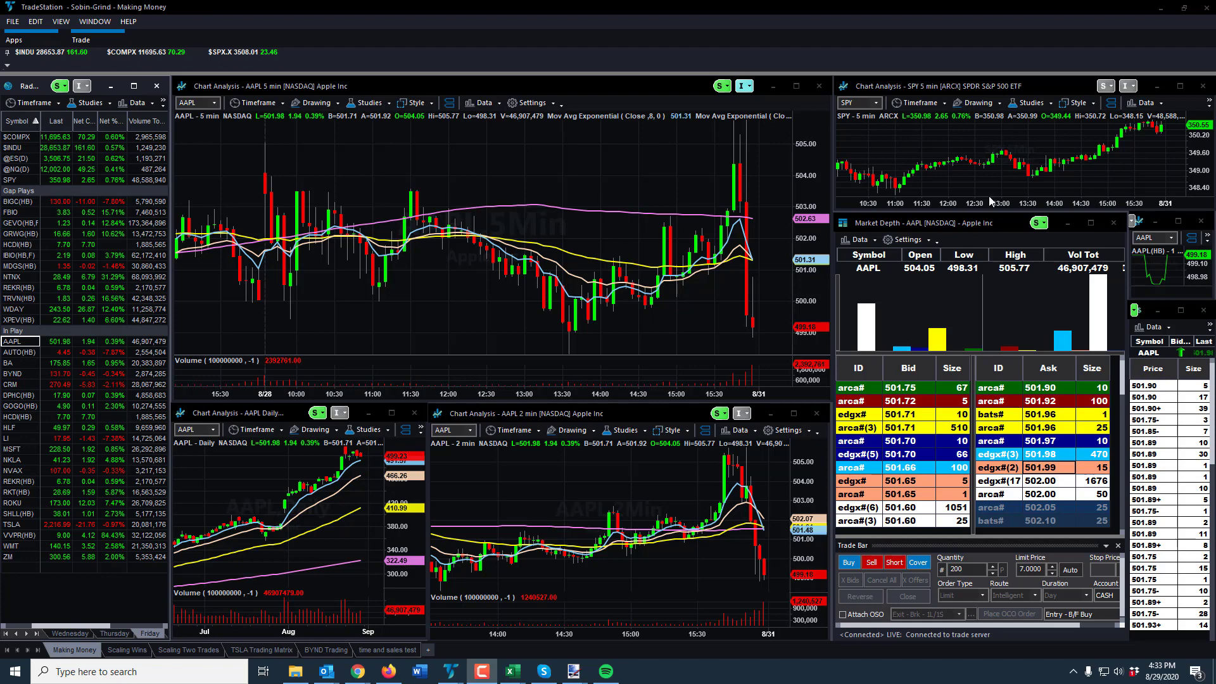
mouse_move(1051, 414)
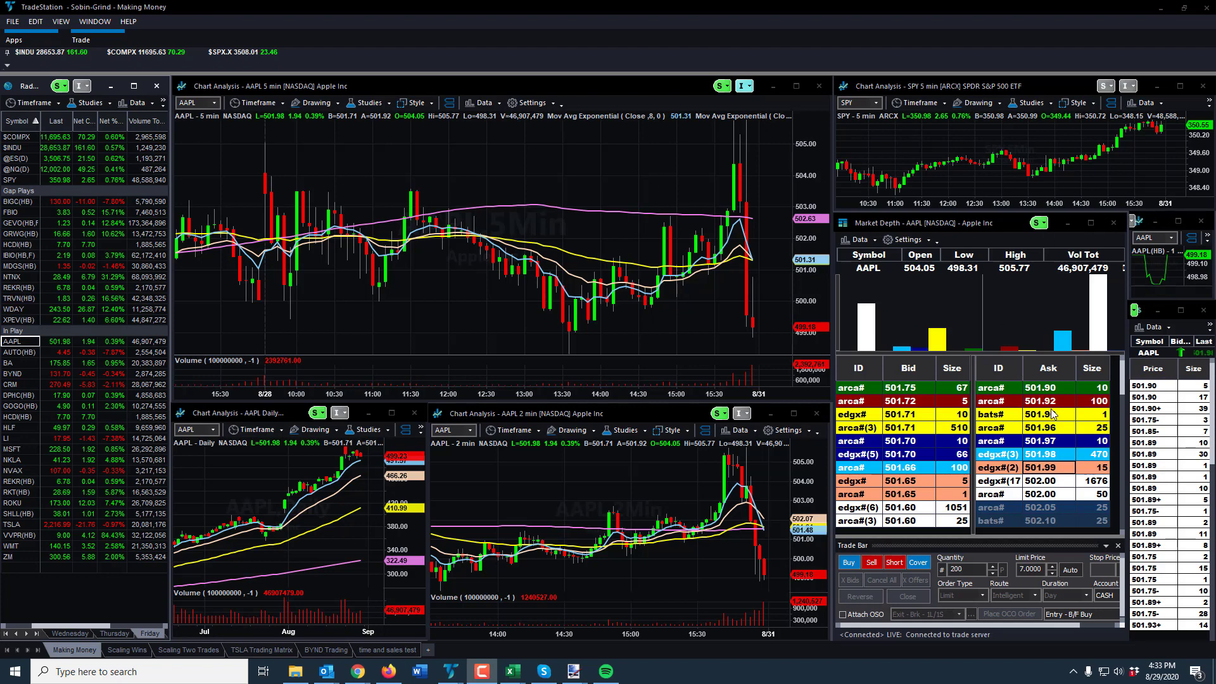
mouse_move(948, 418)
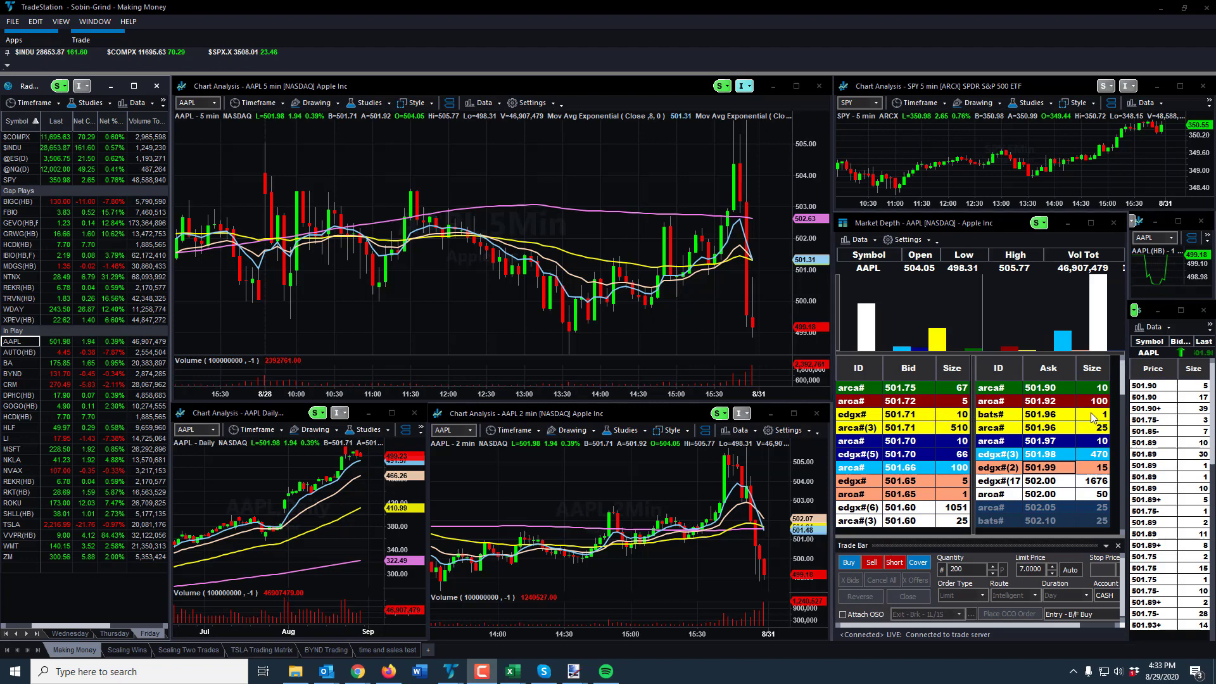
mouse_move(1012, 401)
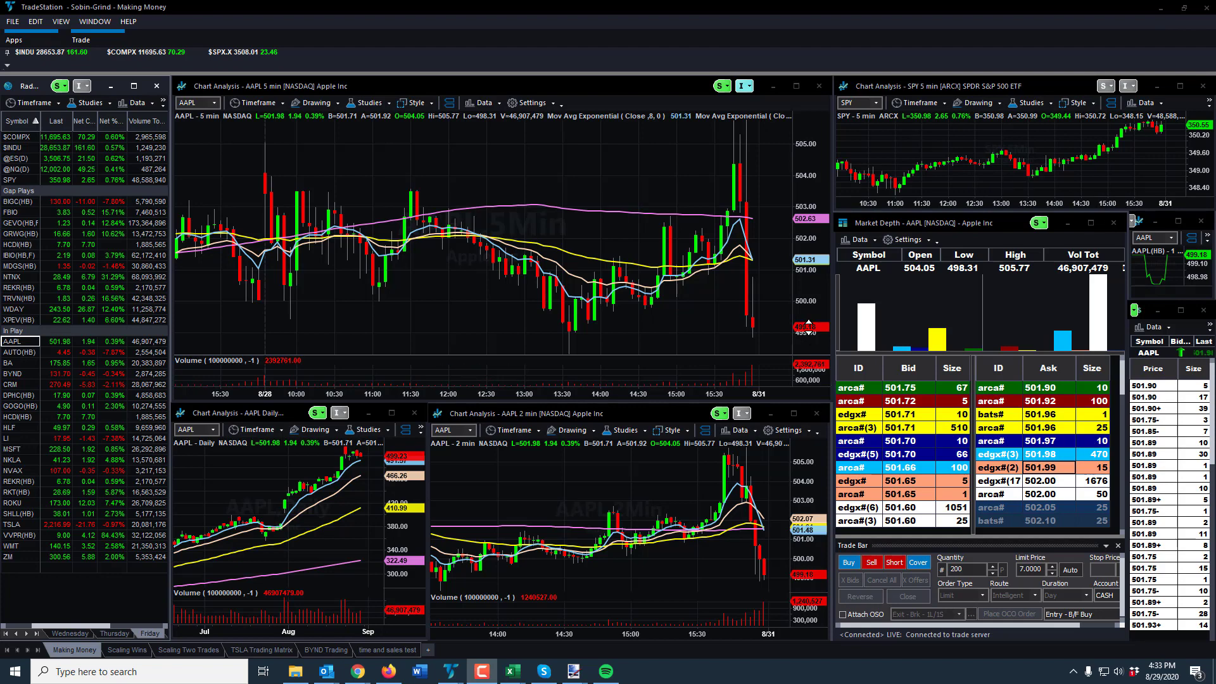
mouse_move(691, 197)
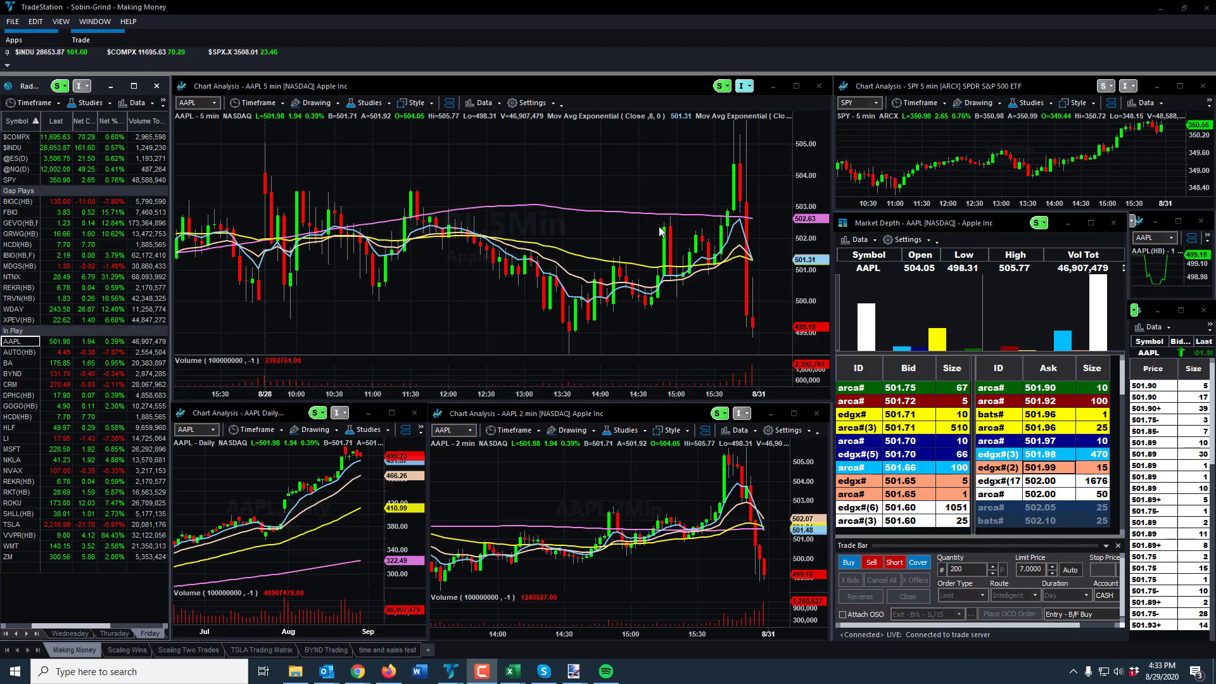
mouse_move(975, 357)
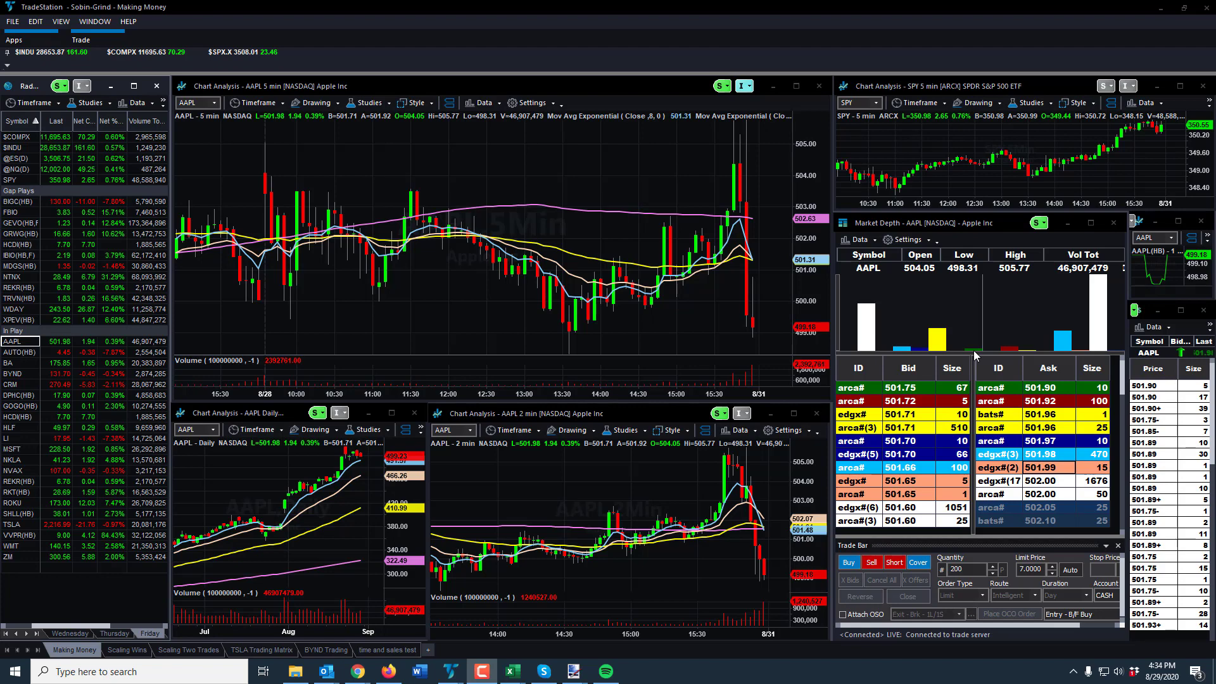
mouse_move(973, 351)
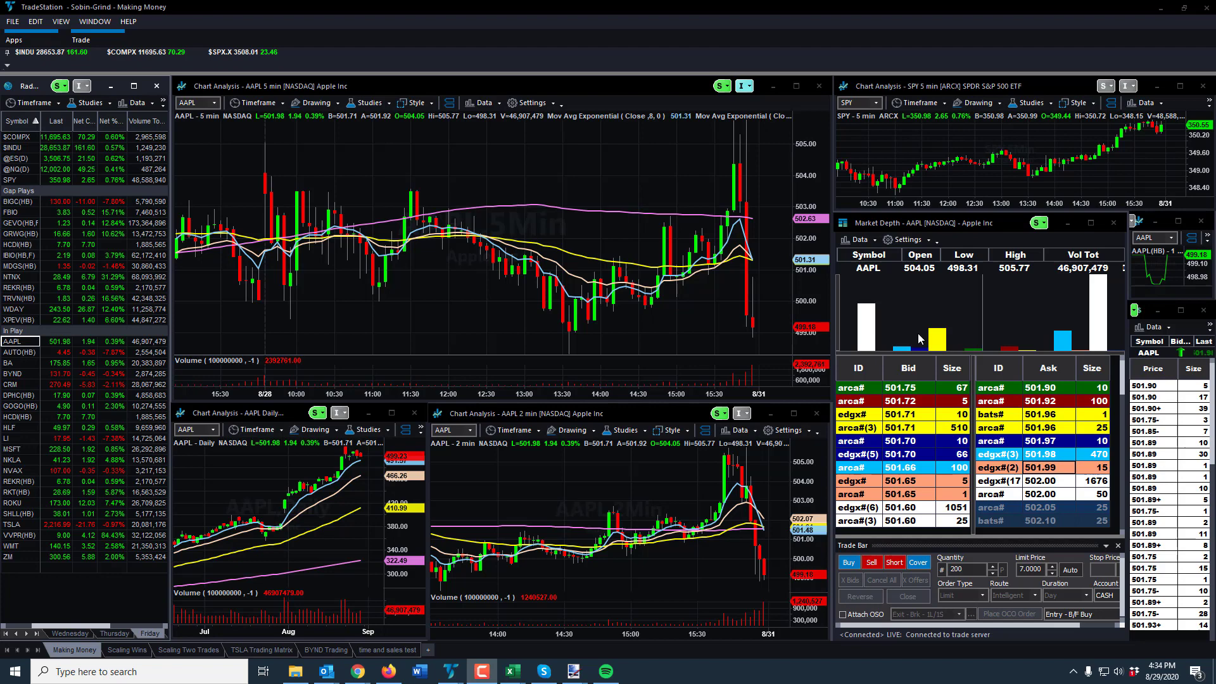
mouse_move(964, 377)
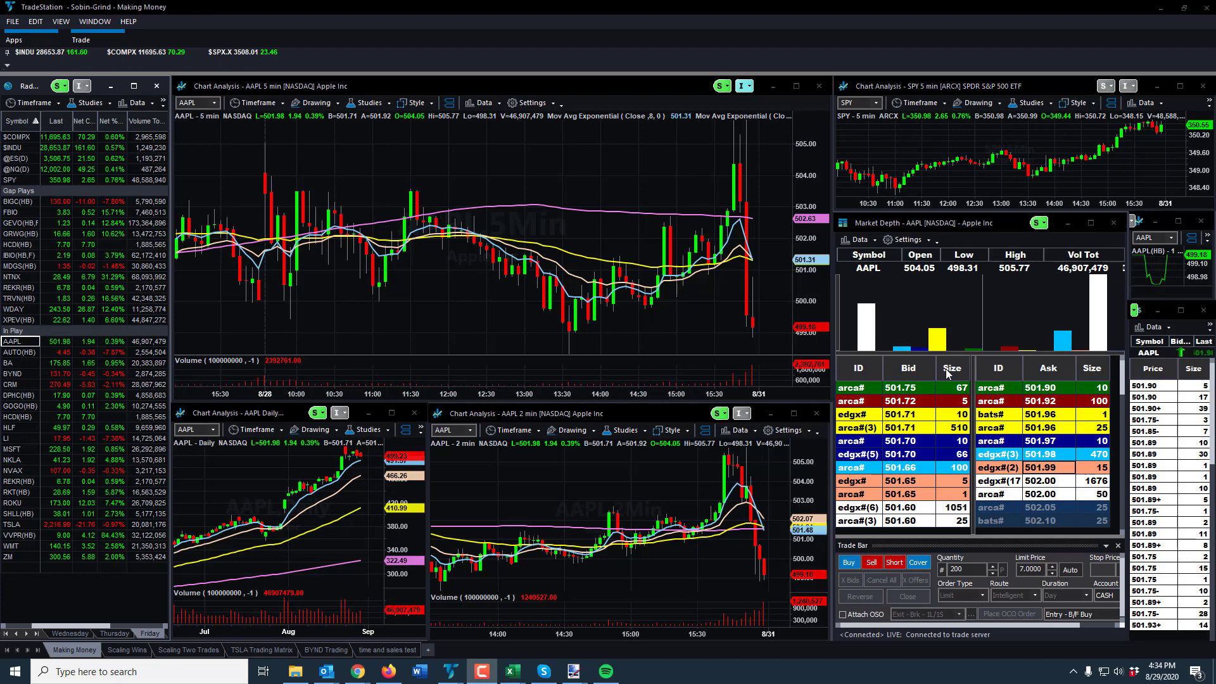
mouse_move(886, 252)
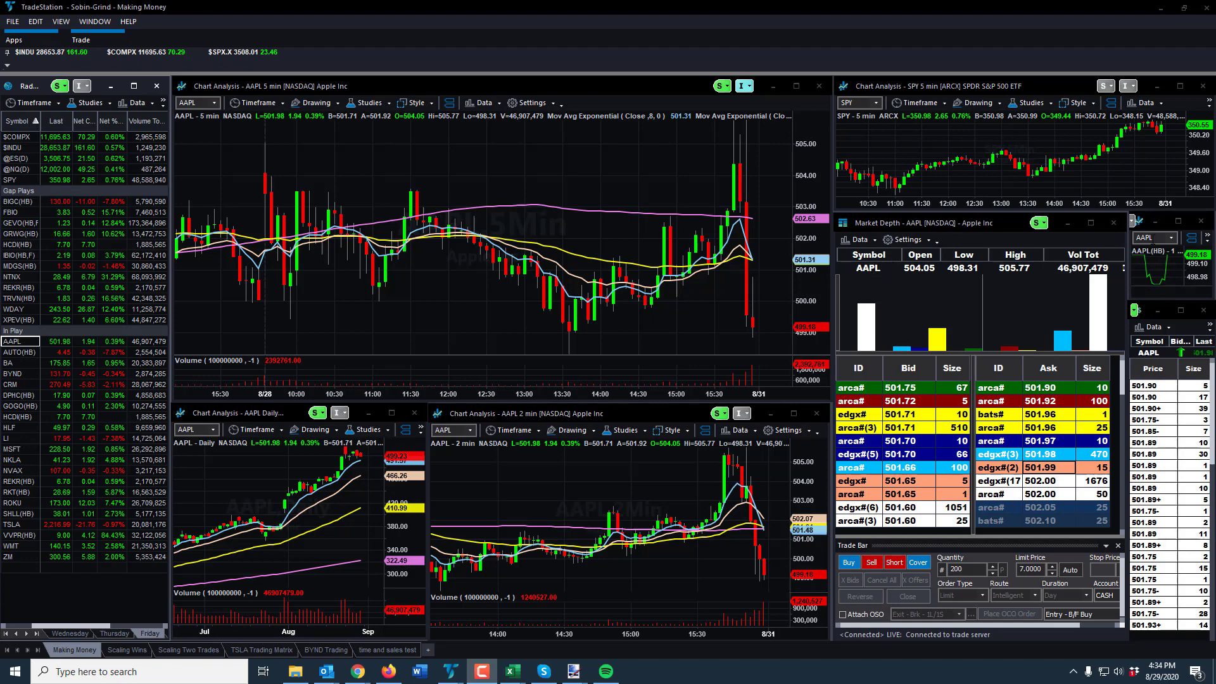
mouse_move(1040, 246)
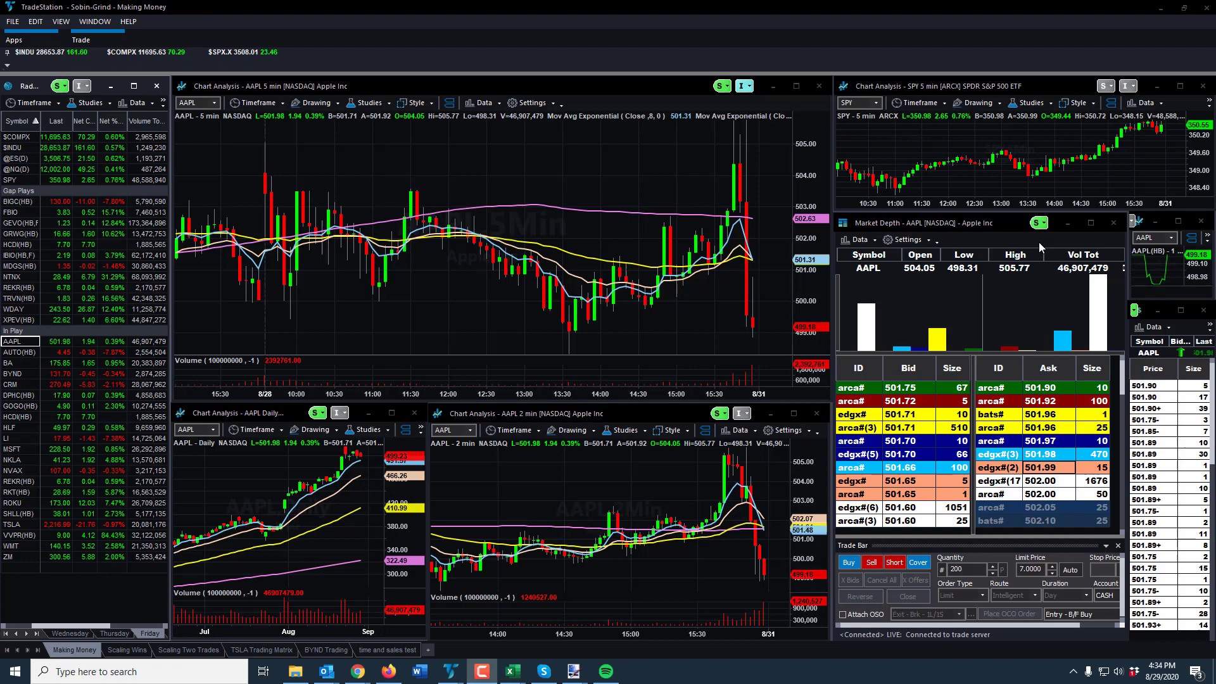
mouse_move(1013, 248)
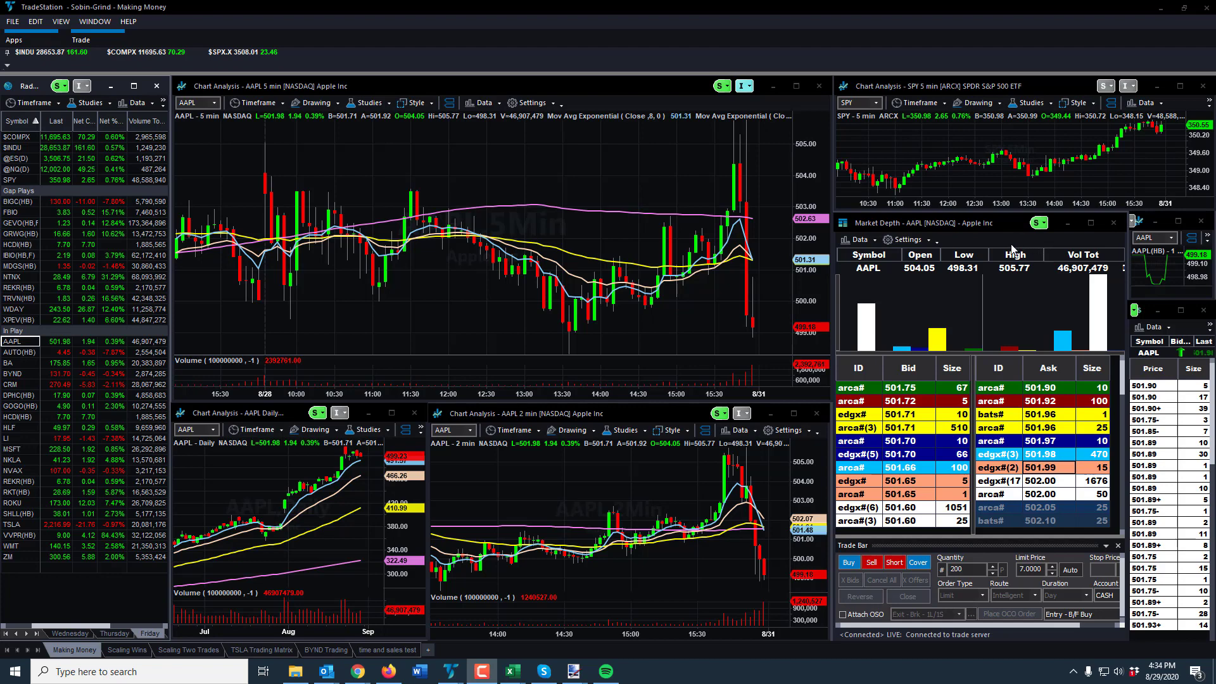
mouse_move(910, 223)
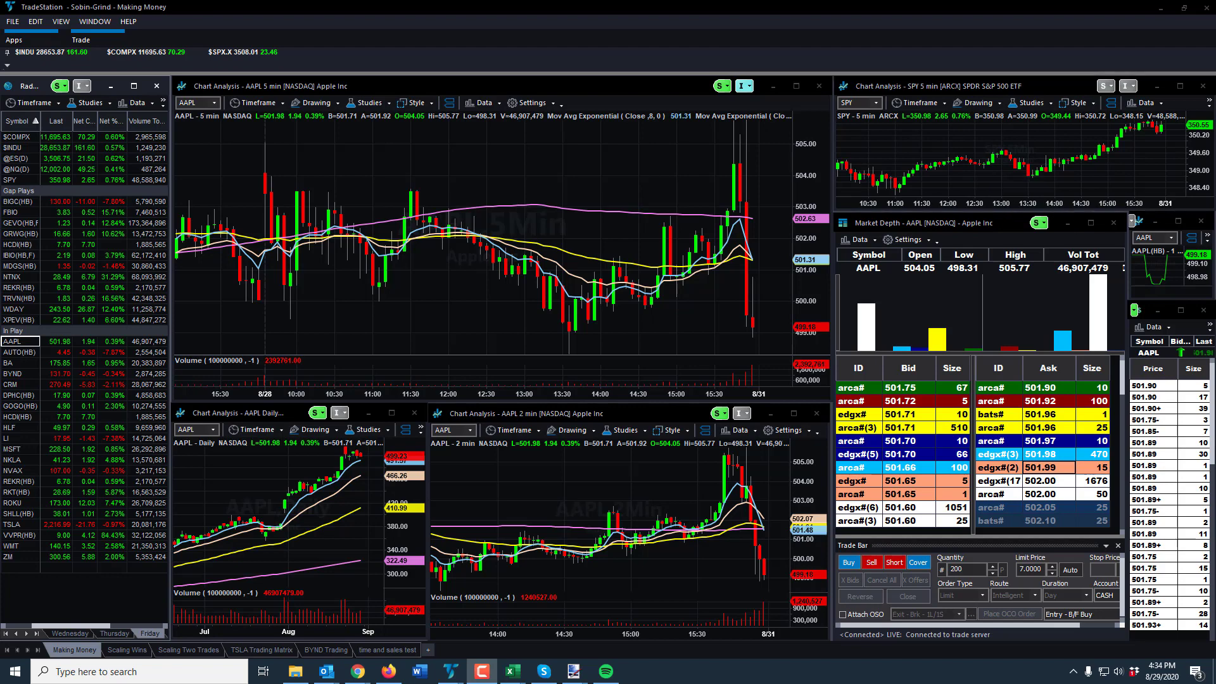
mouse_move(855, 273)
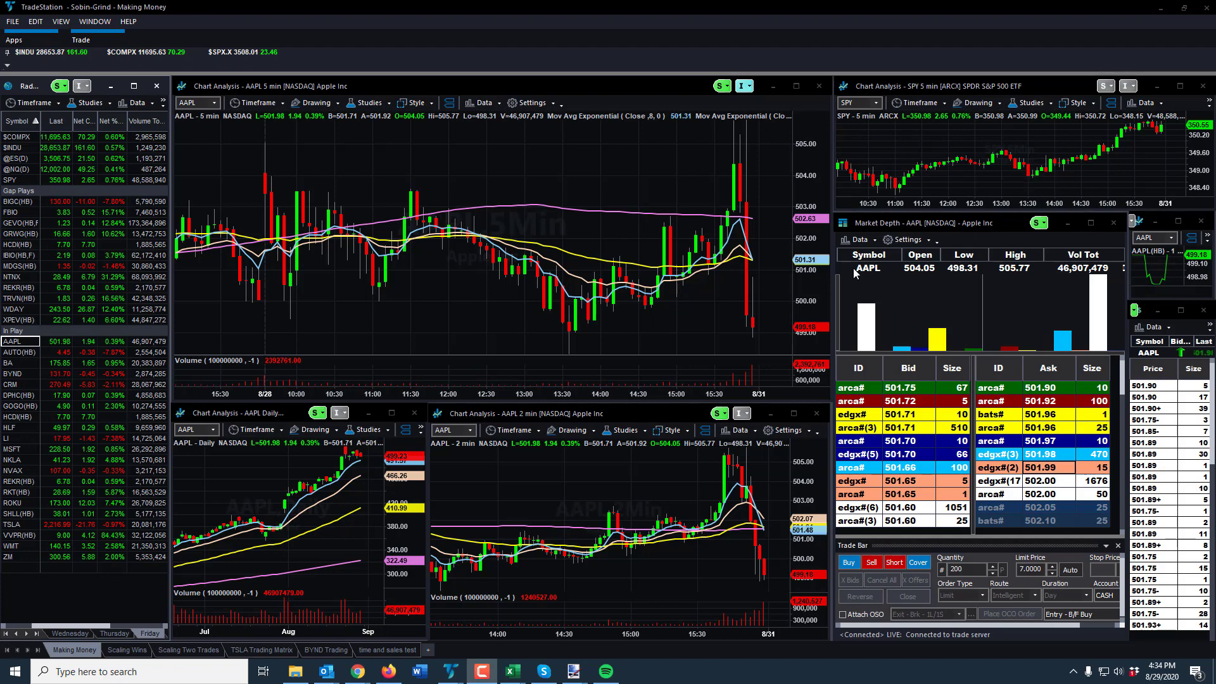
mouse_move(868, 387)
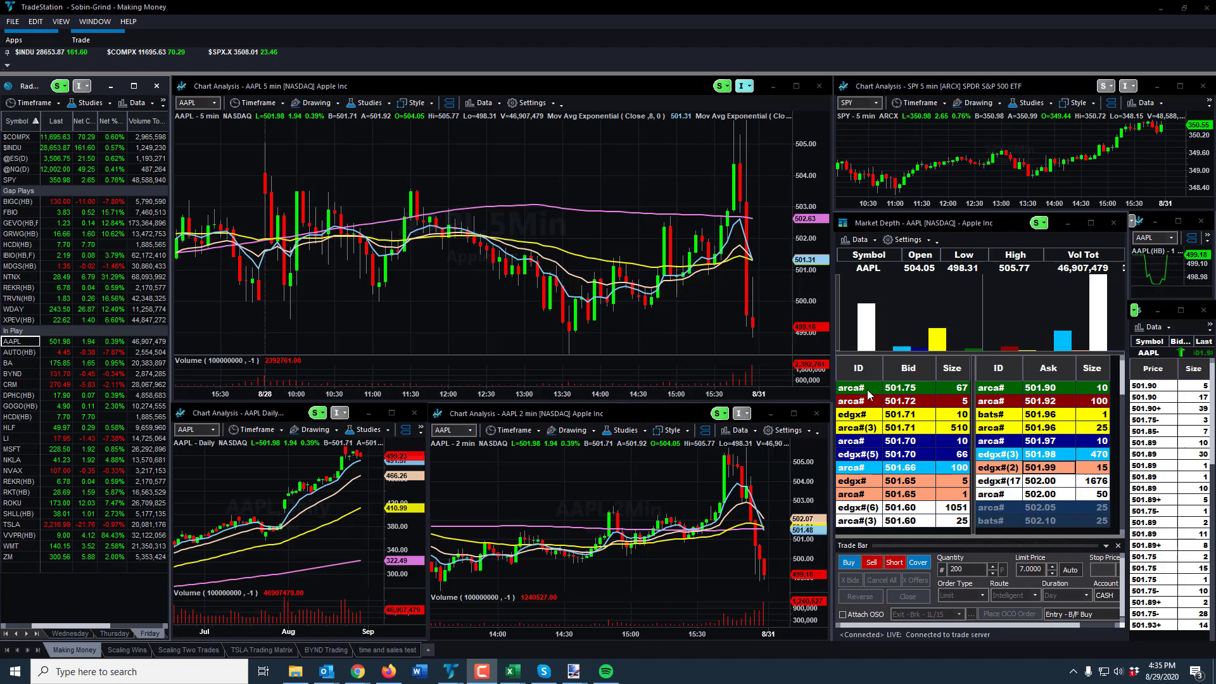
mouse_move(889, 480)
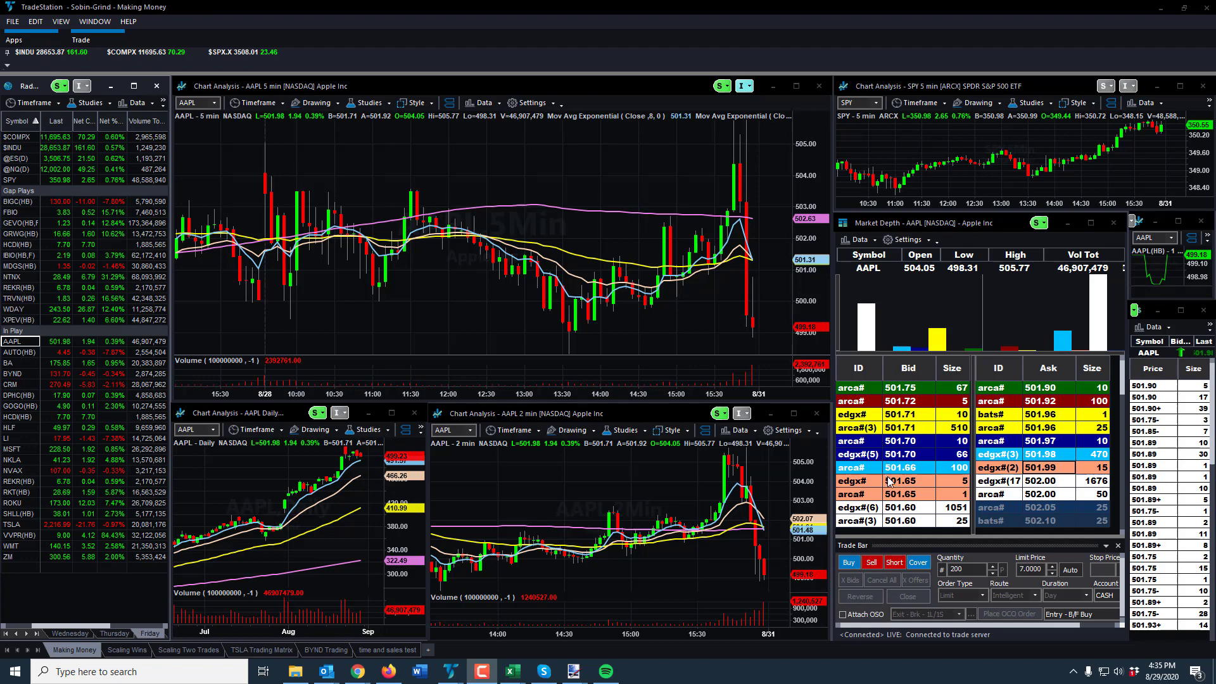
mouse_move(958, 417)
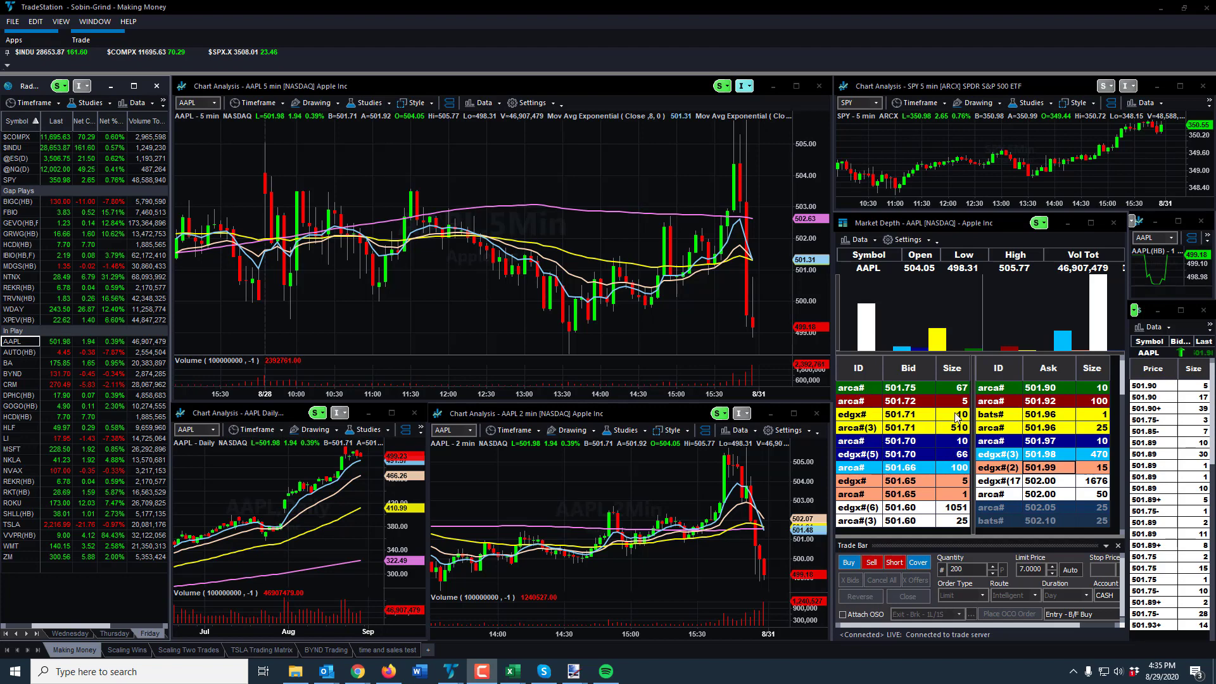
mouse_move(929, 321)
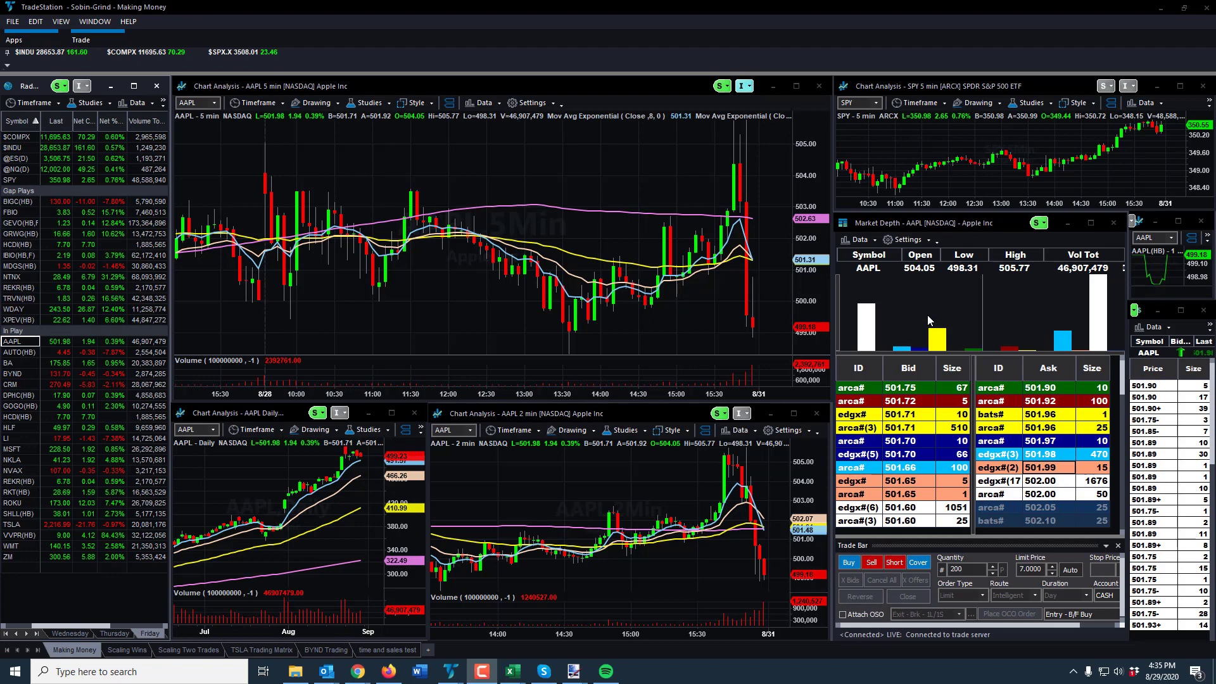
mouse_move(889, 338)
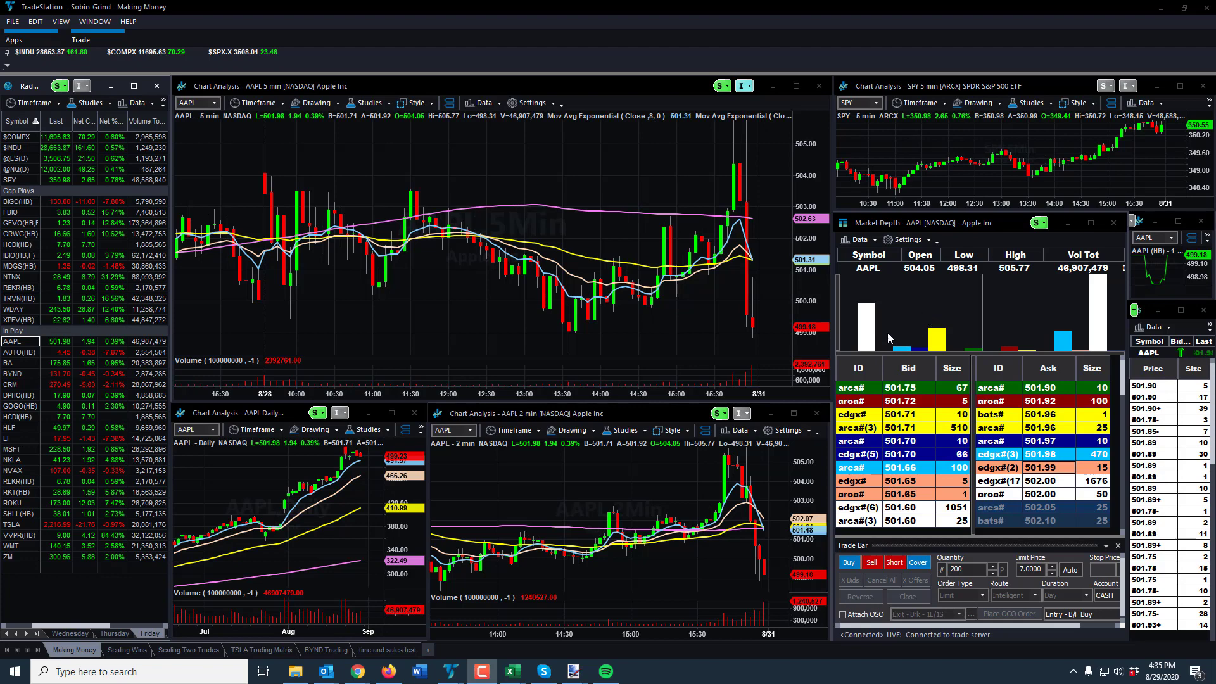
mouse_move(940, 496)
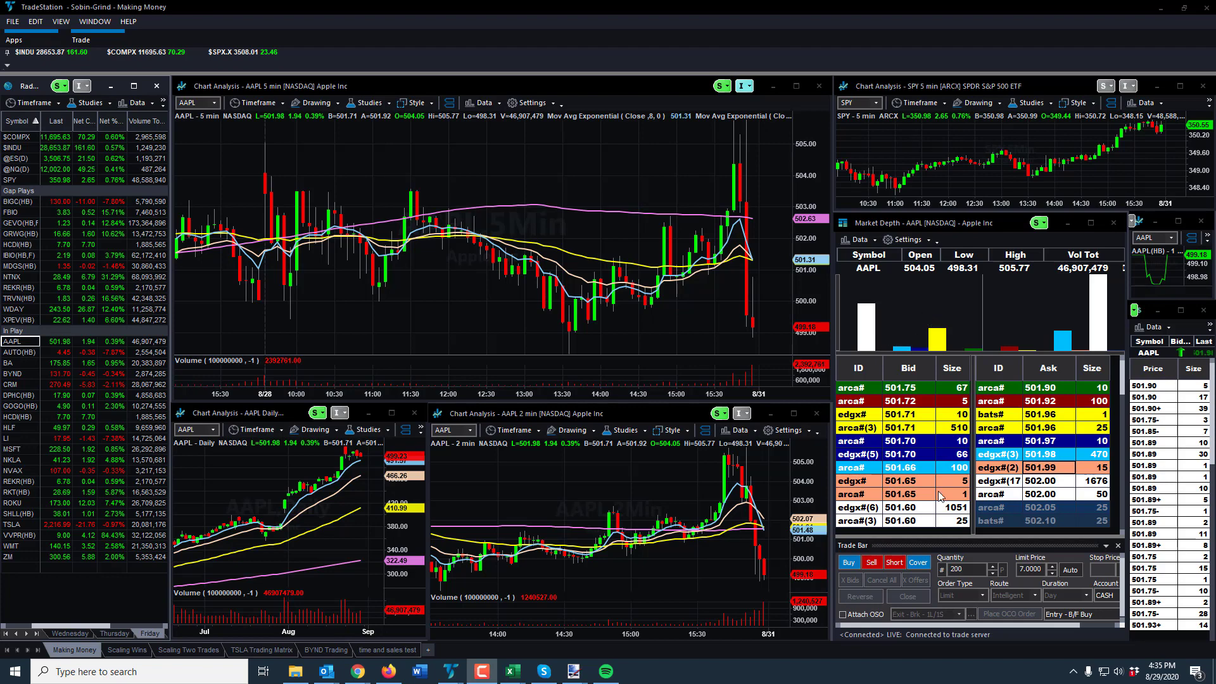
mouse_move(453, 584)
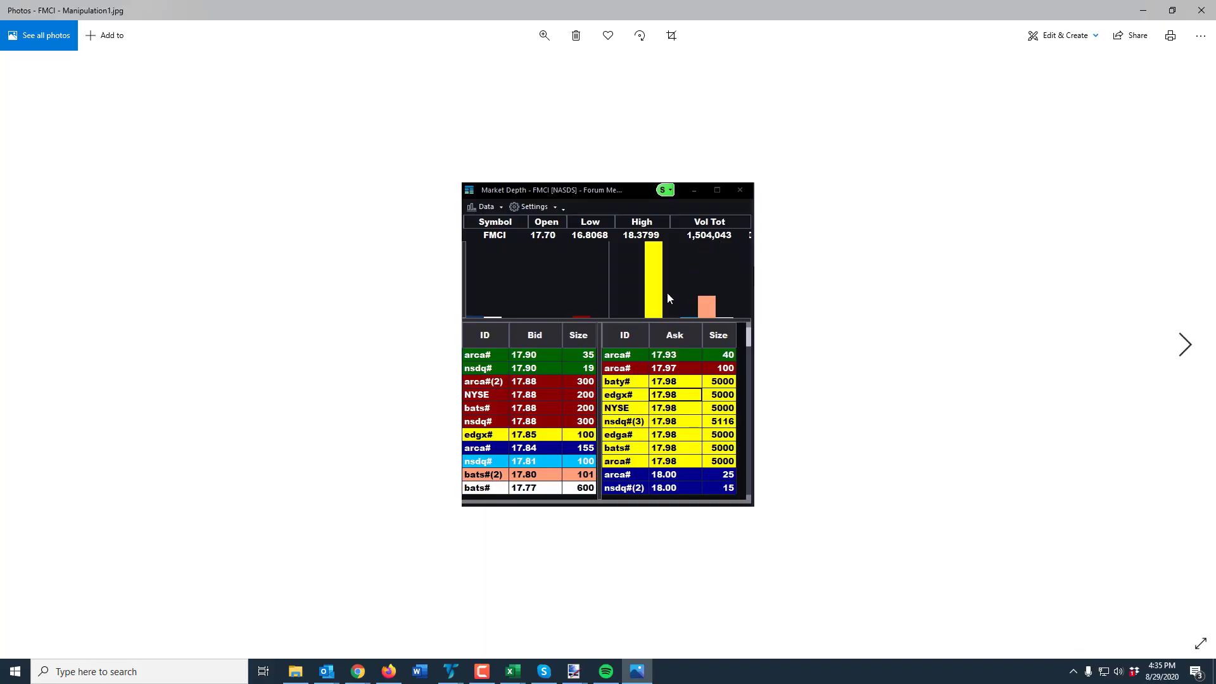
mouse_move(634, 240)
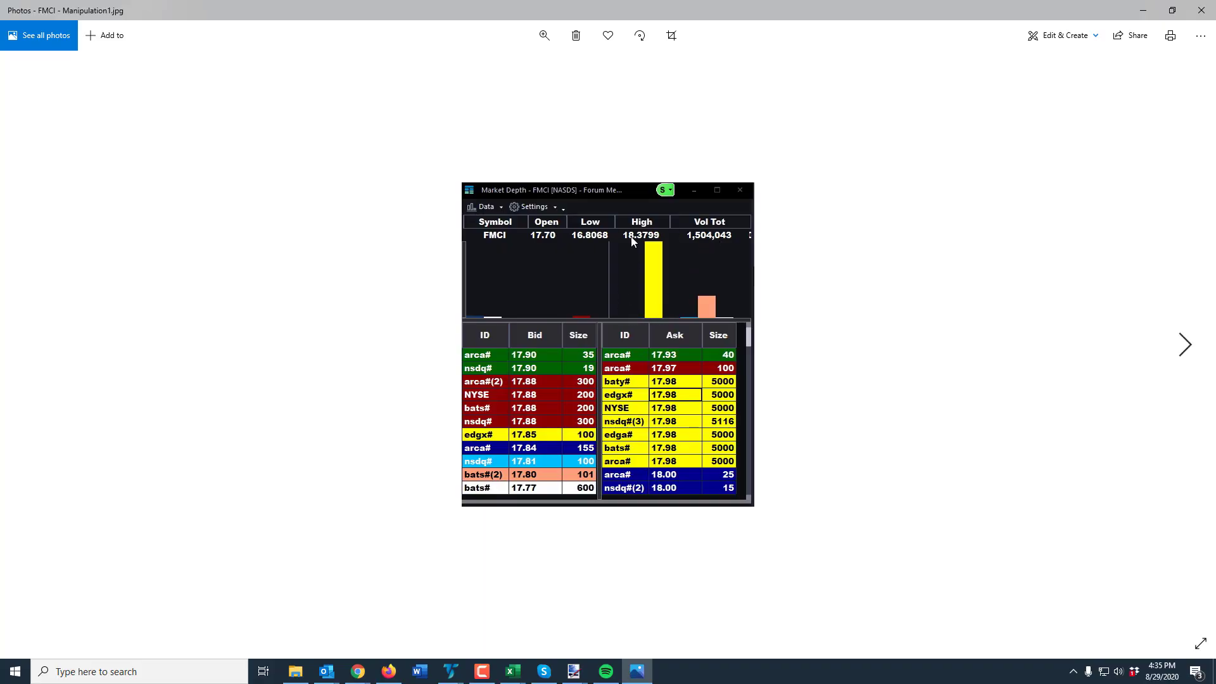
mouse_move(608, 212)
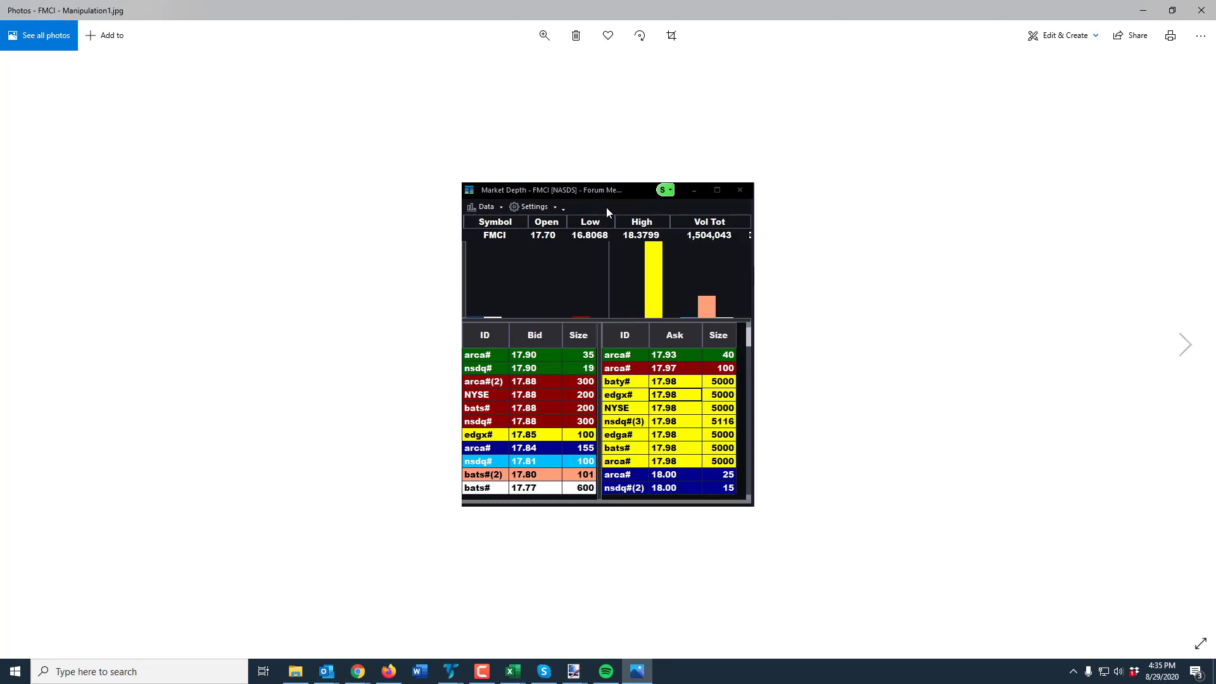
mouse_move(704, 250)
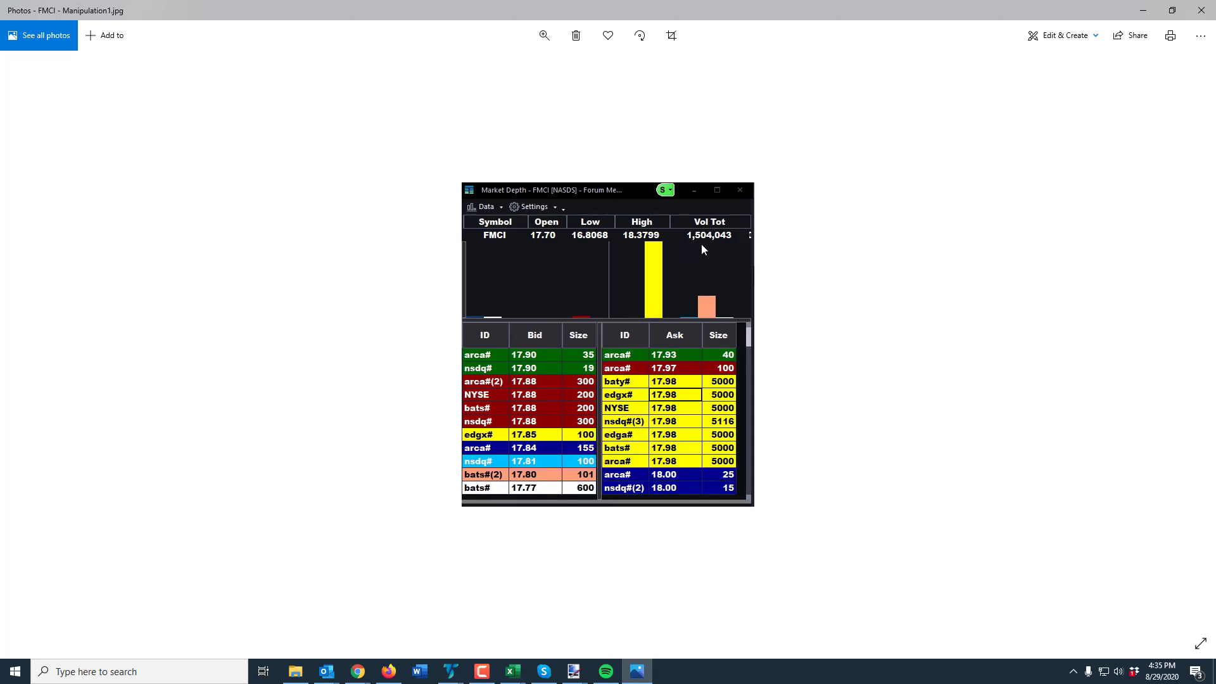
mouse_move(707, 247)
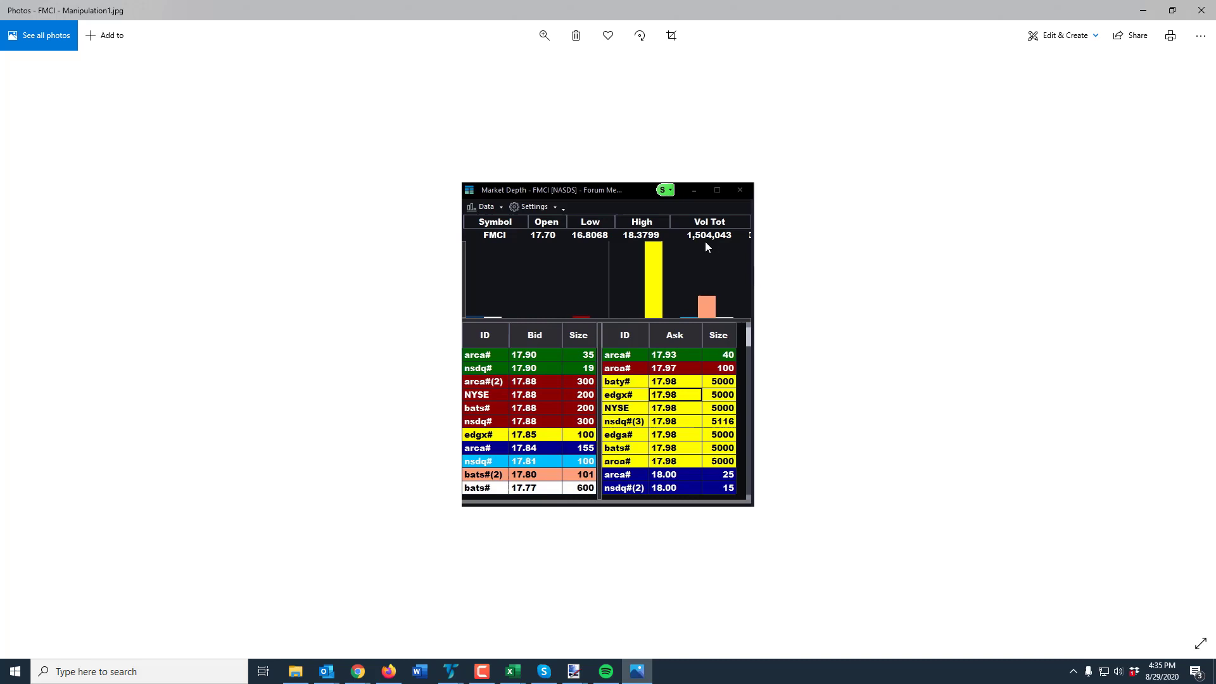
mouse_move(707, 237)
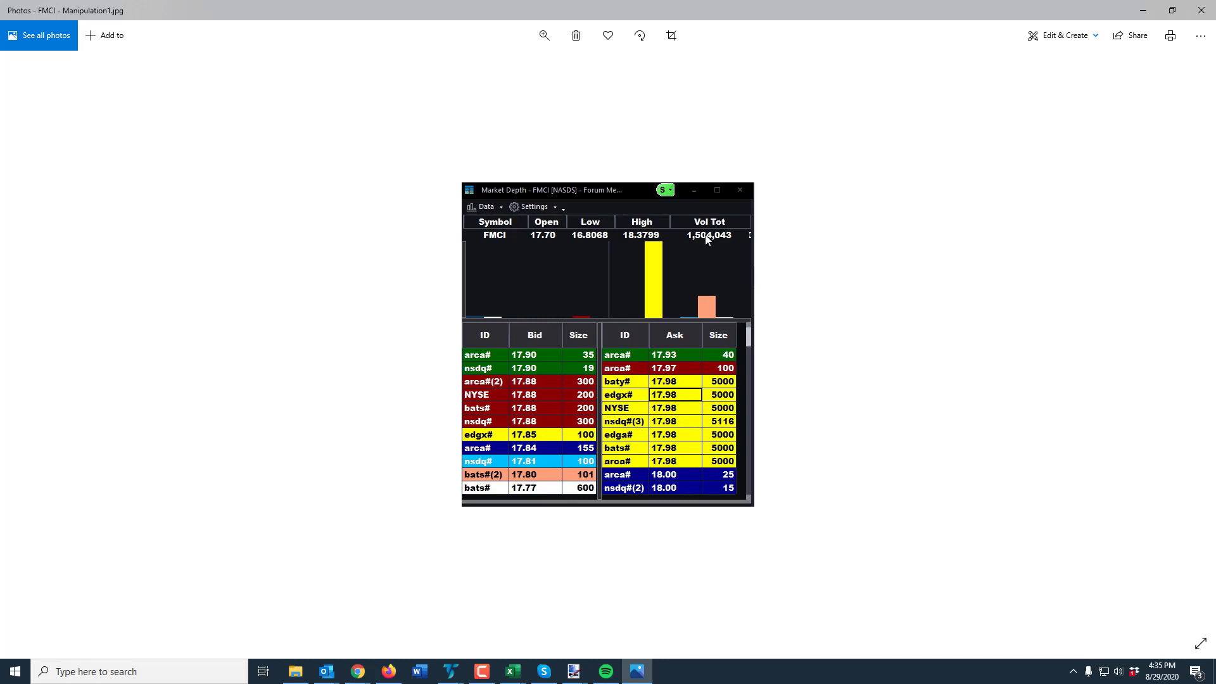
mouse_move(724, 244)
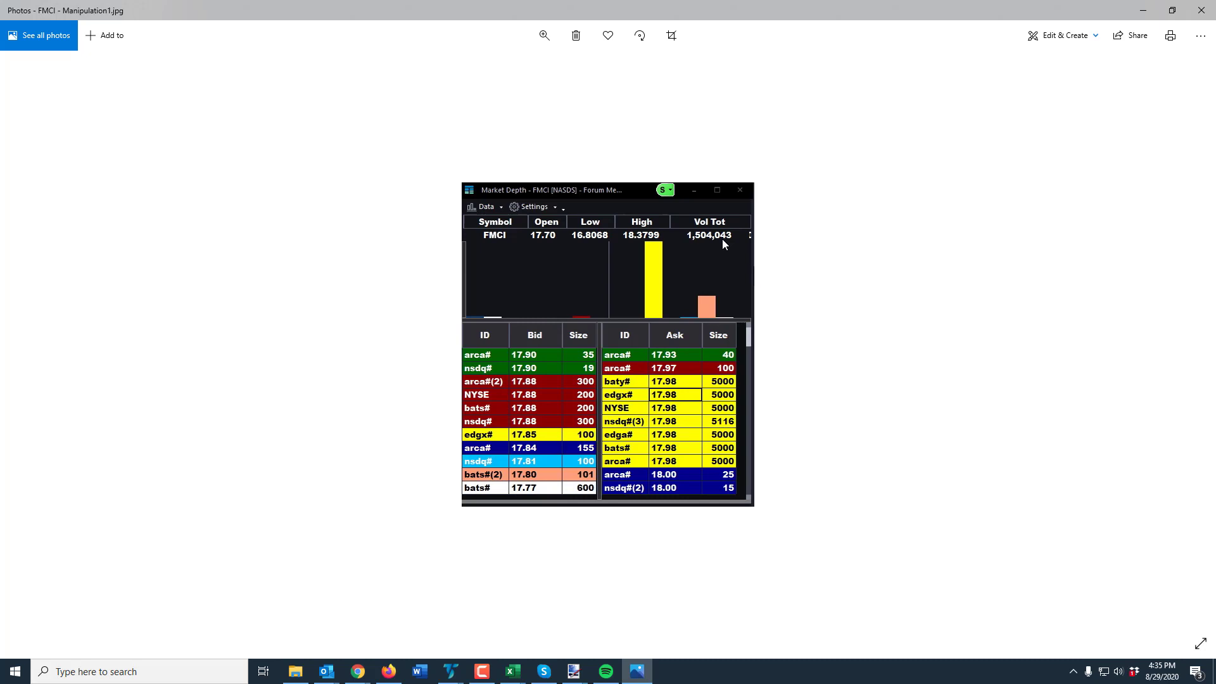
mouse_move(513, 312)
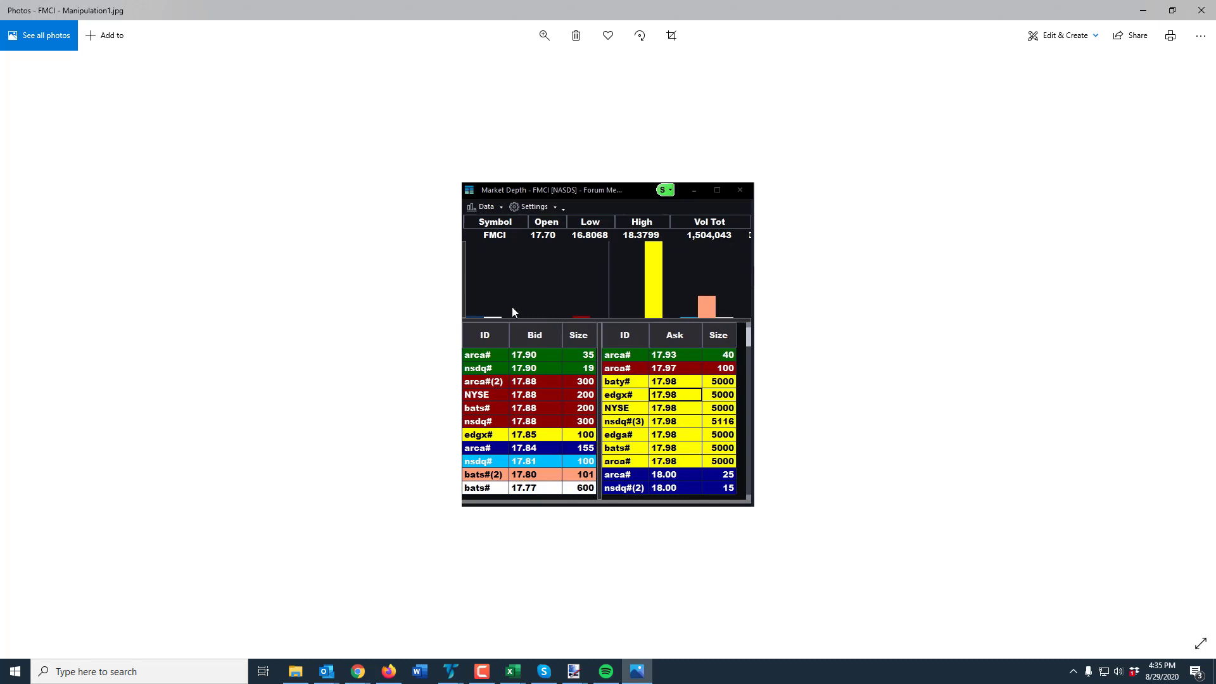
mouse_move(532, 475)
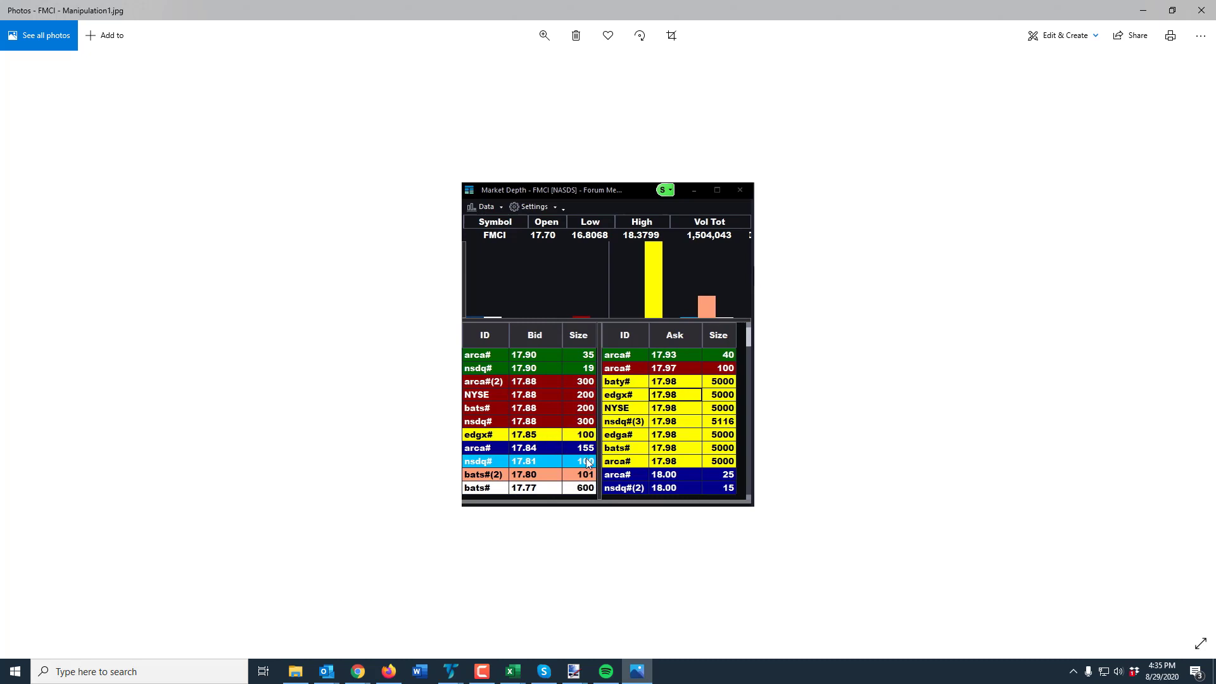
mouse_move(577, 495)
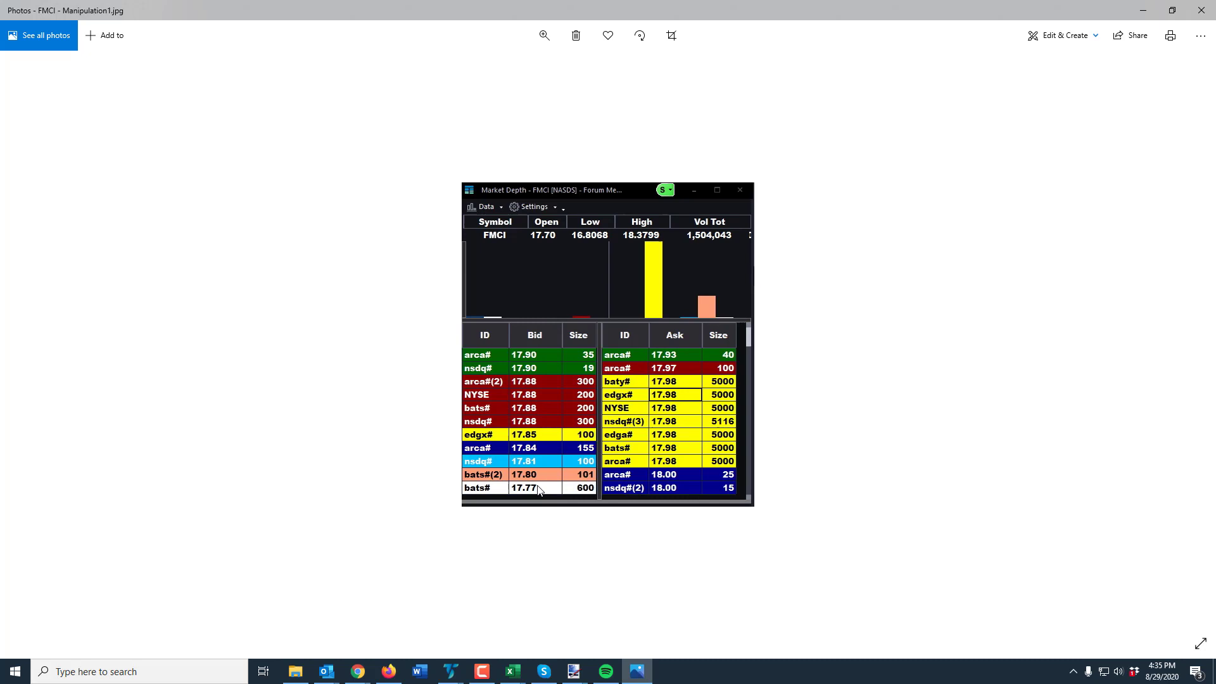
mouse_move(587, 364)
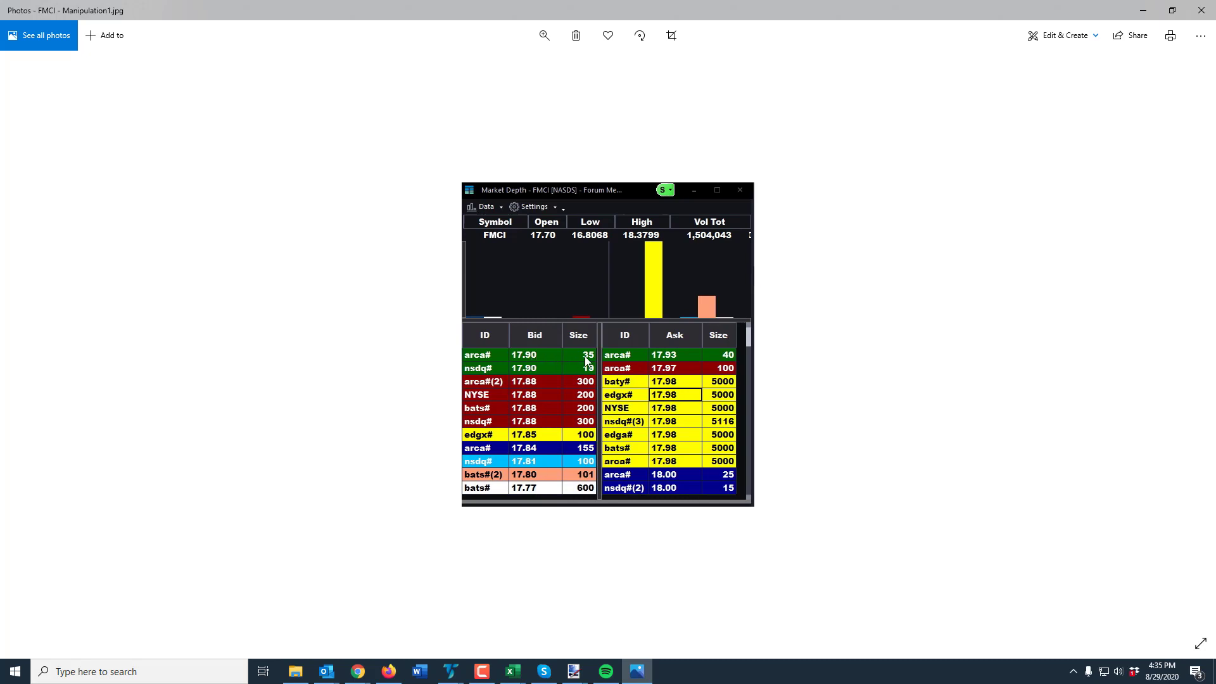
mouse_move(595, 358)
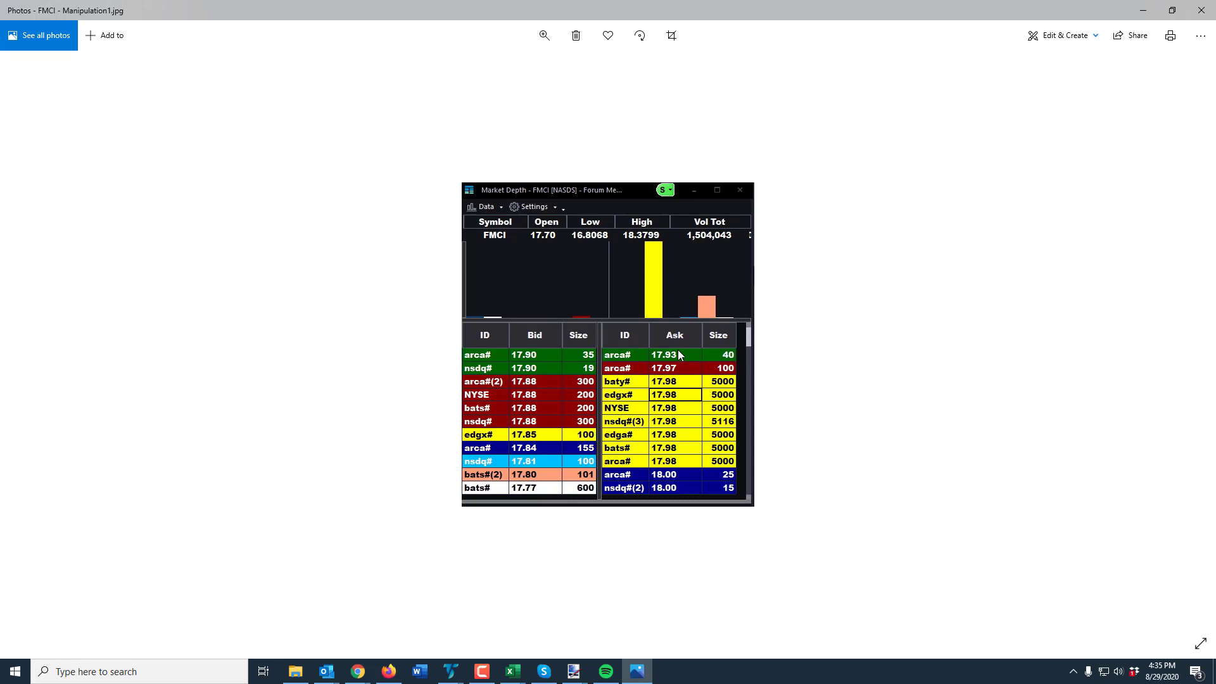
mouse_move(667, 393)
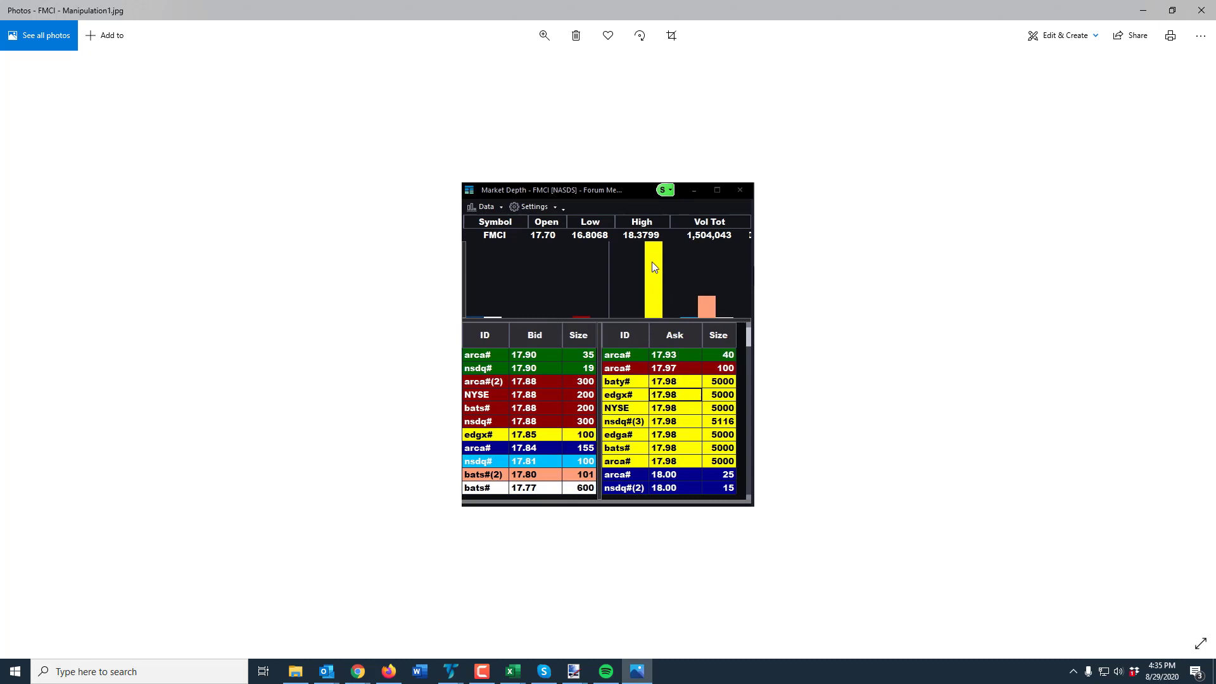
mouse_move(654, 277)
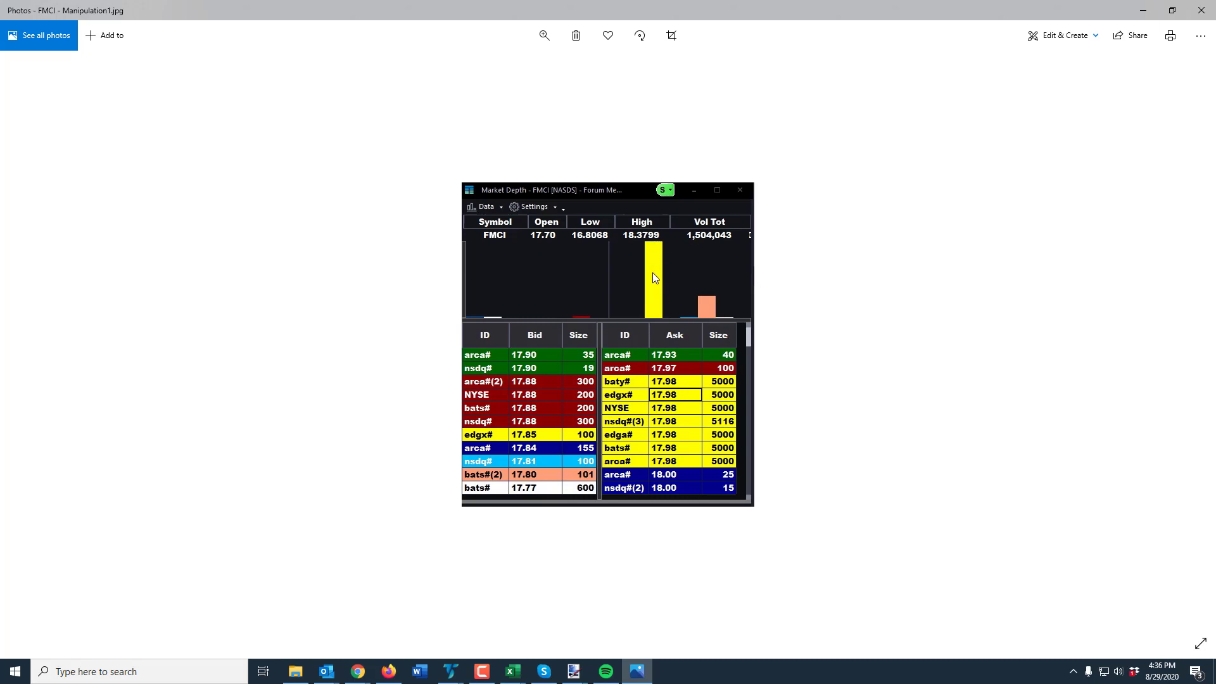
mouse_move(720, 387)
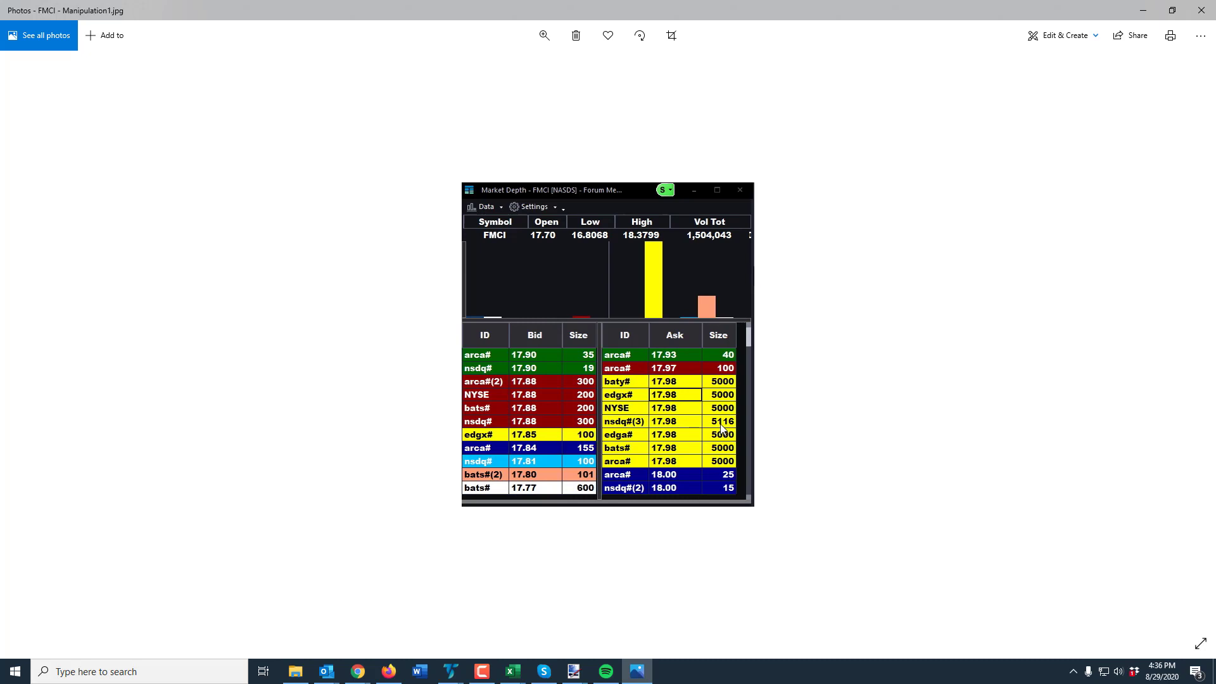
mouse_move(714, 433)
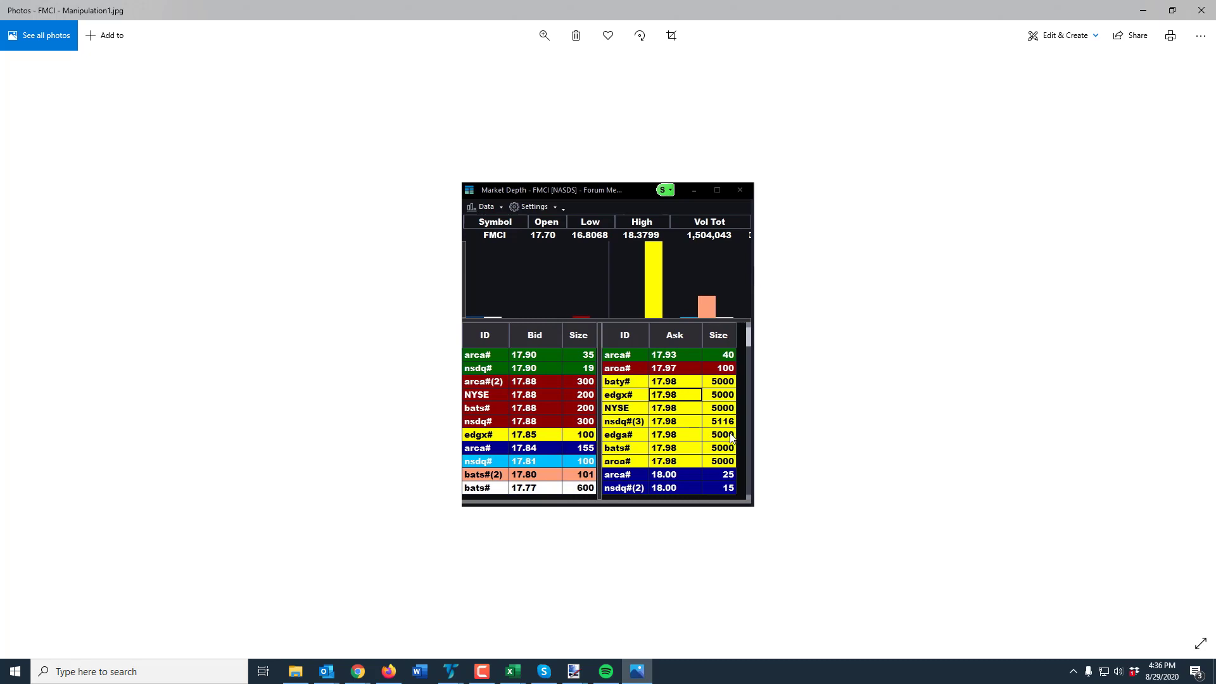
mouse_move(749, 417)
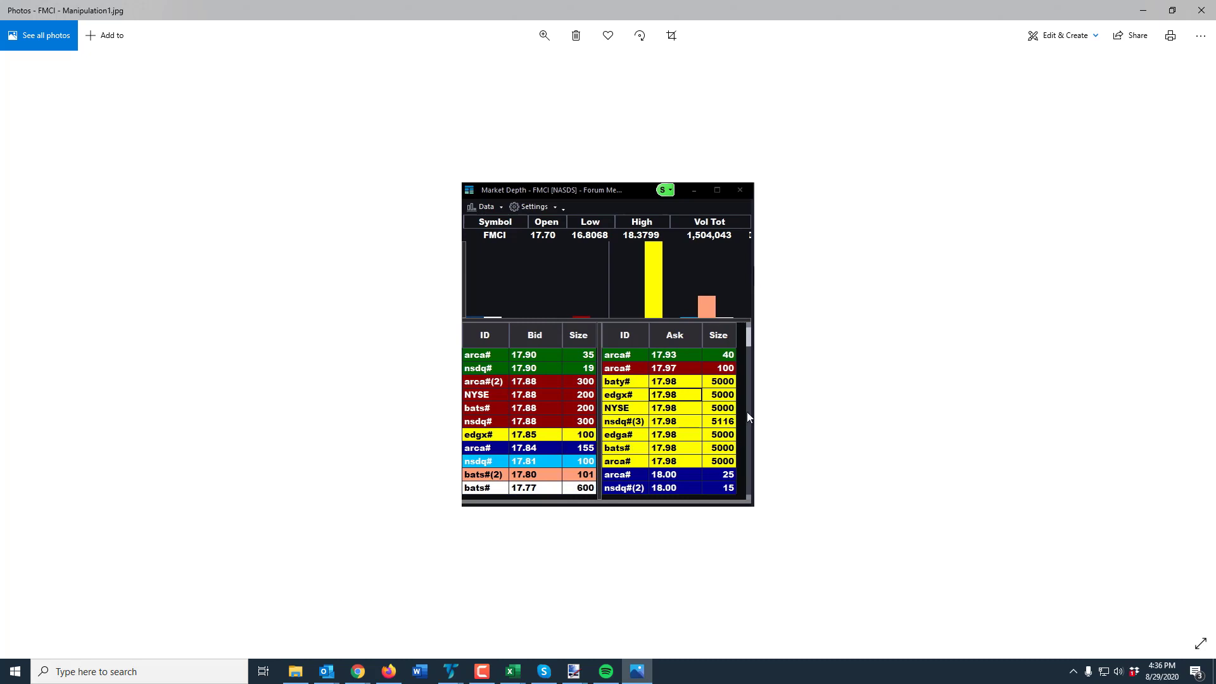
mouse_move(721, 424)
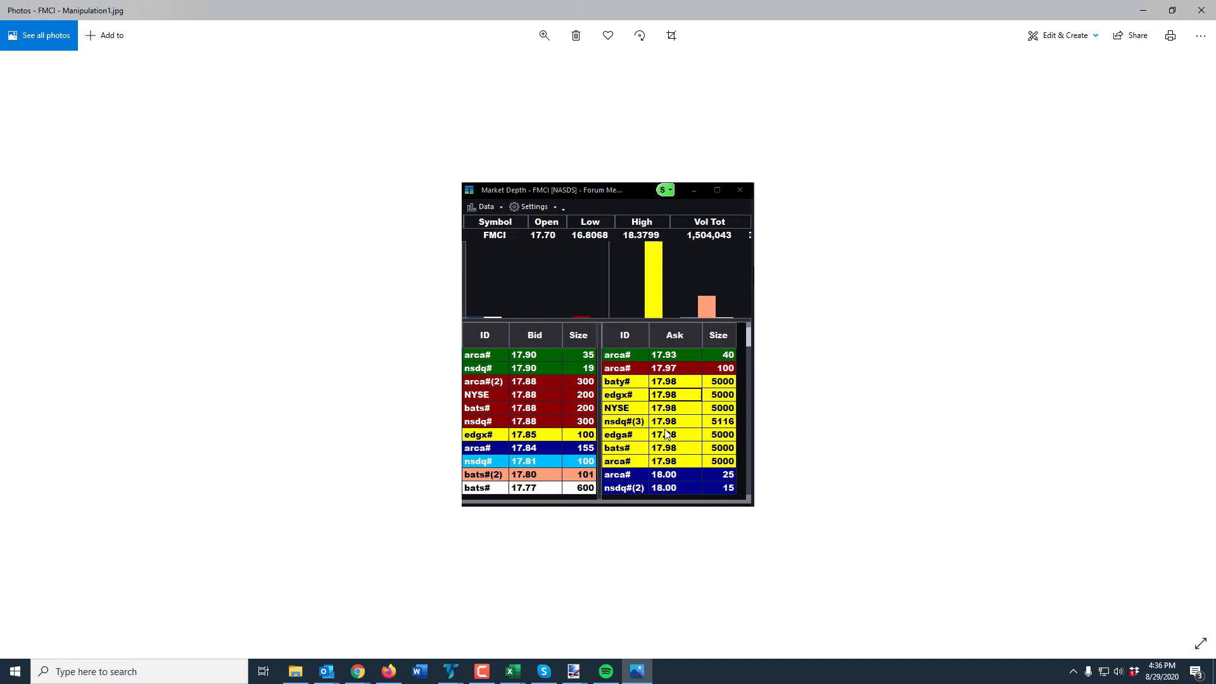
mouse_move(682, 385)
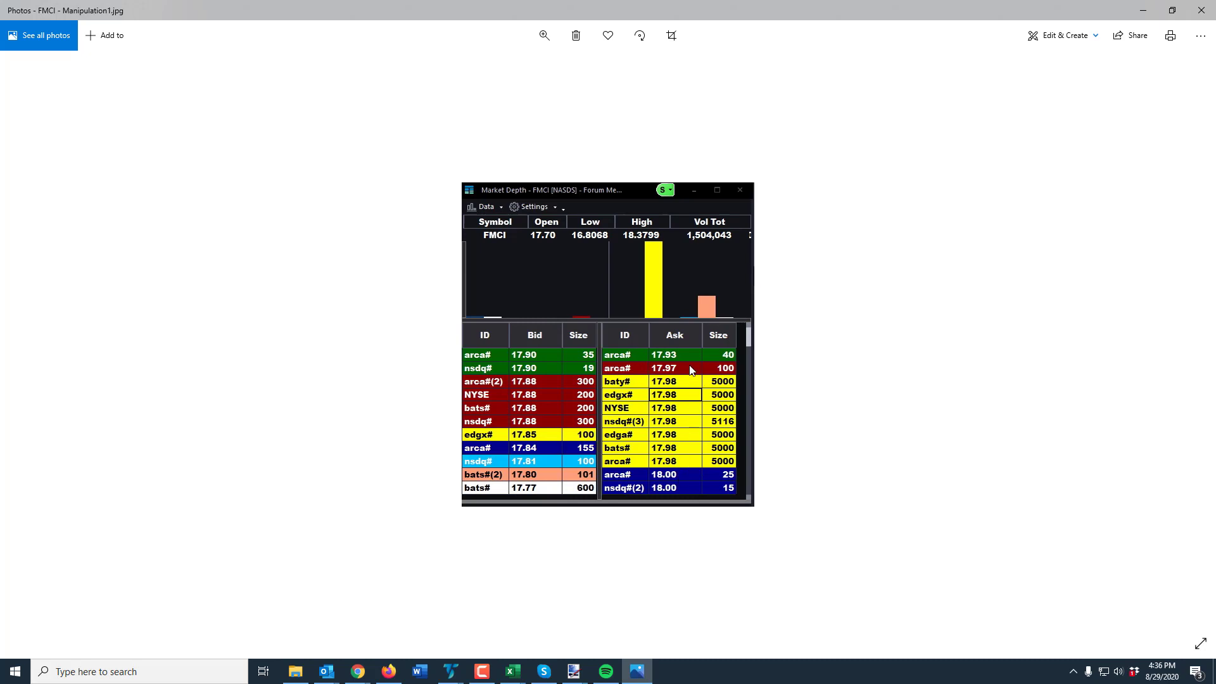
mouse_move(758, 404)
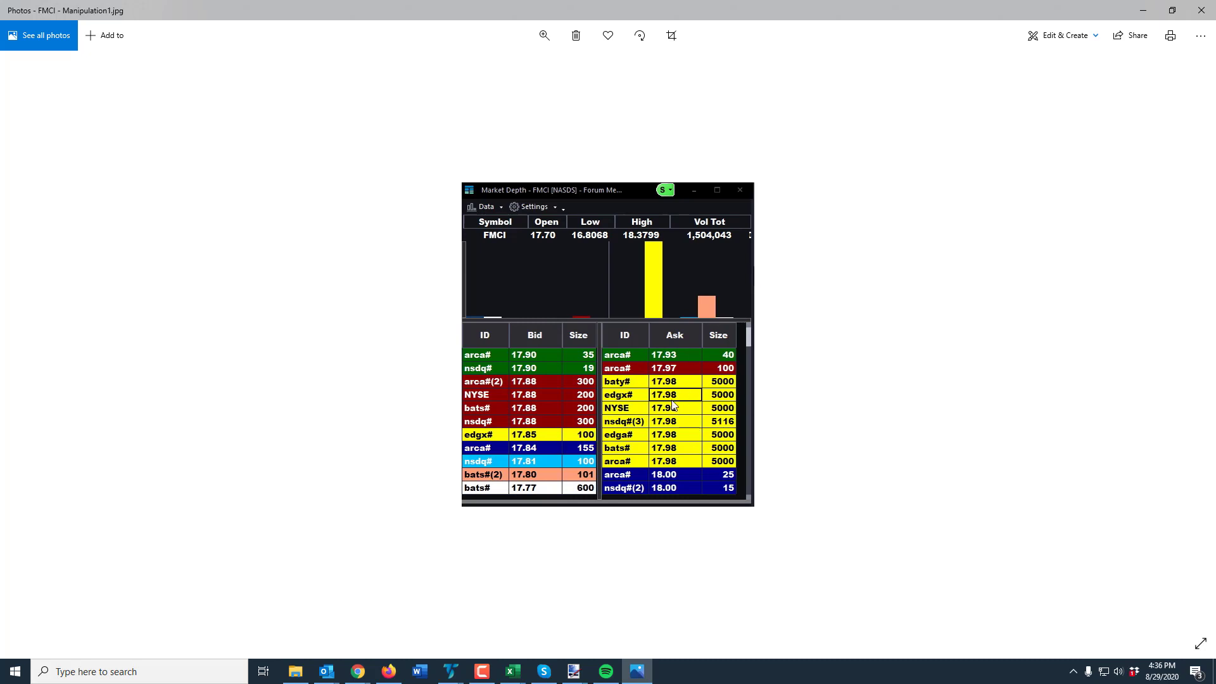
mouse_move(697, 408)
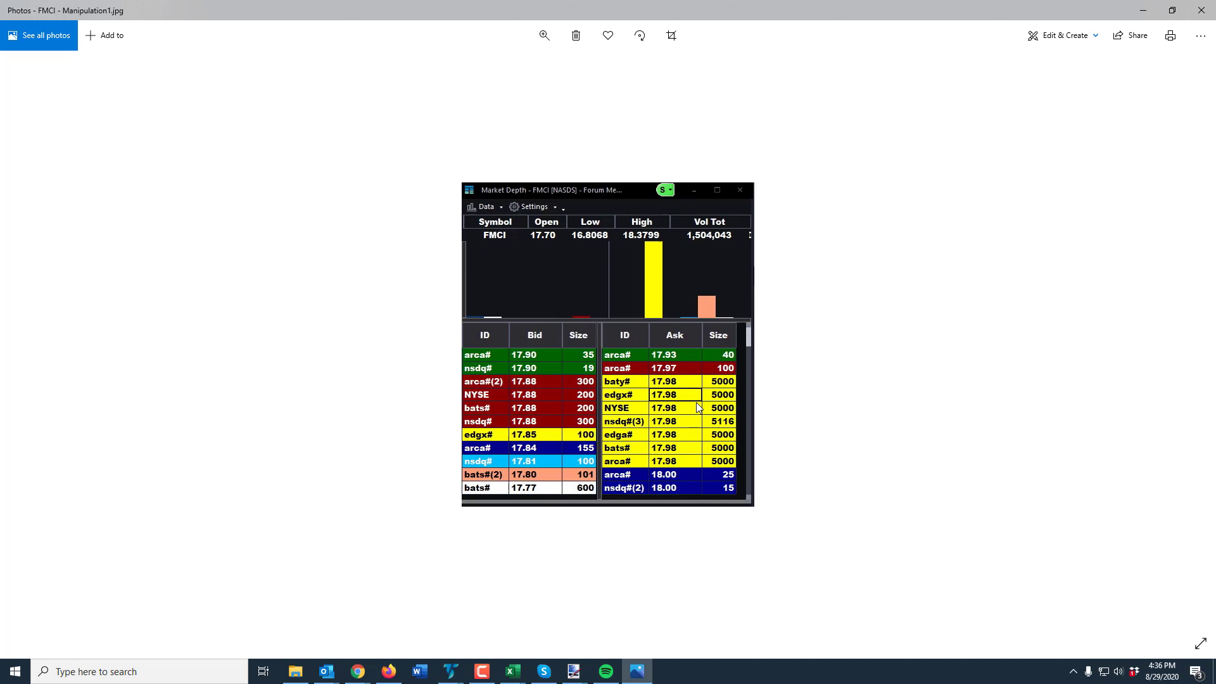
mouse_move(621, 398)
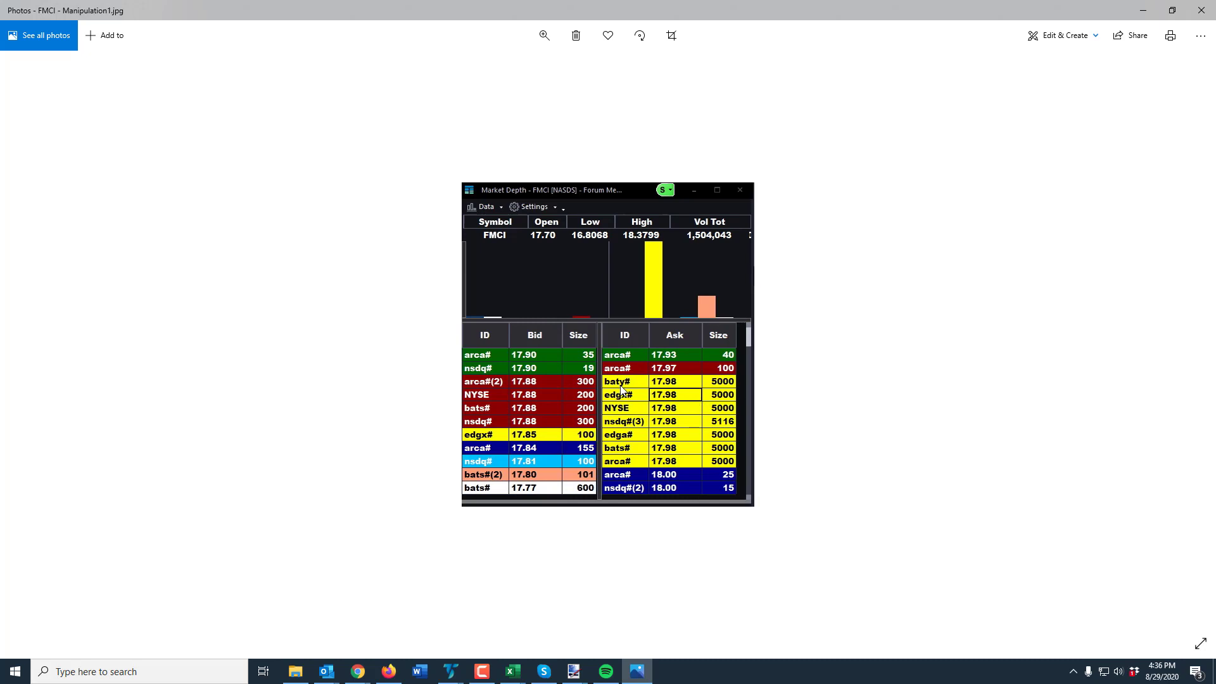
mouse_move(733, 389)
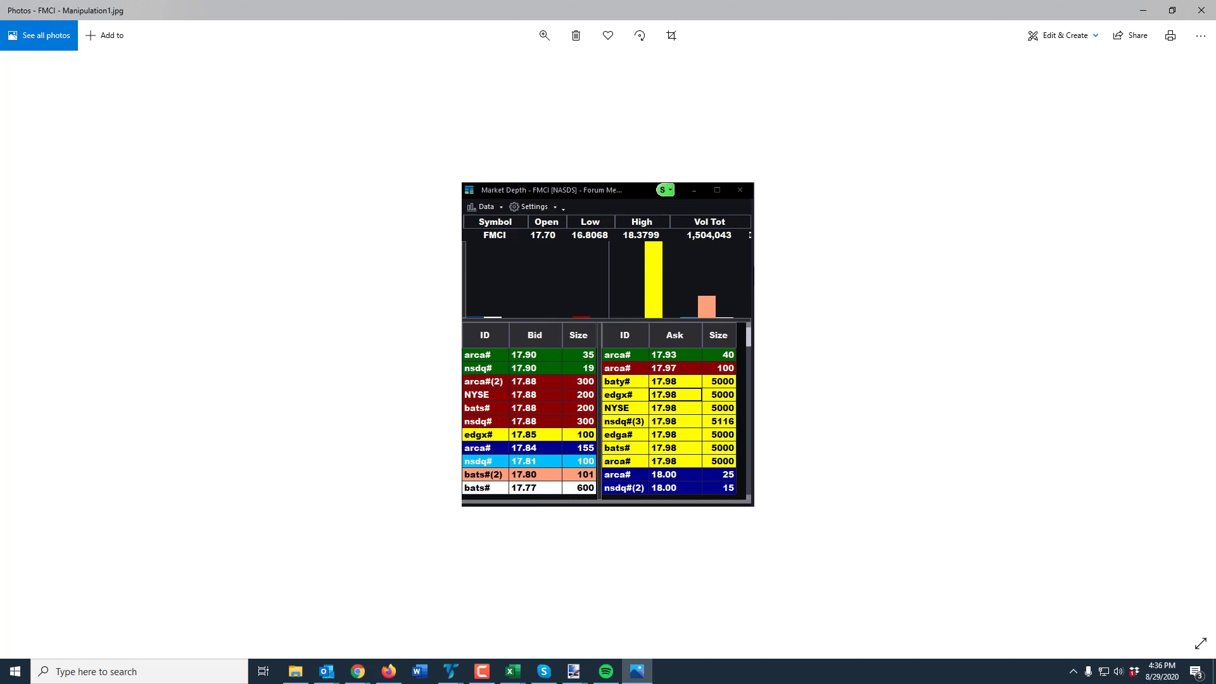
- Advance from the FMCI Manipulation1 screenshot to the Manipulation2 image
click(1181, 344)
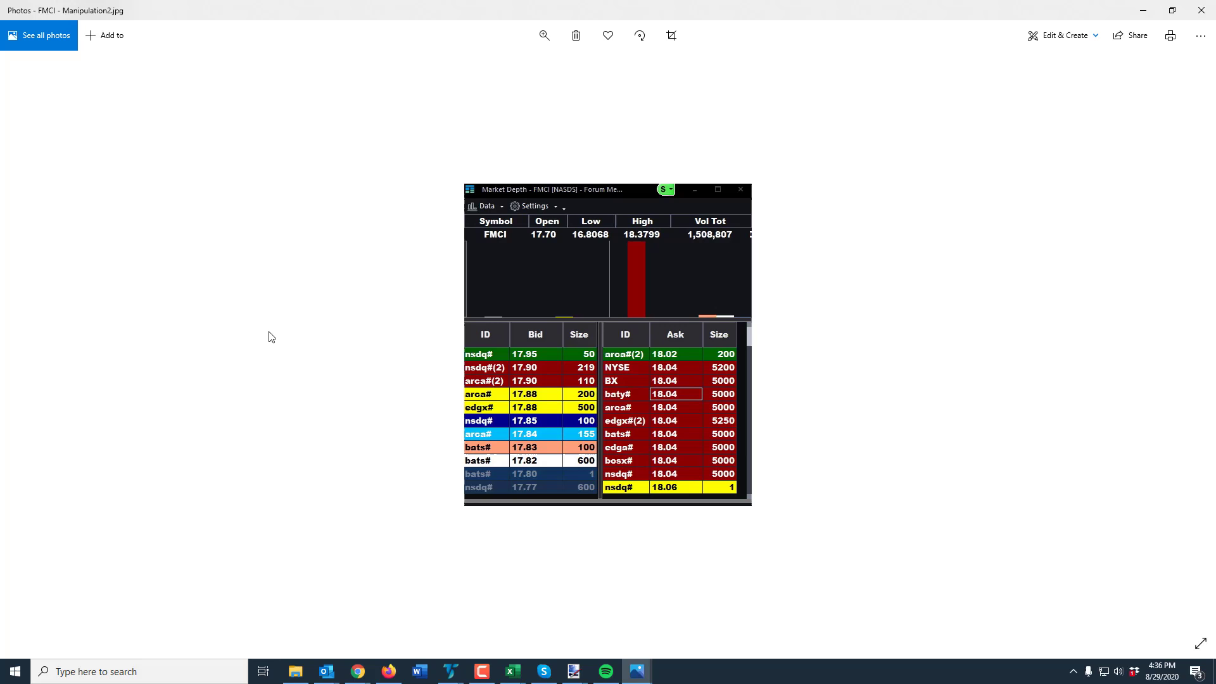
mouse_move(481, 345)
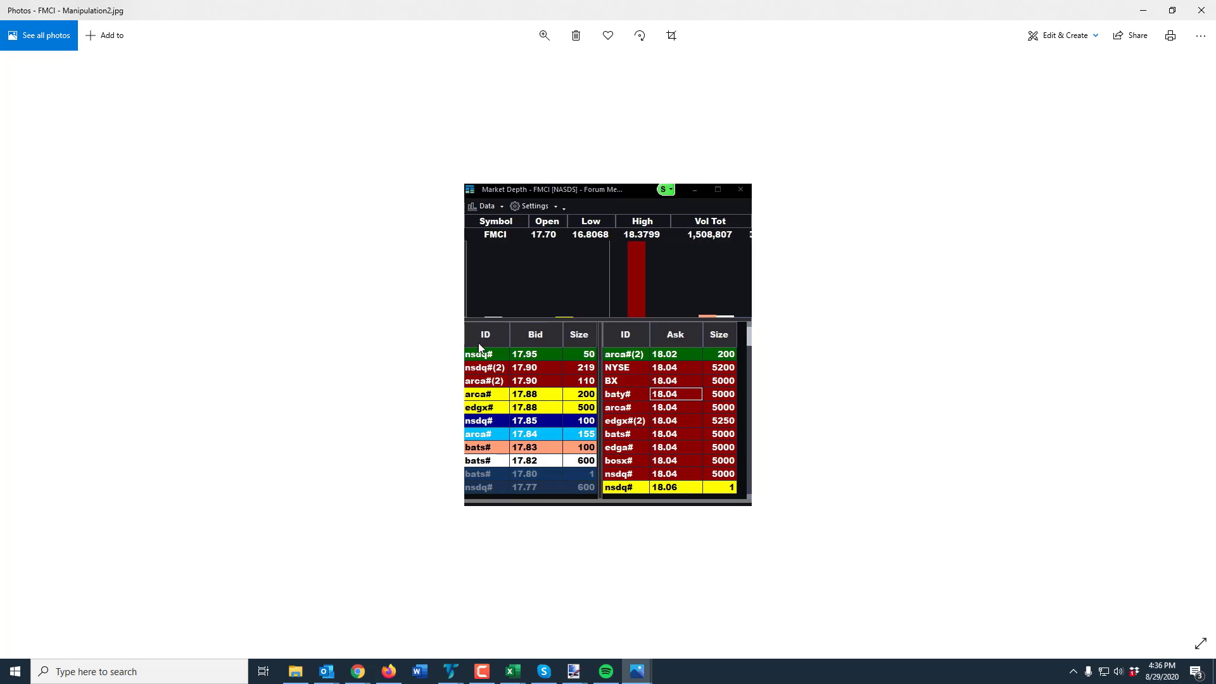
mouse_move(613, 329)
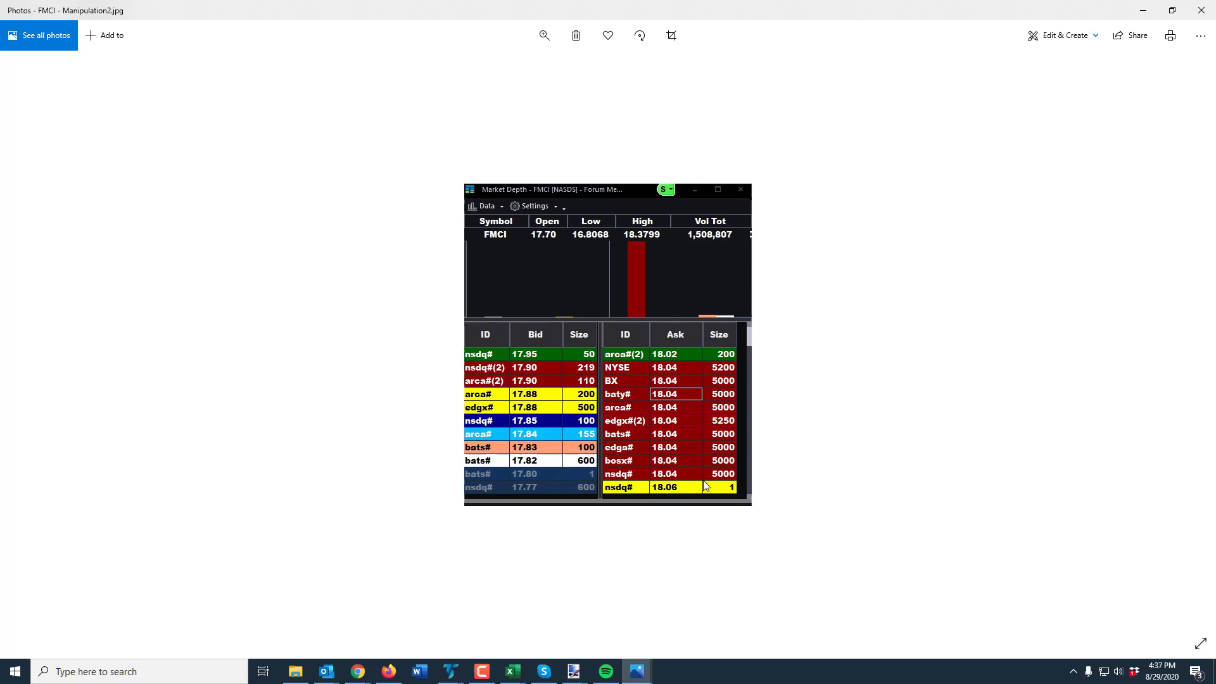
mouse_move(697, 383)
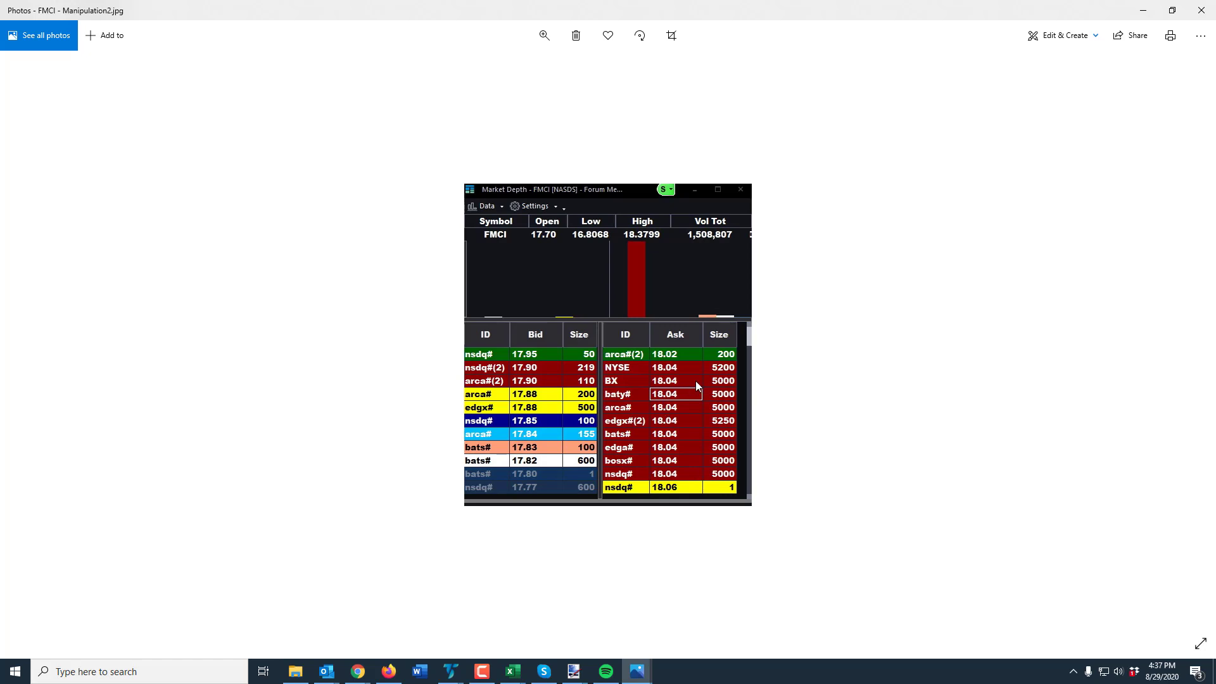
mouse_move(536, 372)
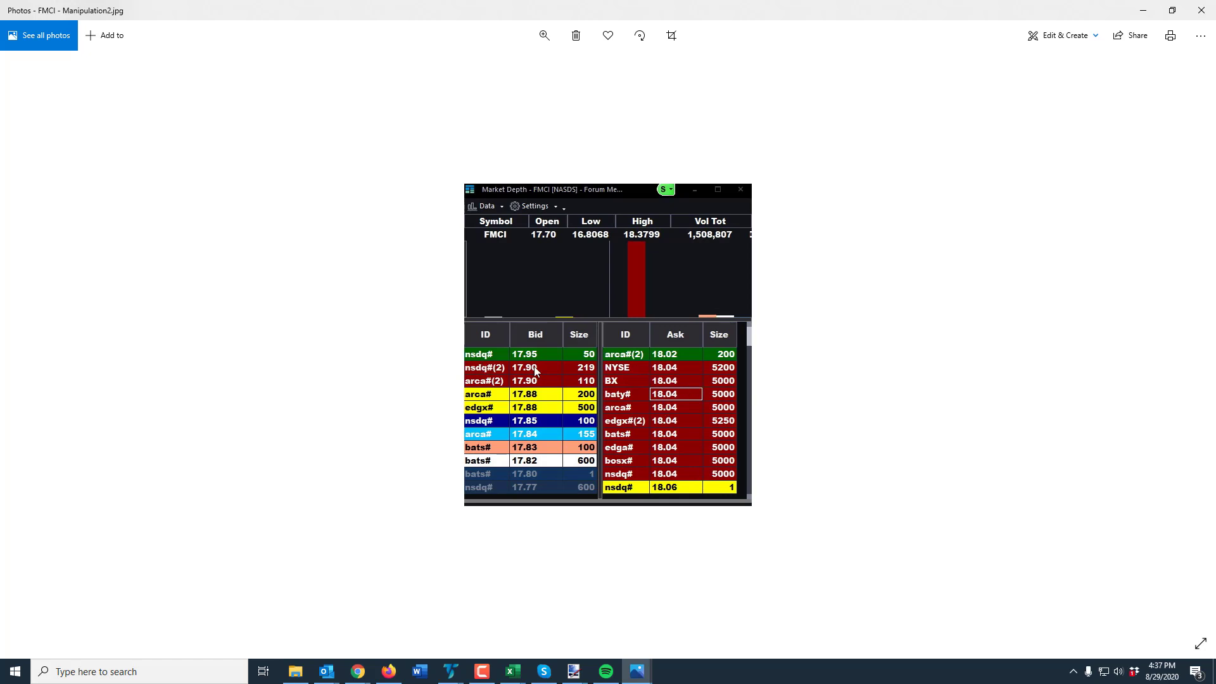
mouse_move(692, 396)
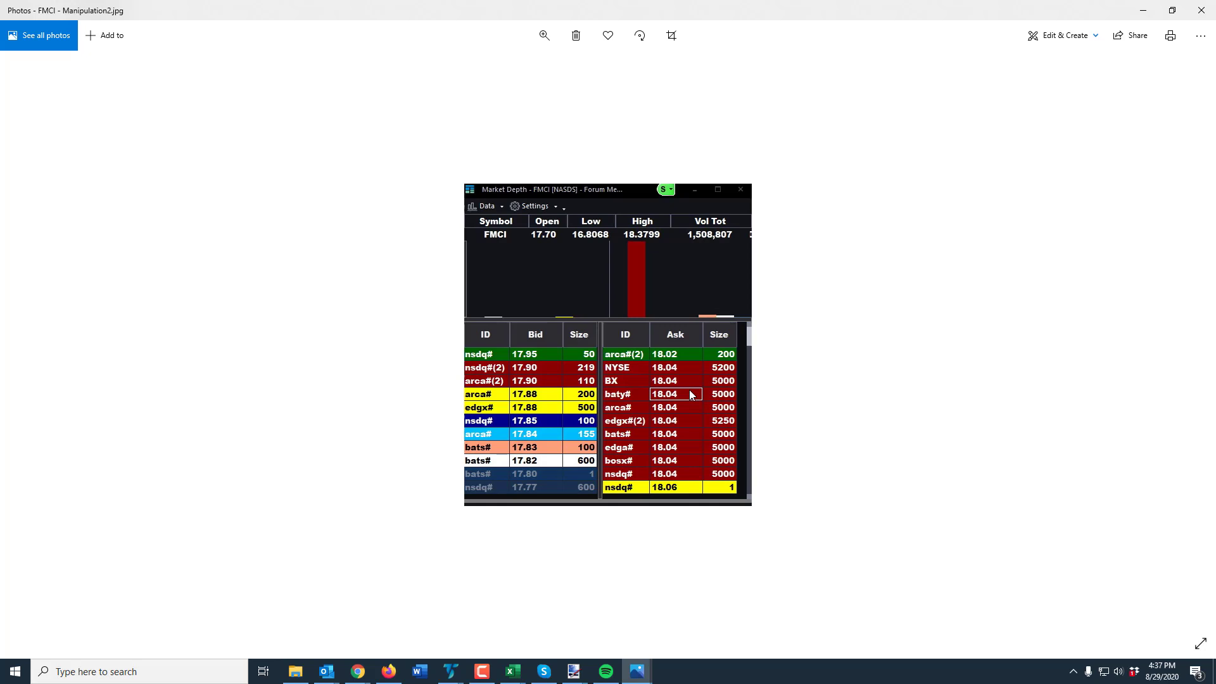
mouse_move(748, 392)
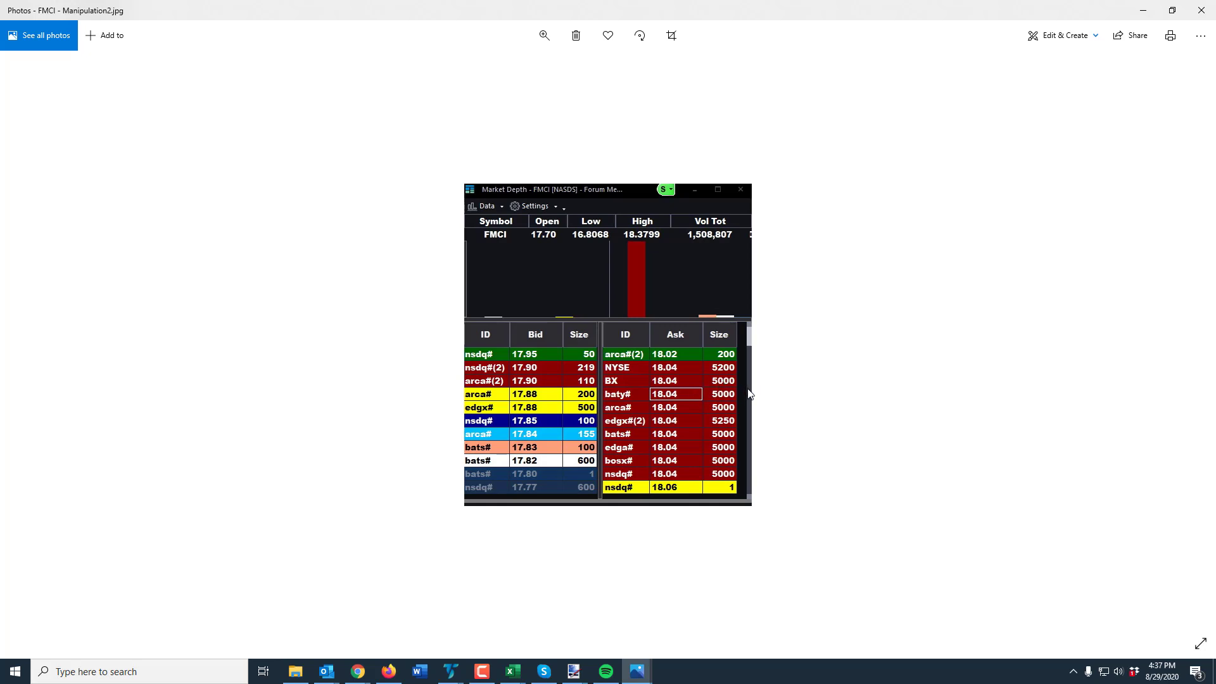
mouse_move(742, 394)
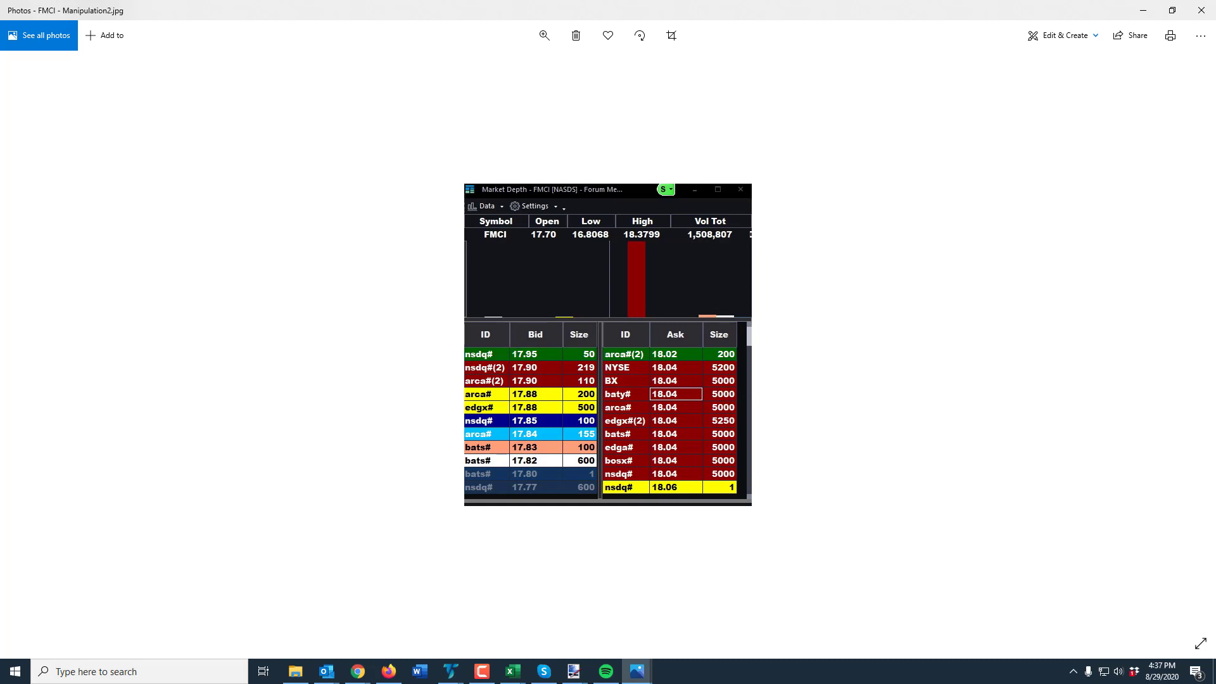
- Advance from Manipulation2 to the Manipulation3 FMCI depth screenshot showing the 18.08 ask
click(1182, 344)
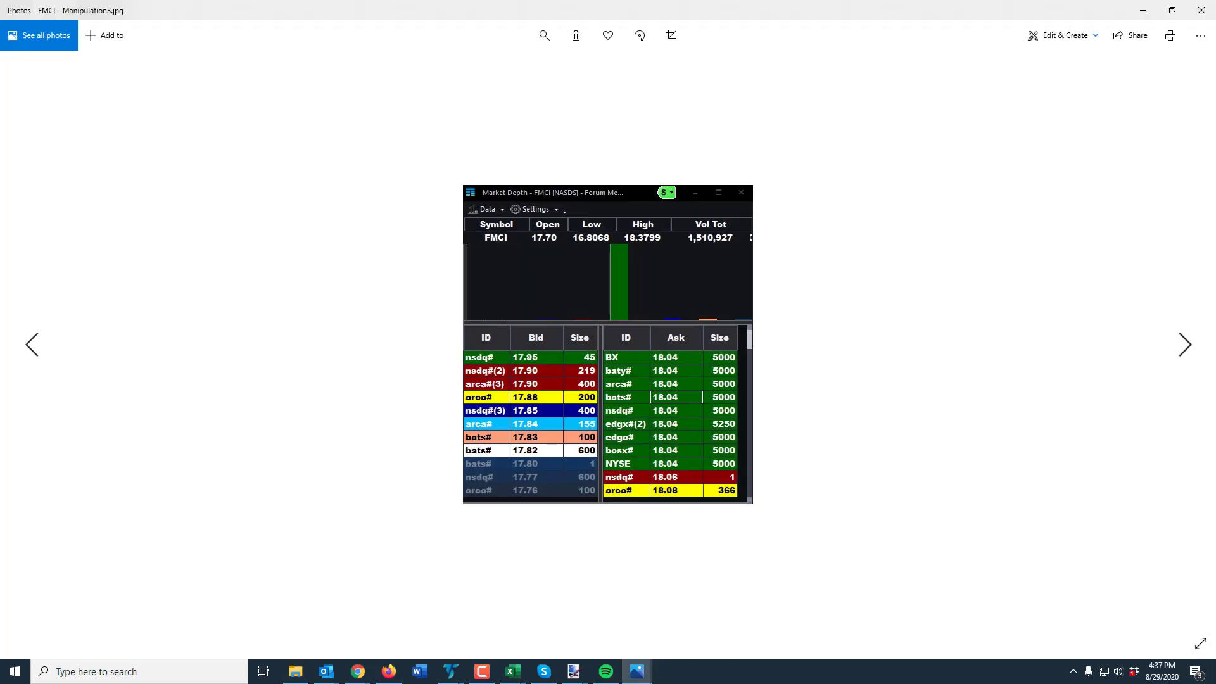
mouse_move(681, 328)
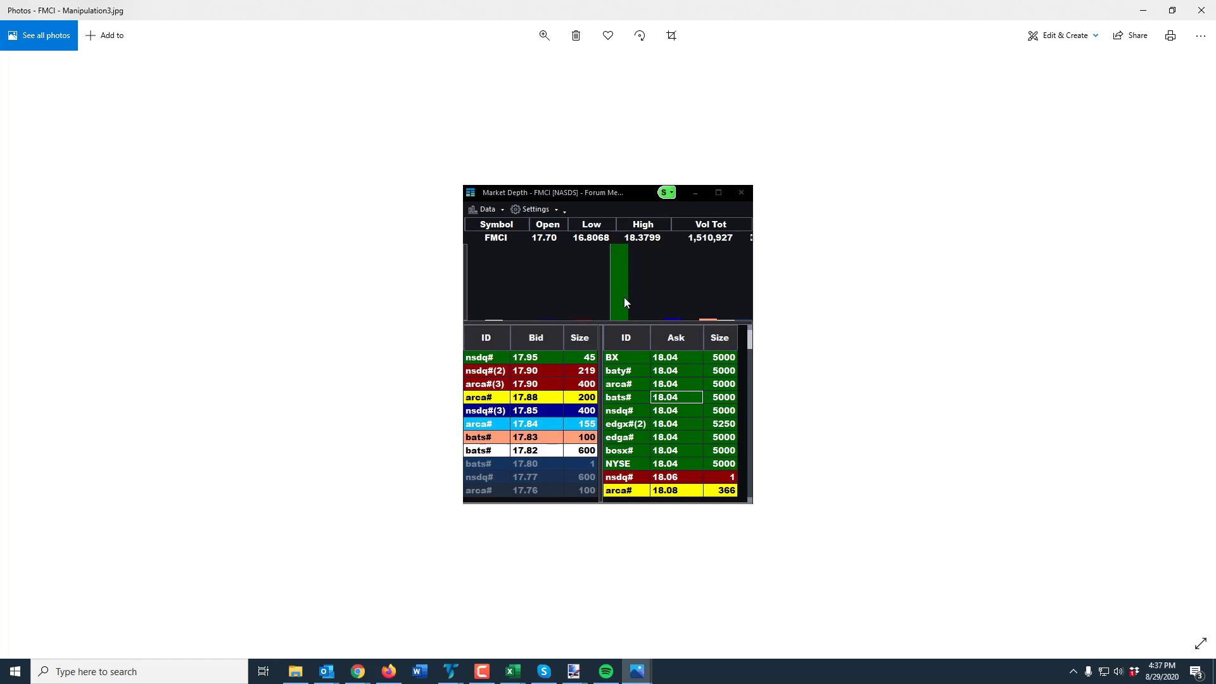
mouse_move(531, 371)
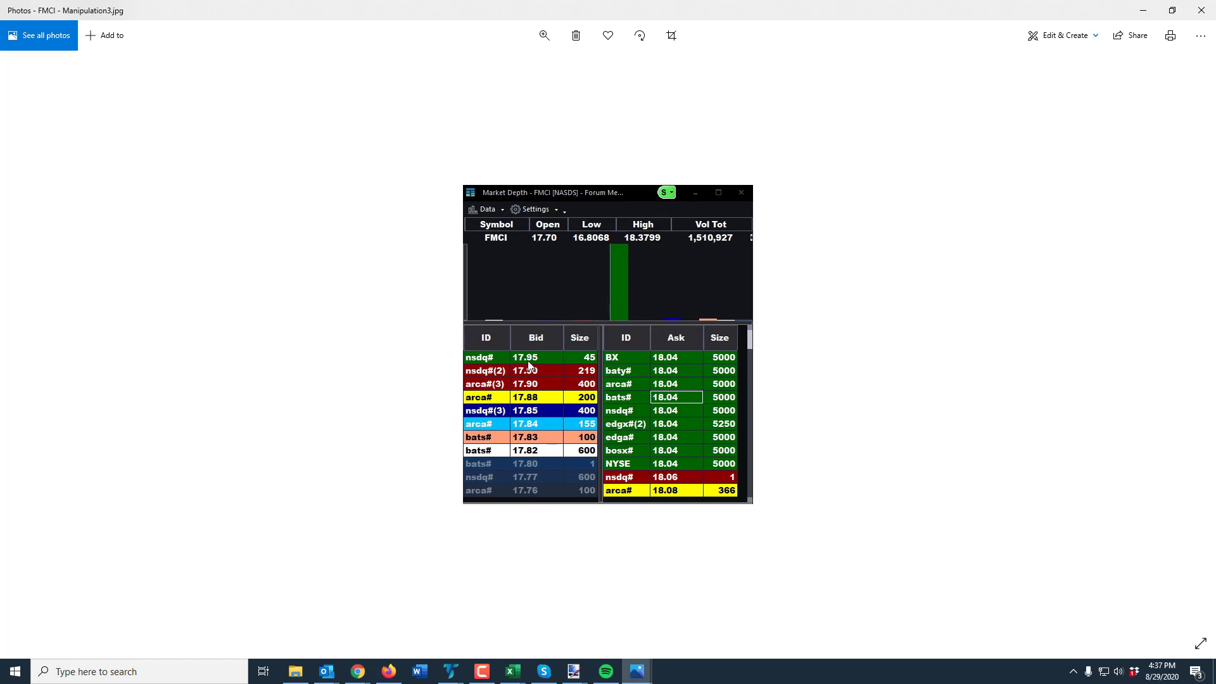
mouse_move(554, 325)
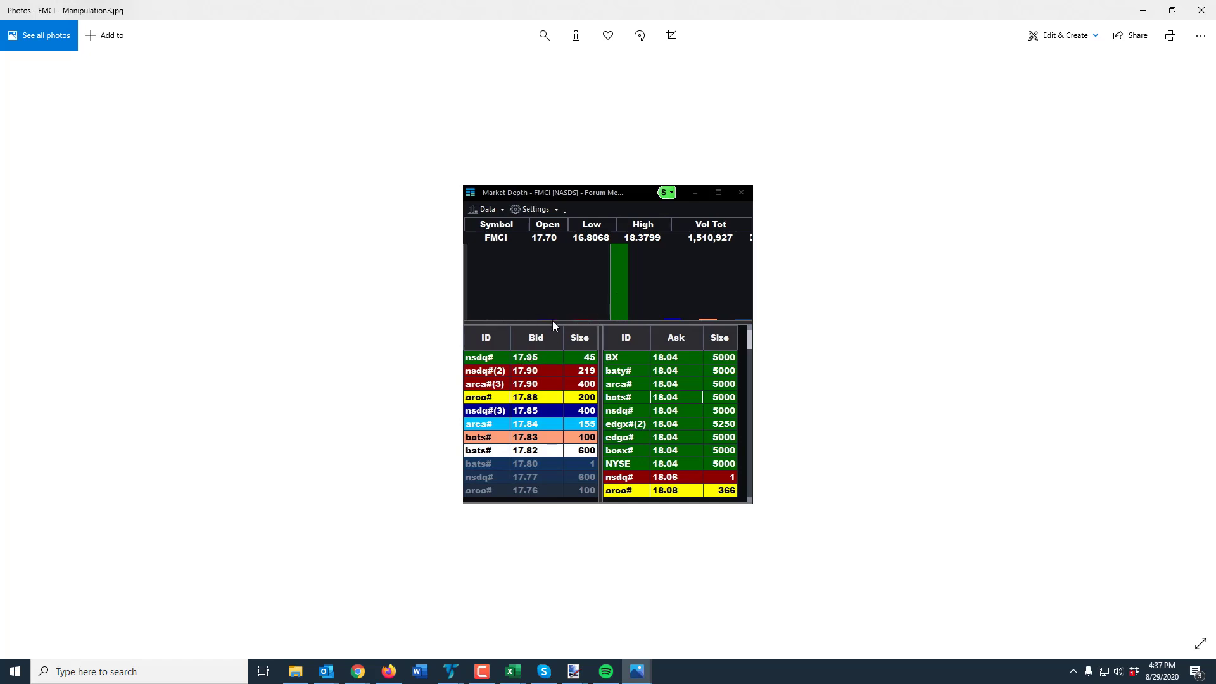
mouse_move(559, 322)
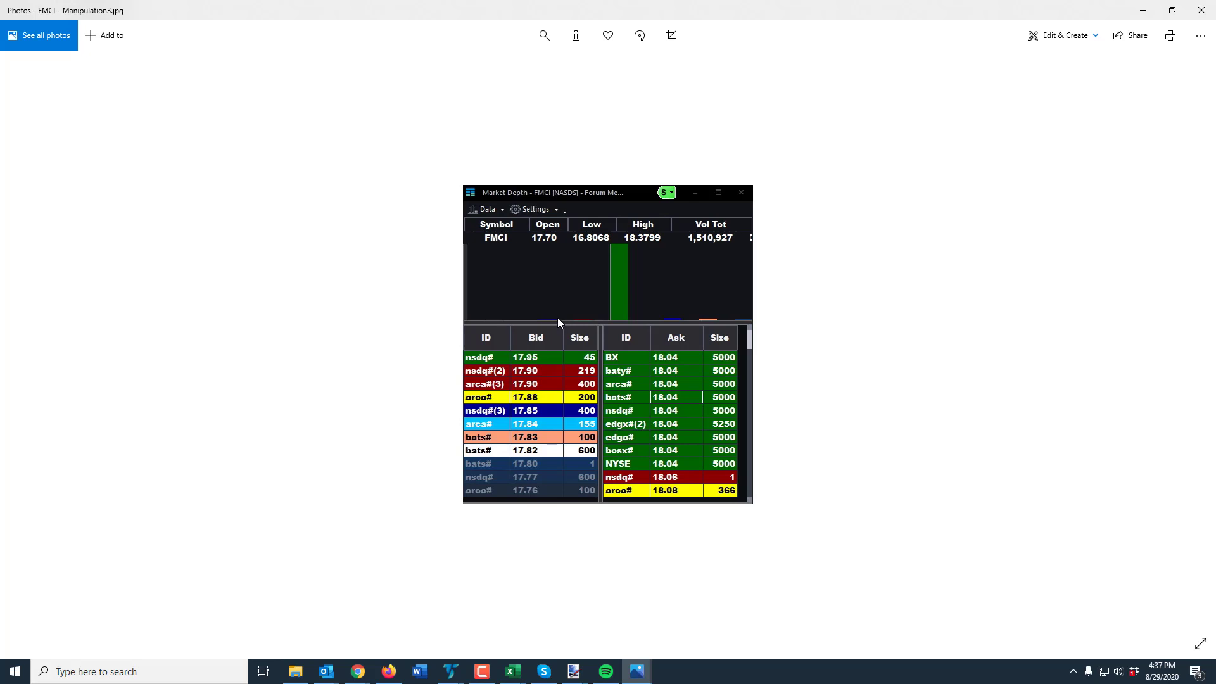
mouse_move(726, 232)
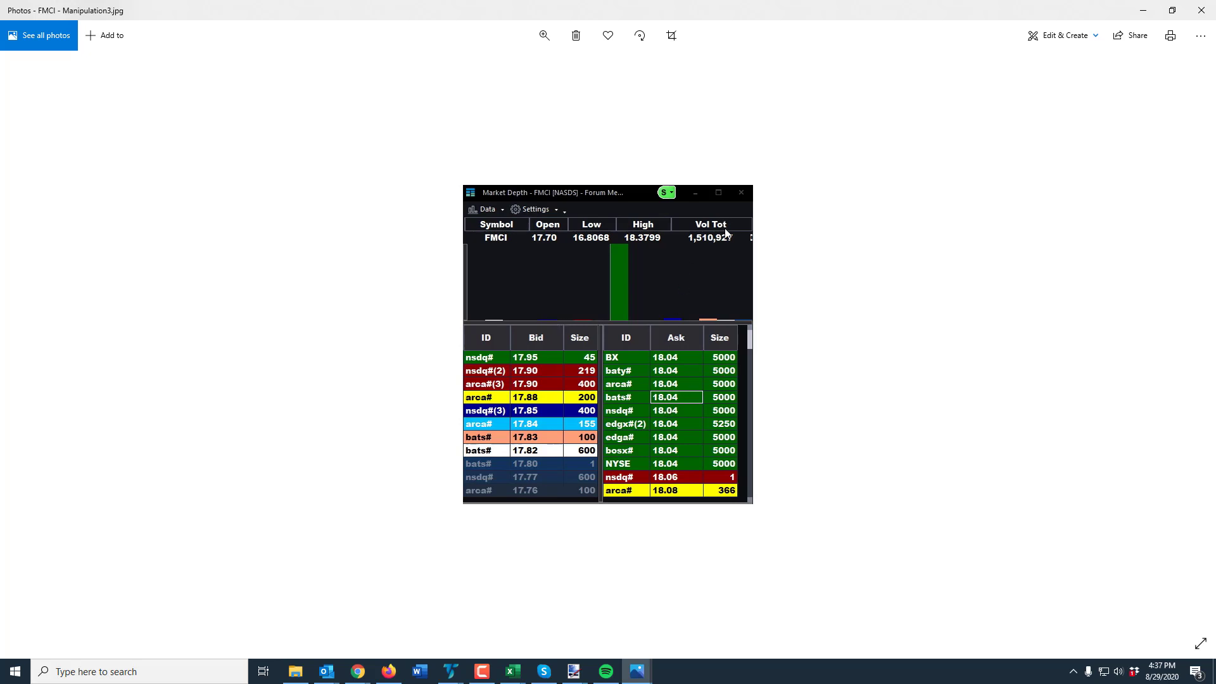
mouse_move(77, 365)
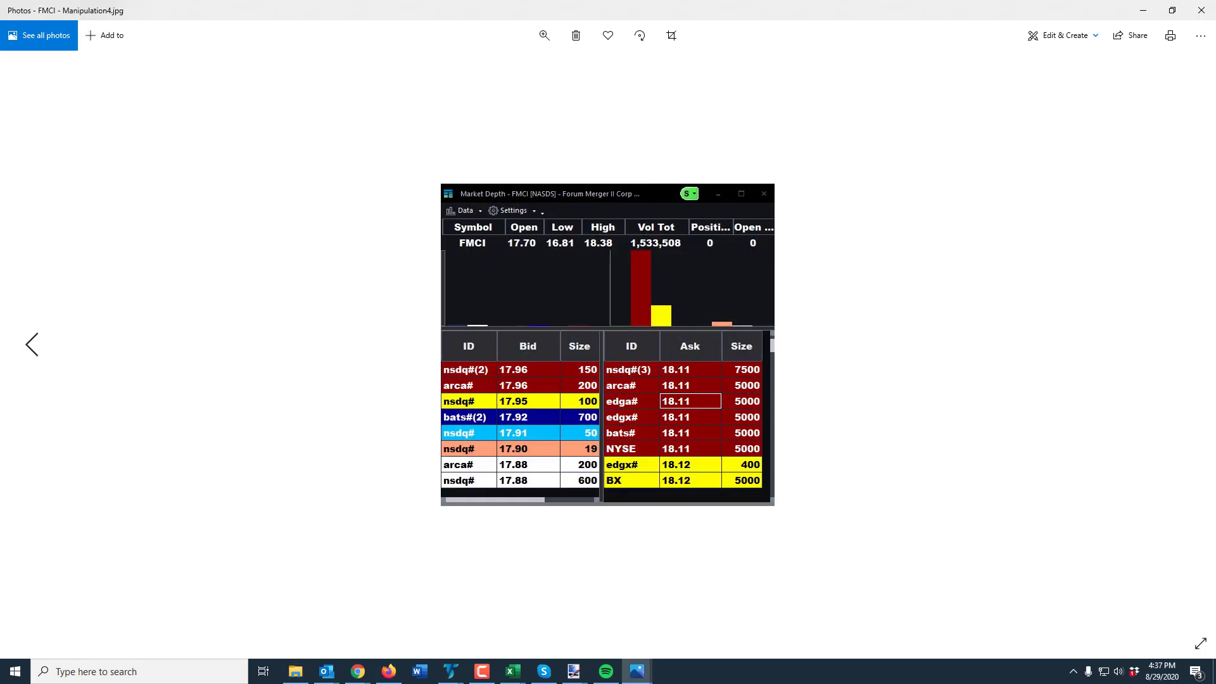
mouse_move(811, 382)
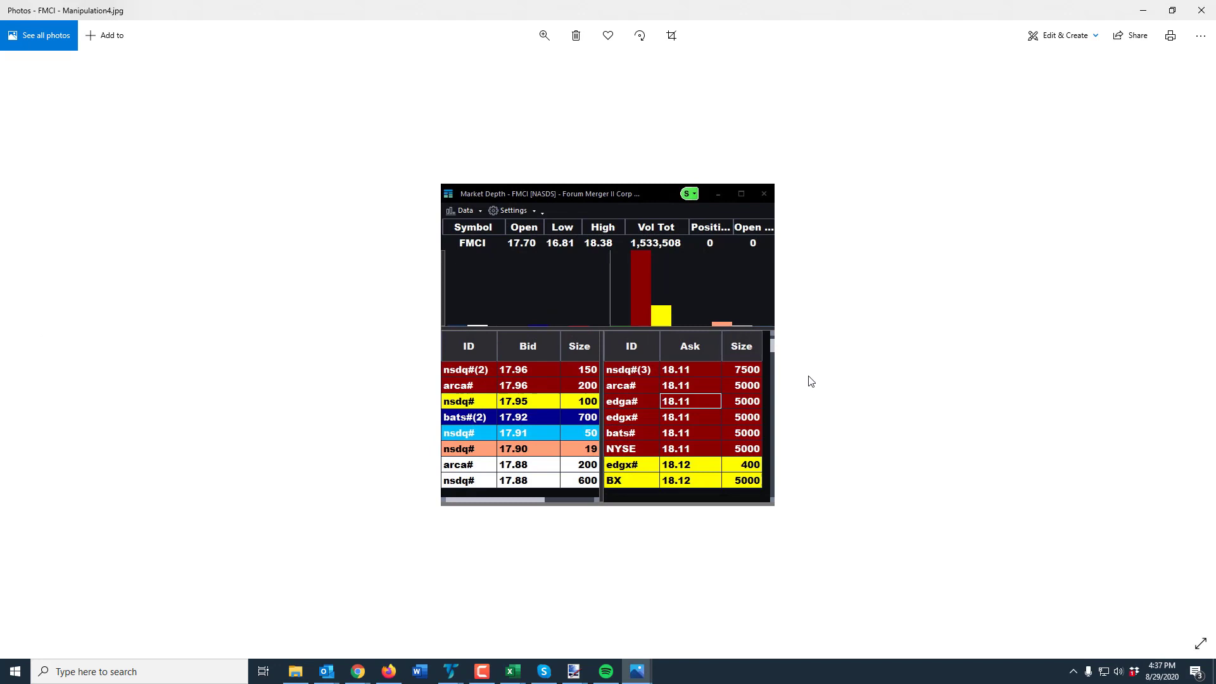
mouse_move(722, 377)
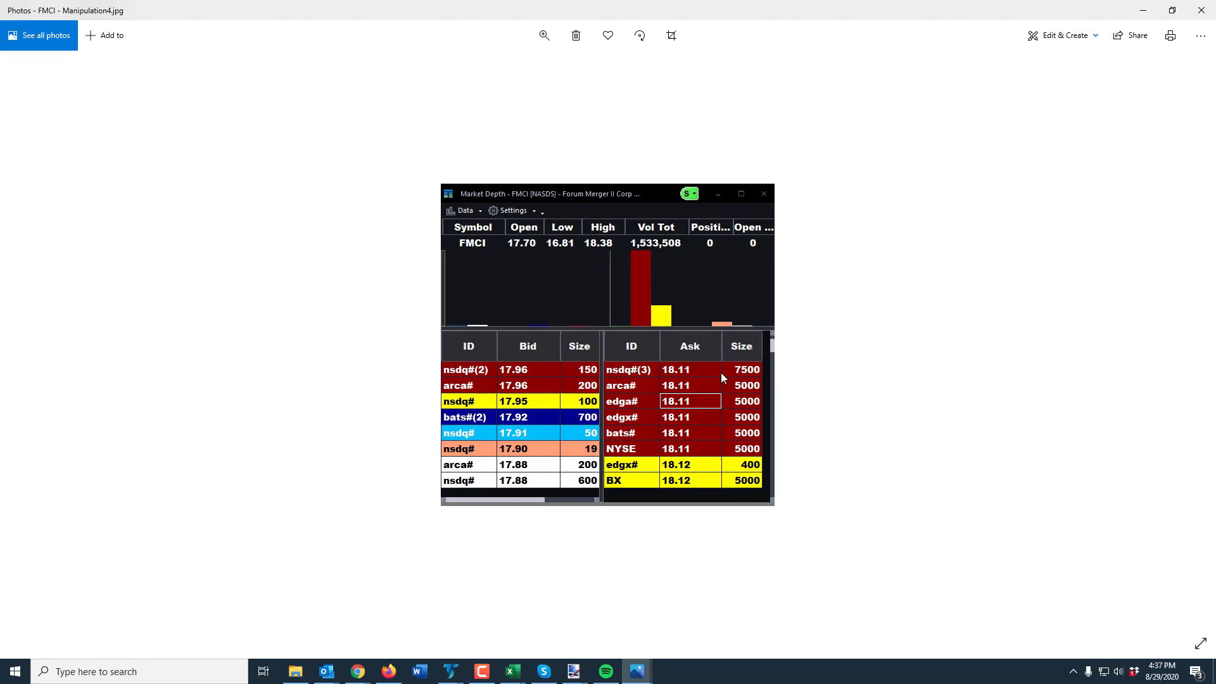
mouse_move(703, 359)
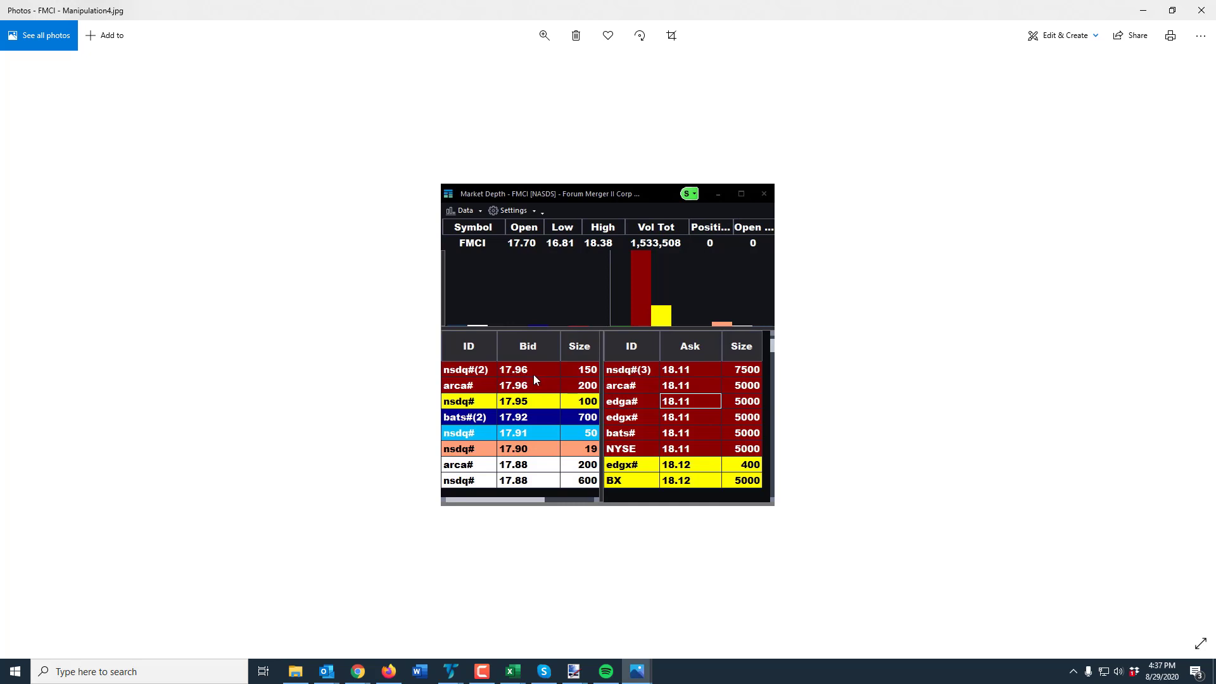
mouse_move(523, 385)
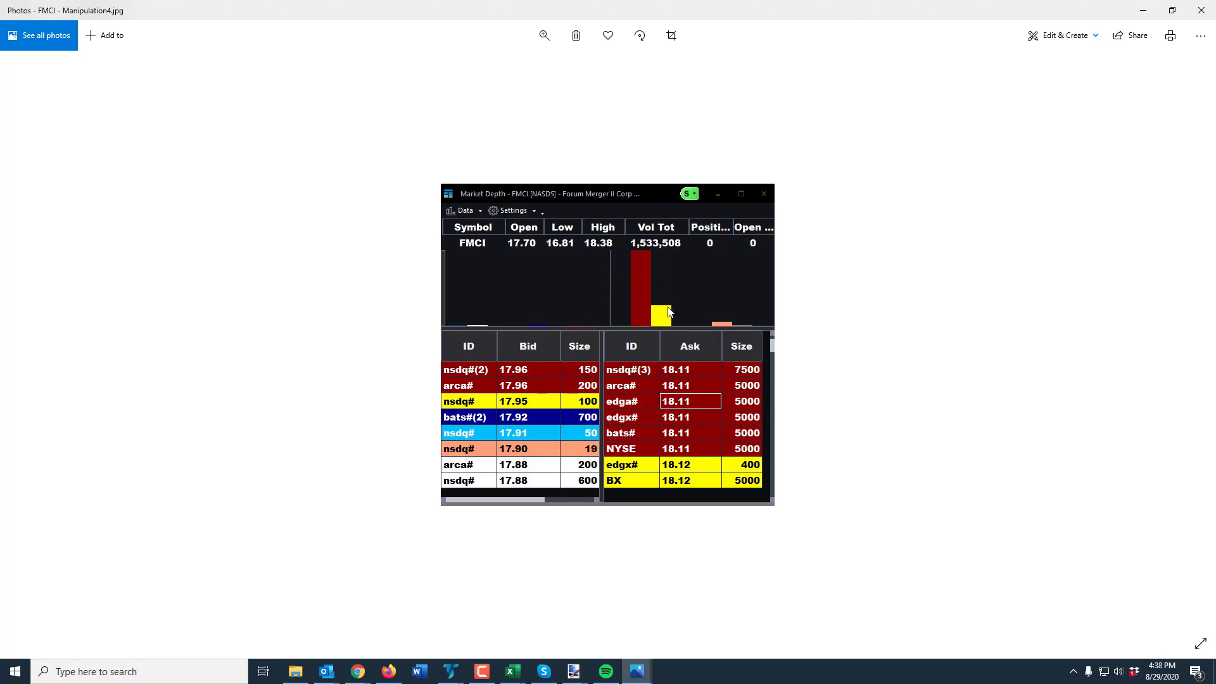
mouse_move(598, 286)
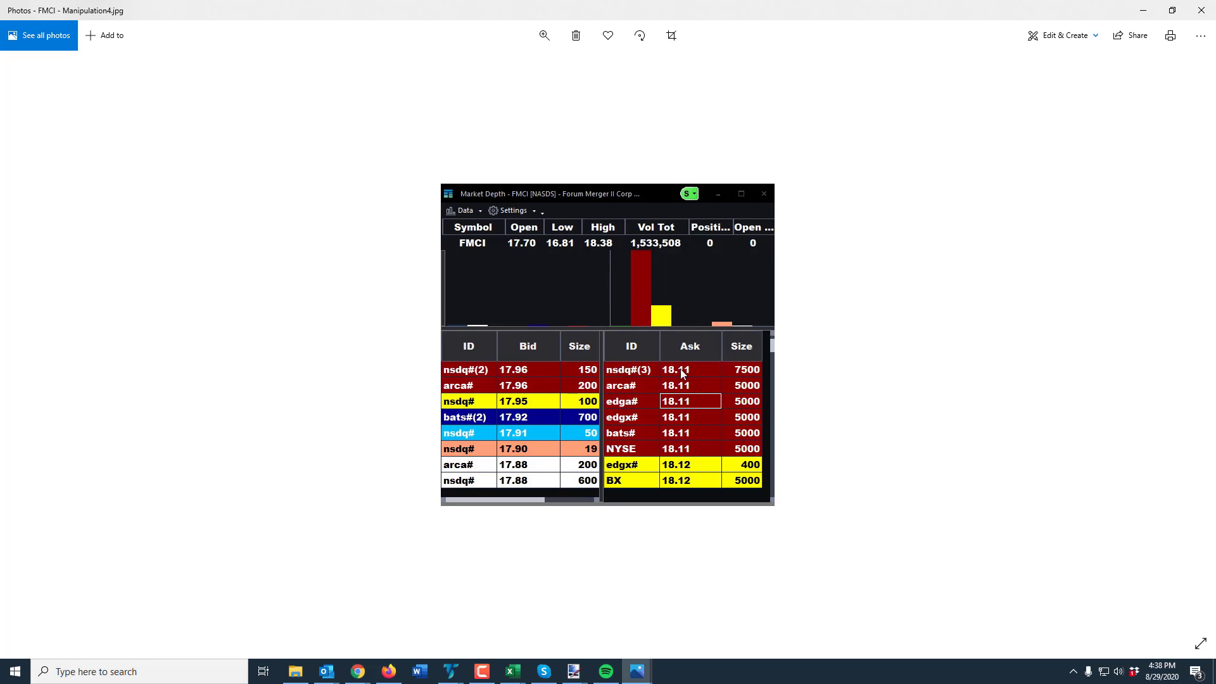
mouse_move(672, 363)
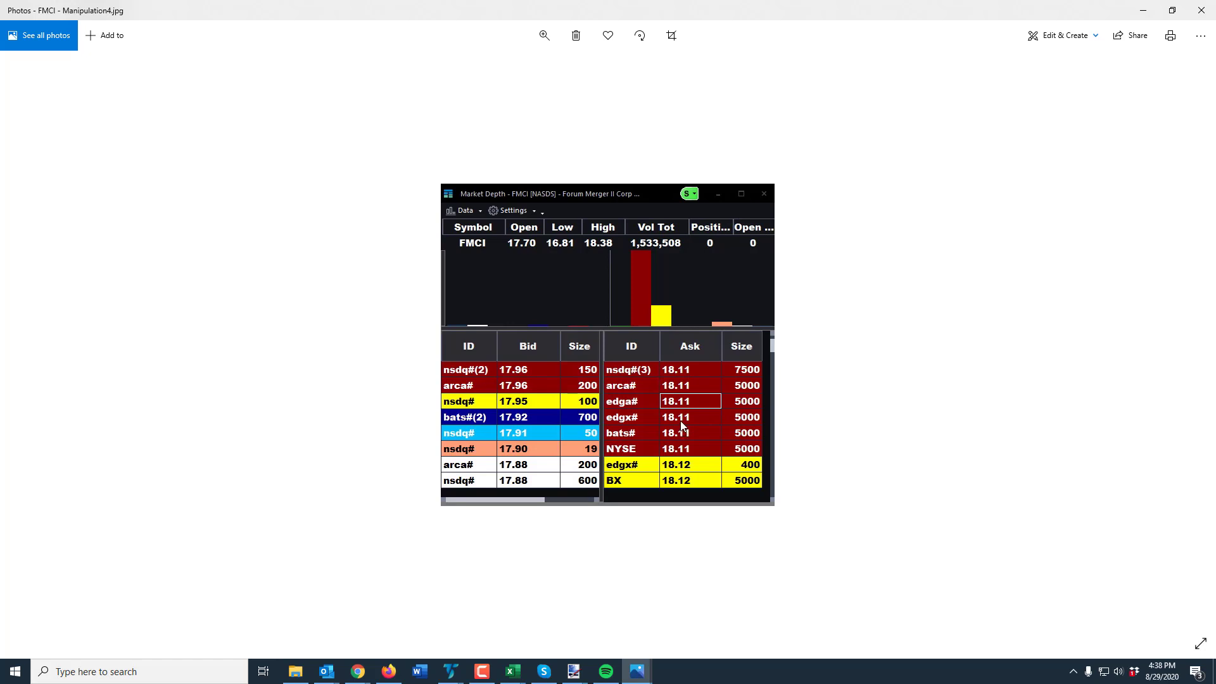
mouse_move(669, 417)
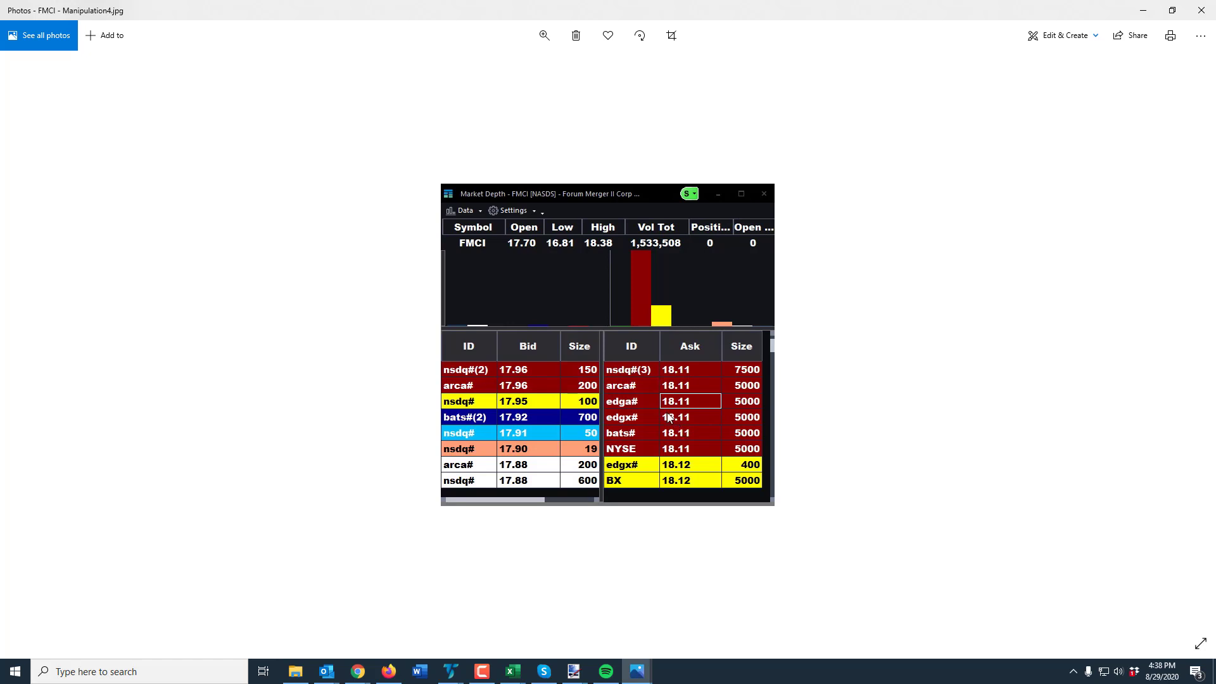
mouse_move(357, 391)
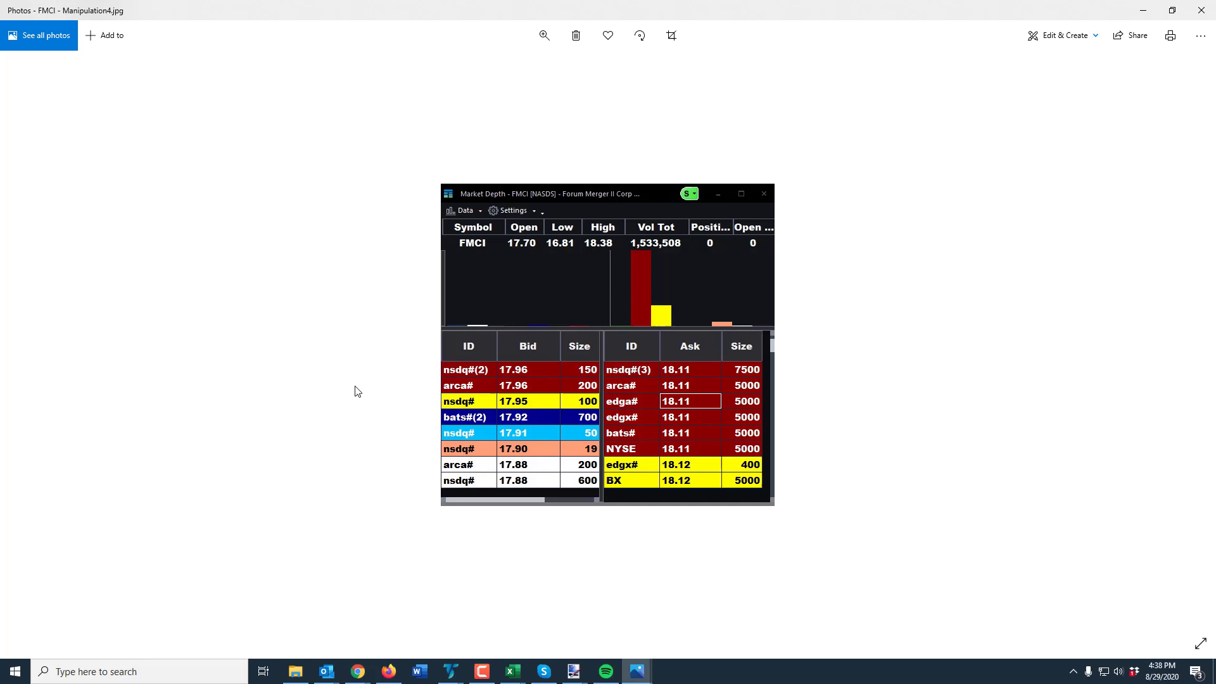
mouse_move(744, 400)
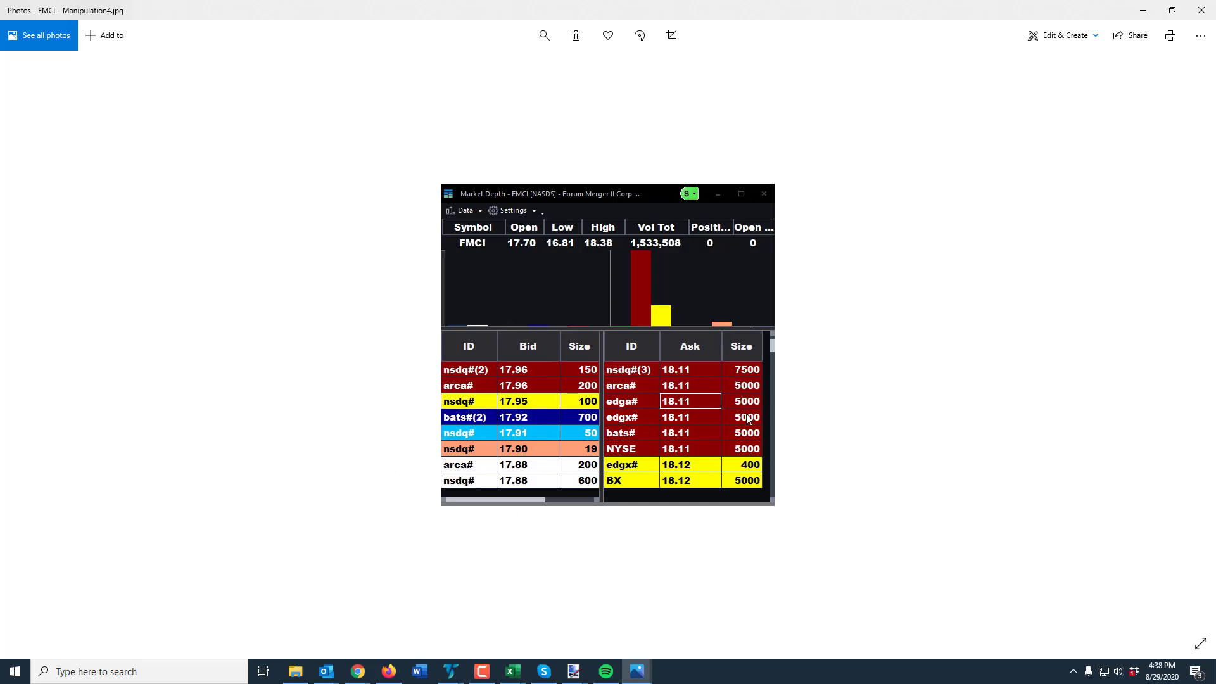
mouse_move(567, 361)
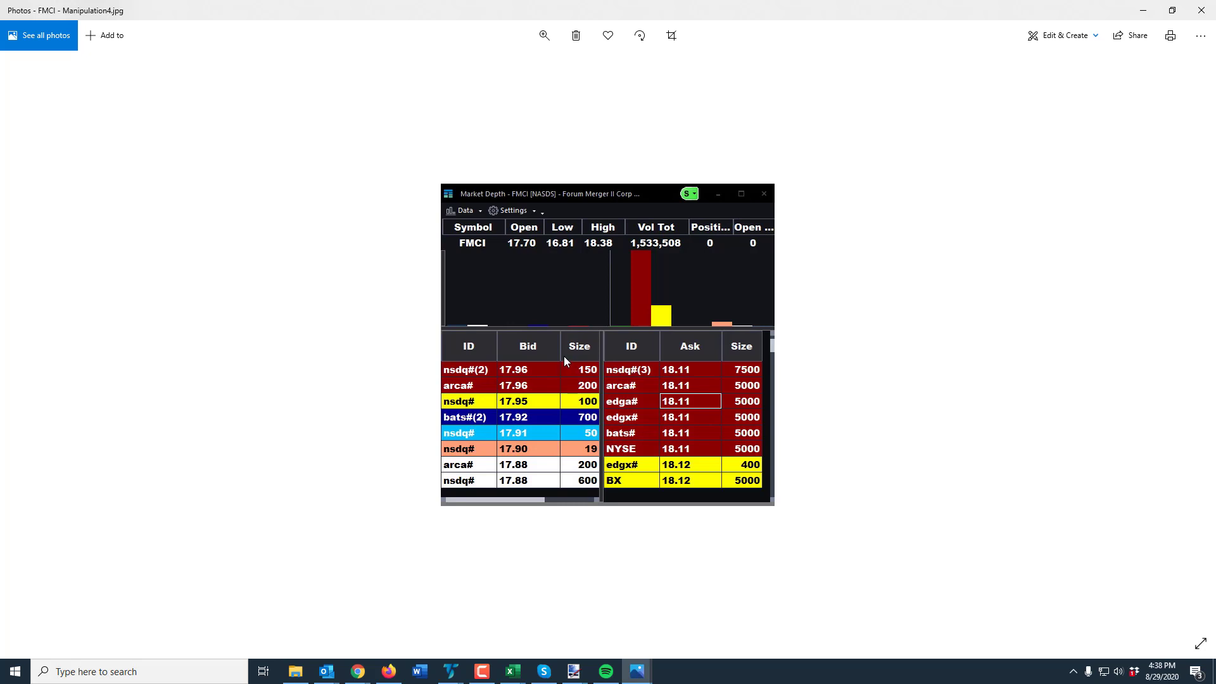
mouse_move(444, 677)
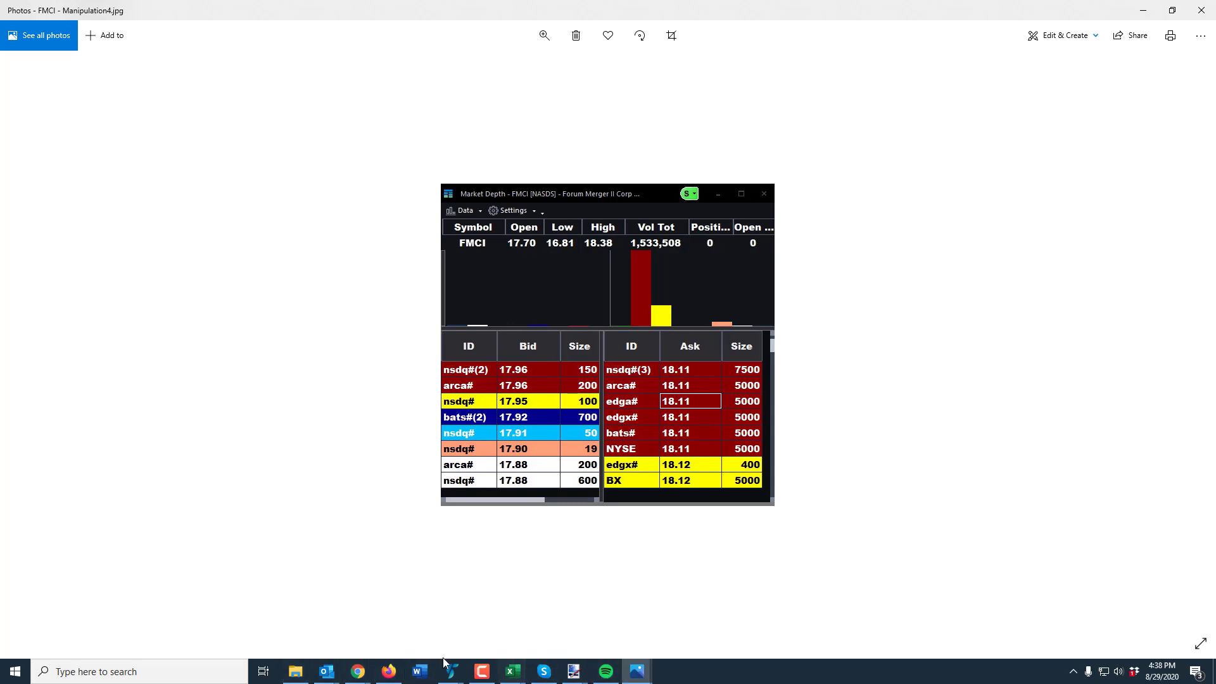
- Switch from the Manipulation4 screenshot back to TradeStation's AAPL market depth workspace
click(447, 670)
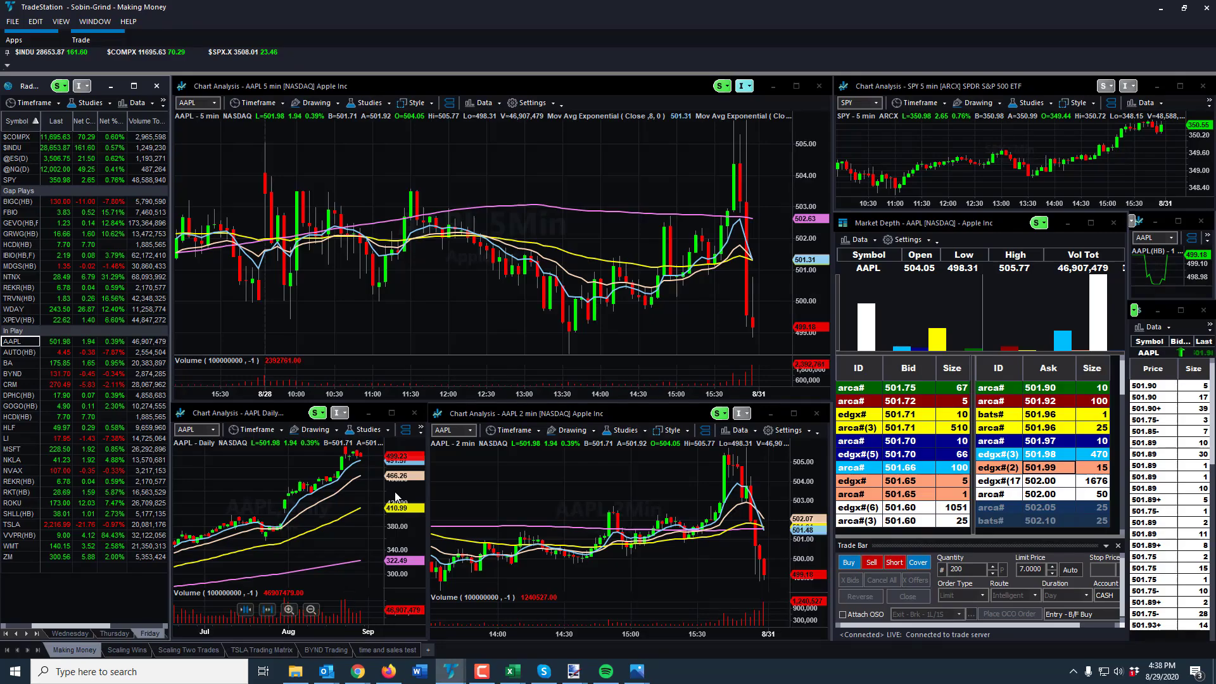
mouse_move(946, 398)
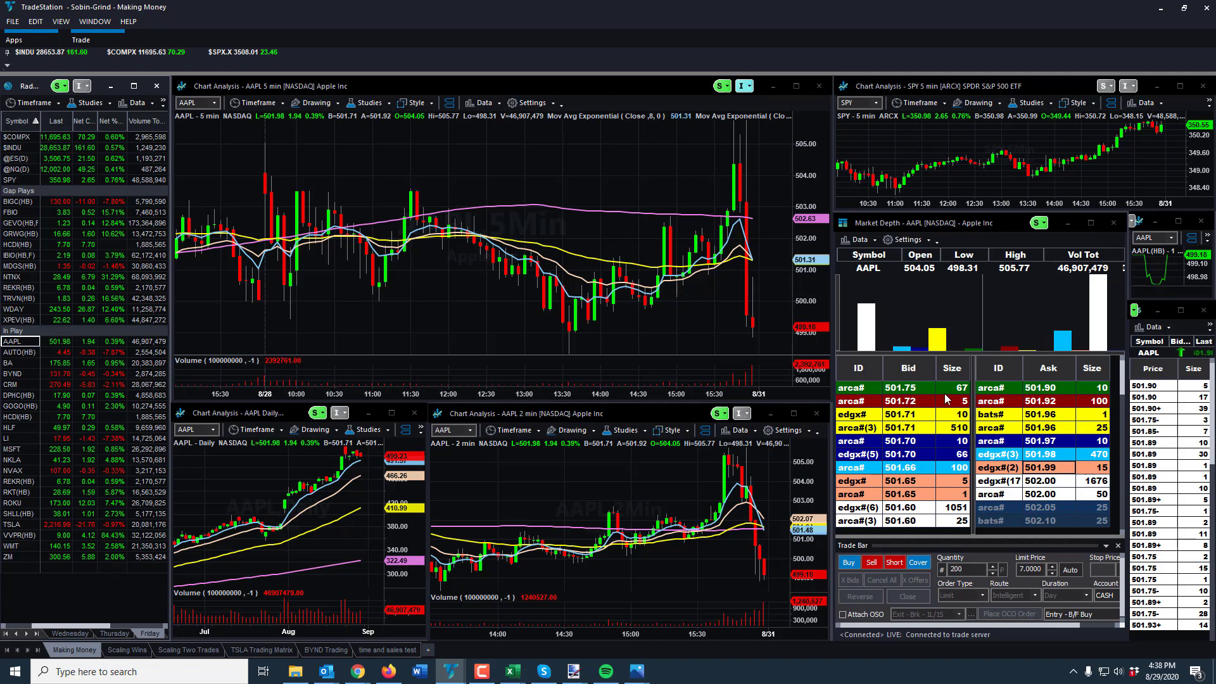
mouse_move(1108, 480)
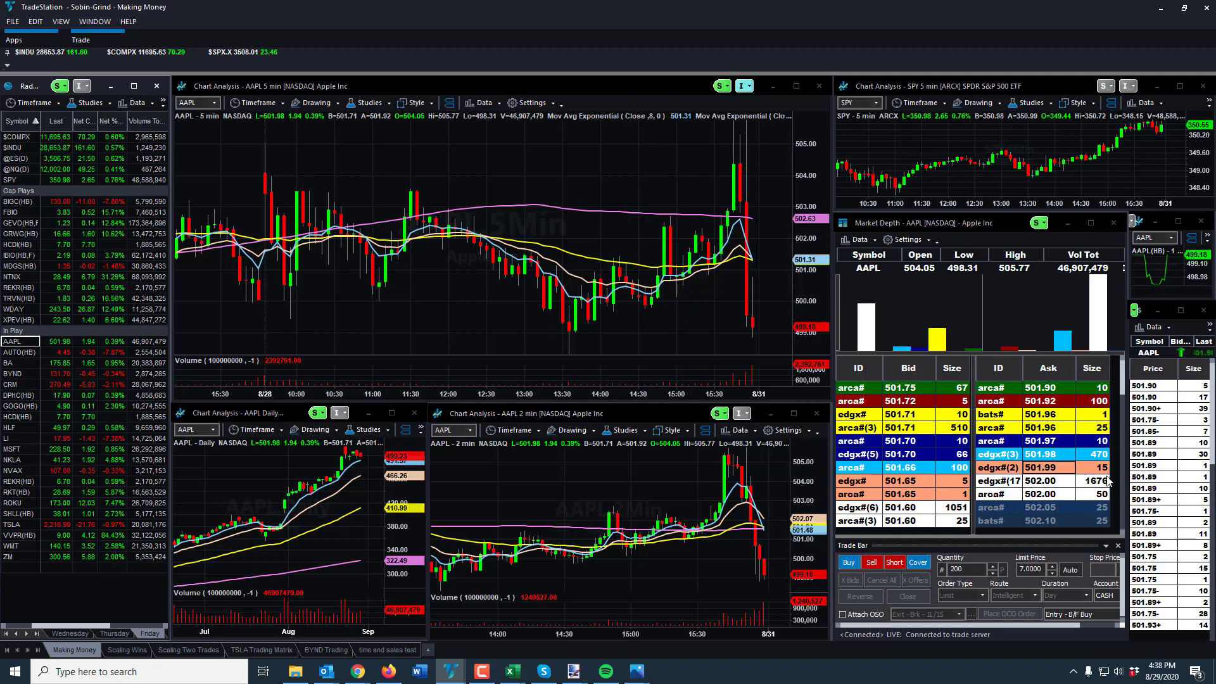
mouse_move(1005, 388)
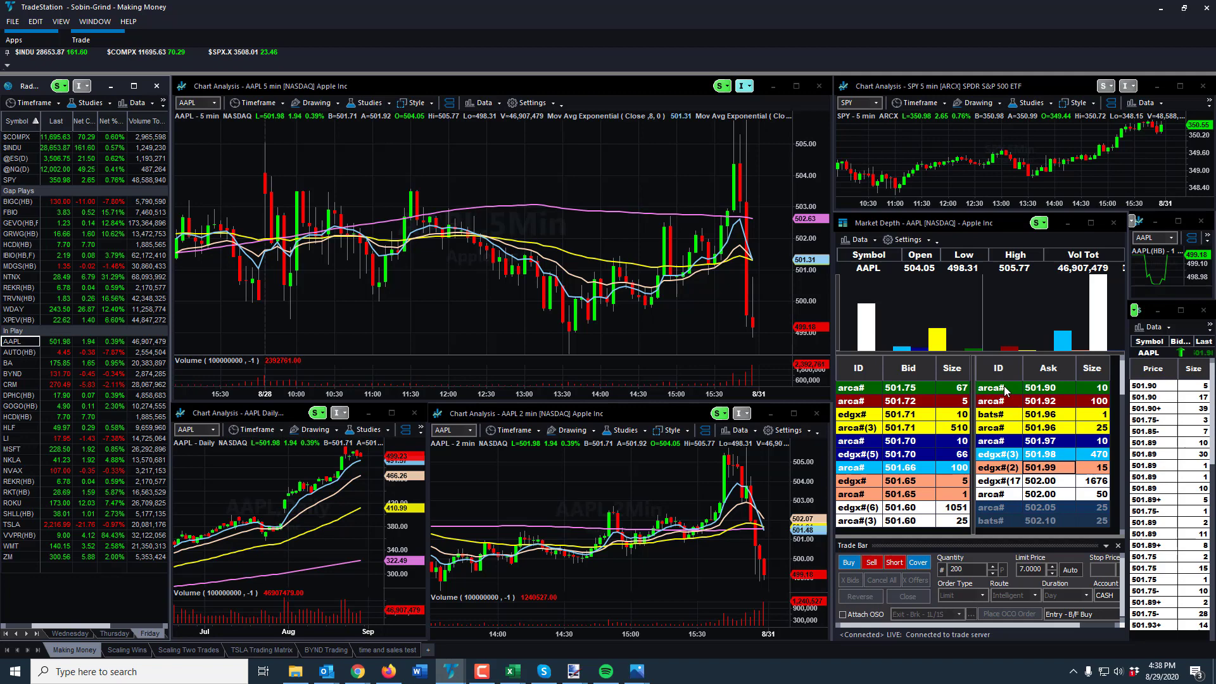
mouse_move(842, 369)
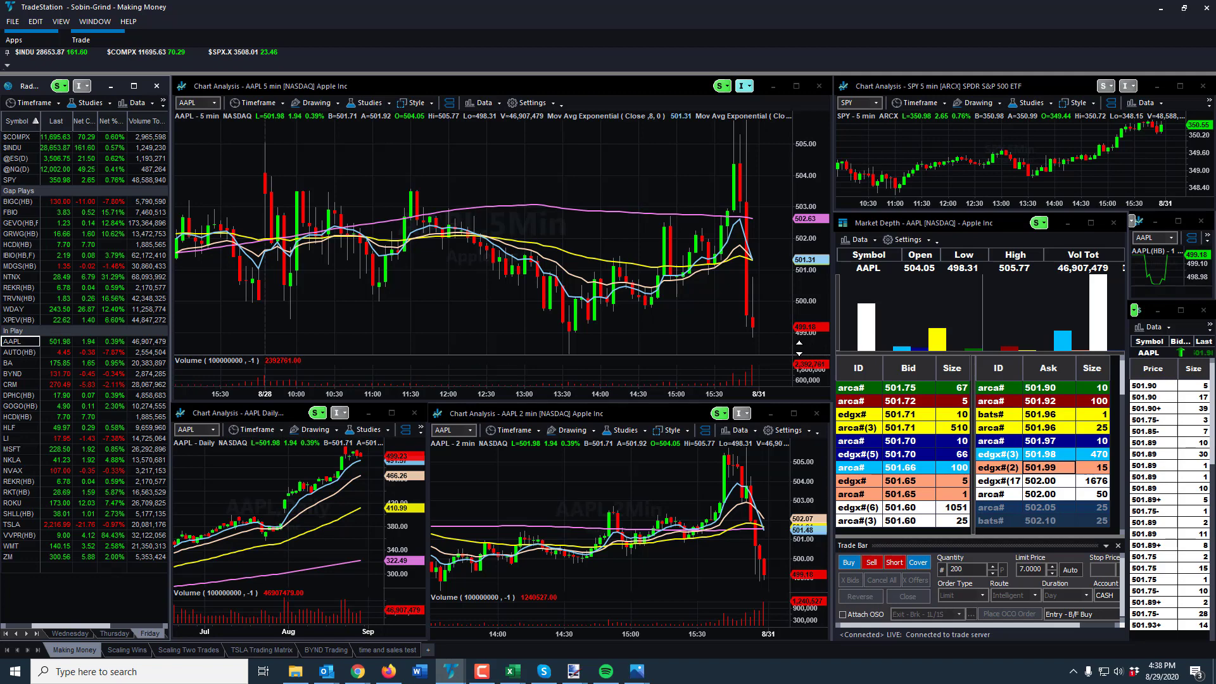
mouse_move(743, 350)
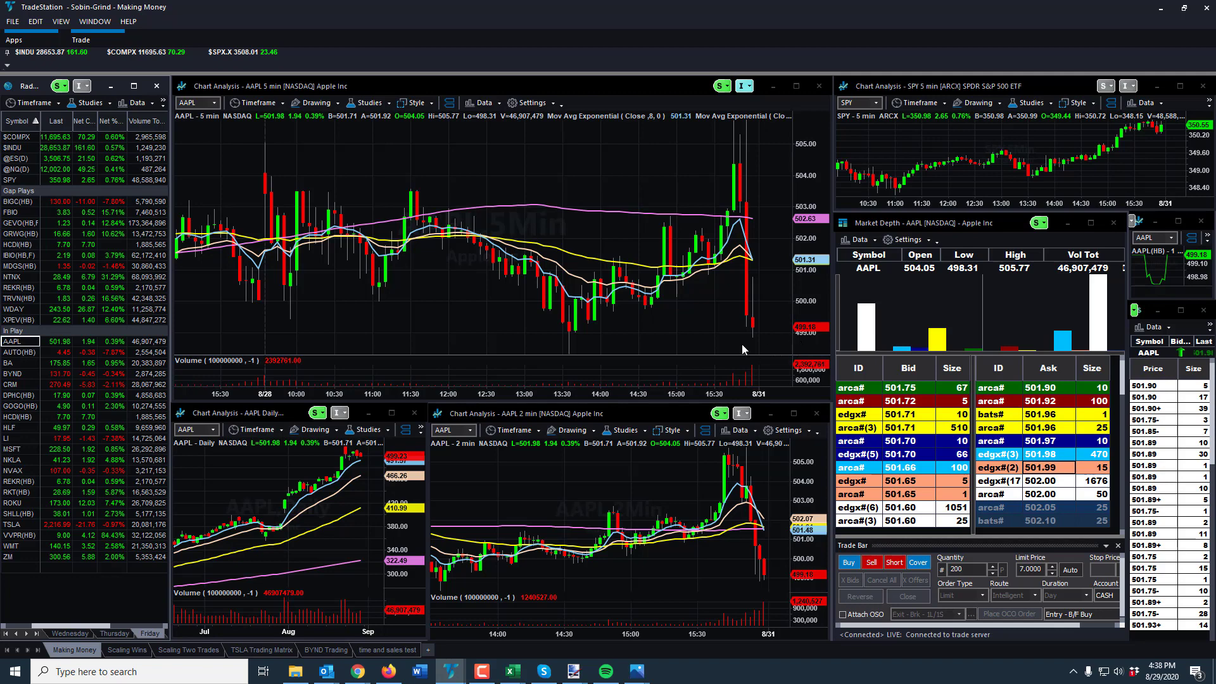
mouse_move(680, 292)
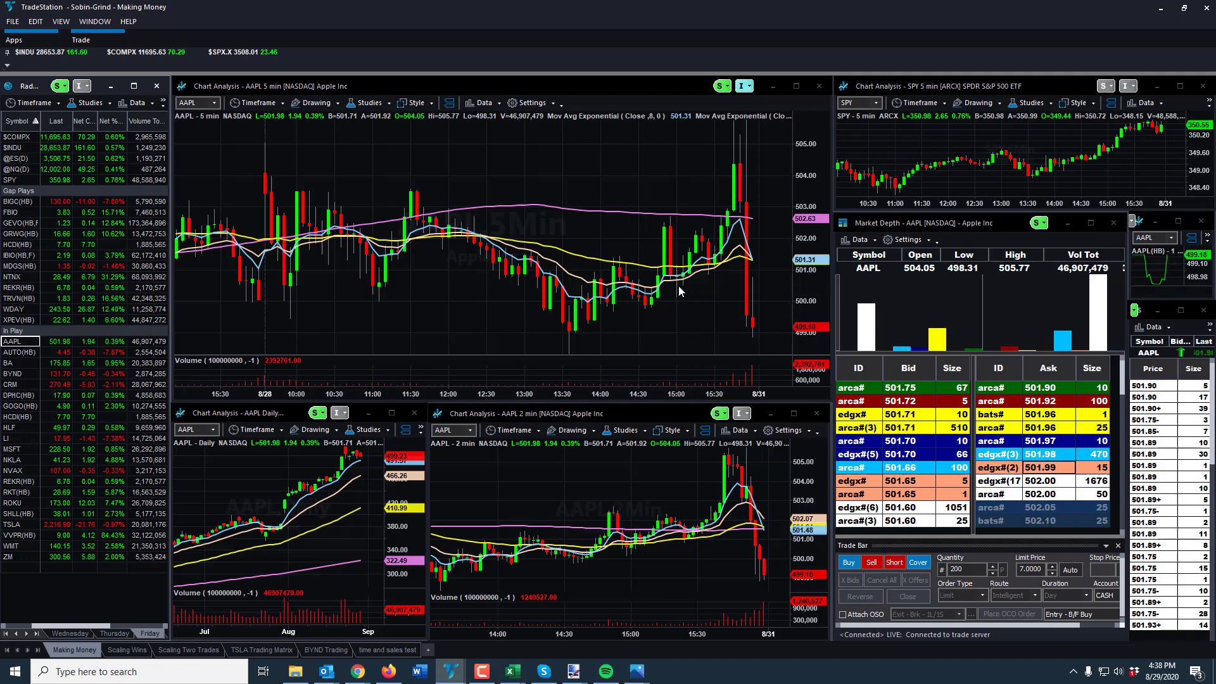
mouse_move(647, 296)
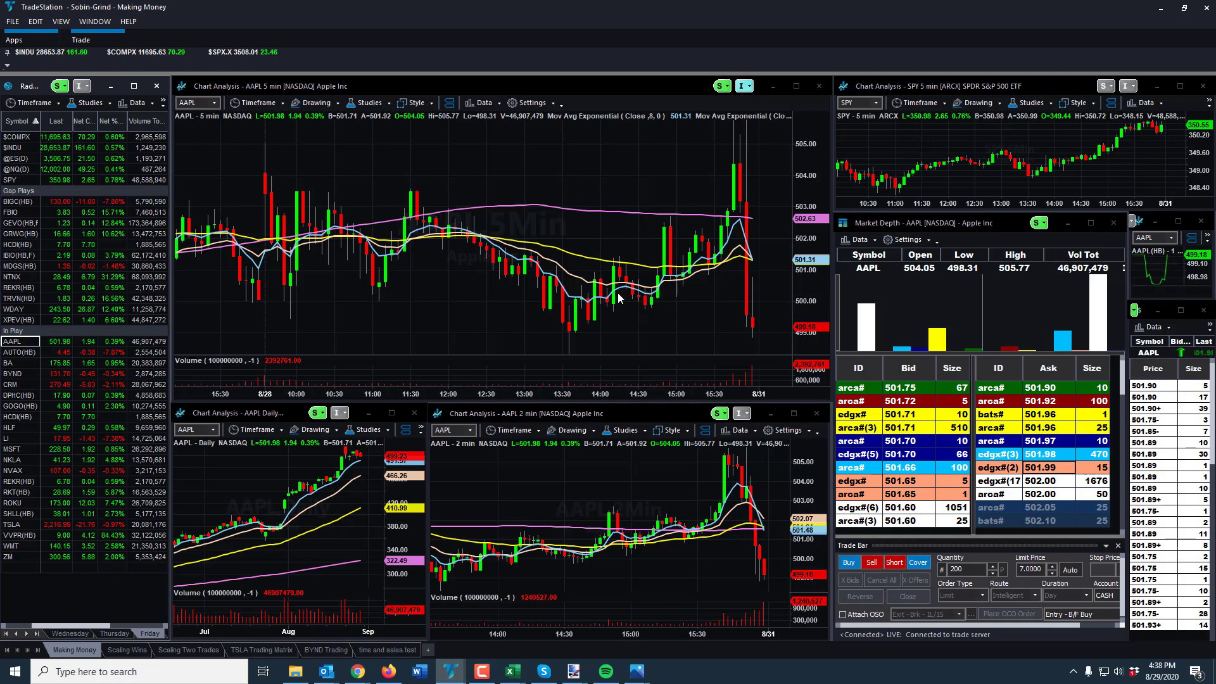
mouse_move(605, 302)
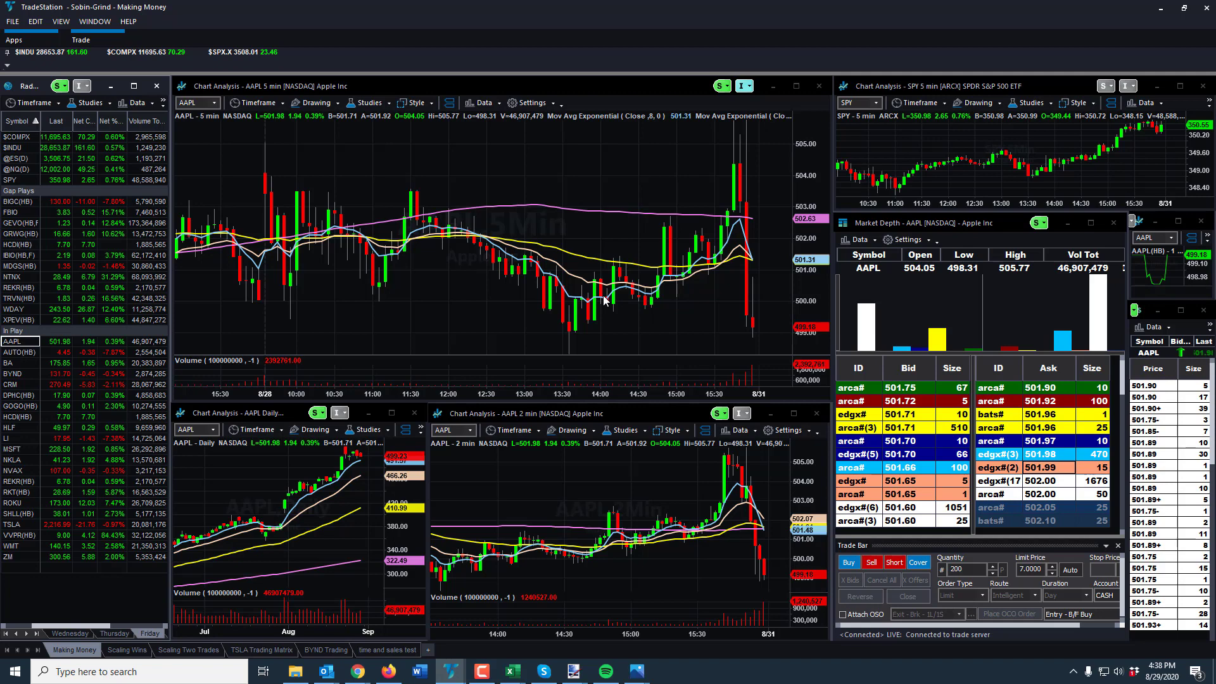
mouse_move(672, 321)
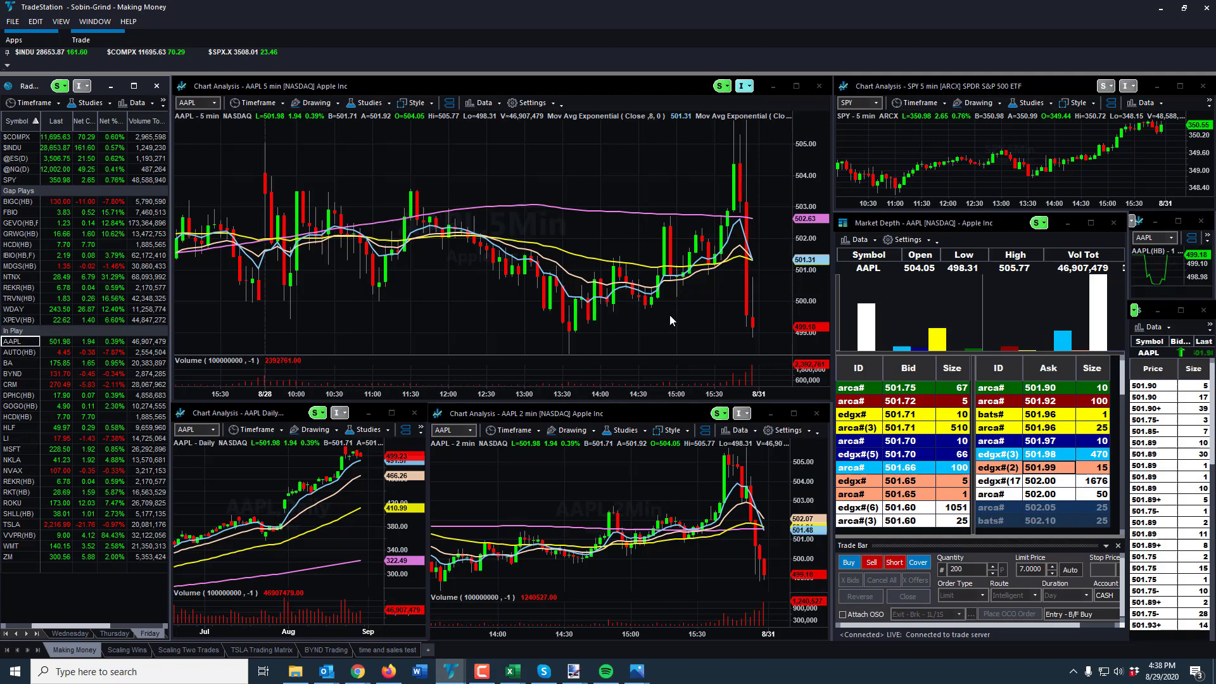
mouse_move(653, 337)
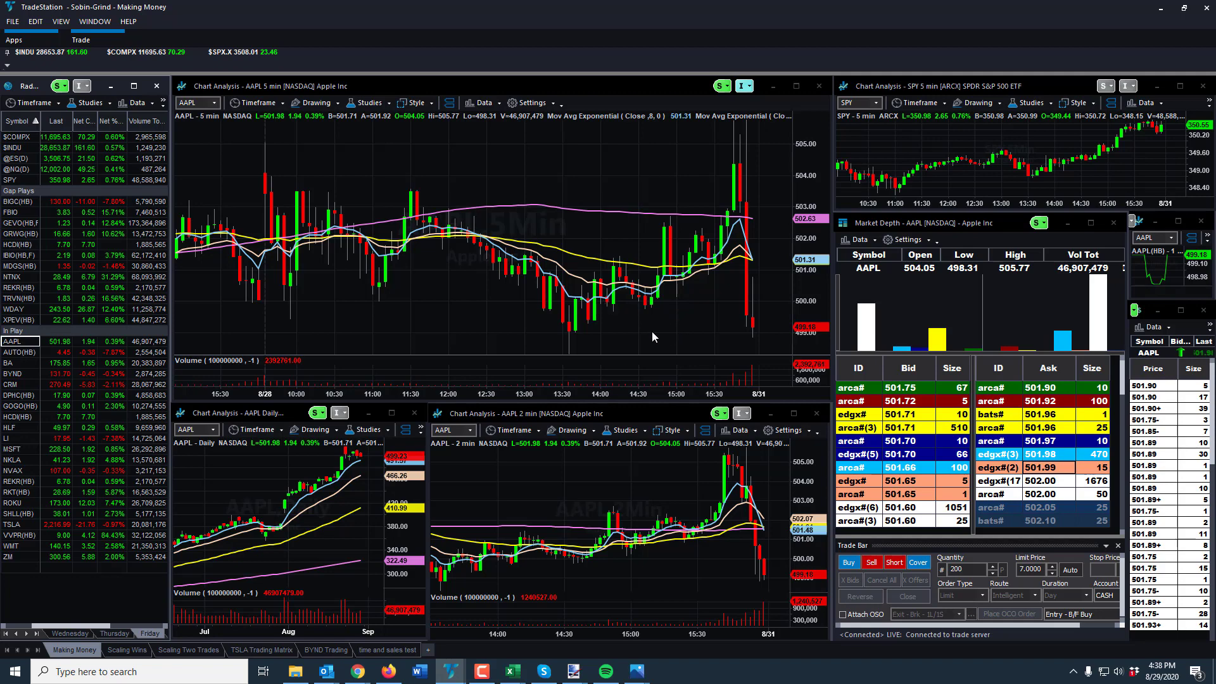
mouse_move(581, 289)
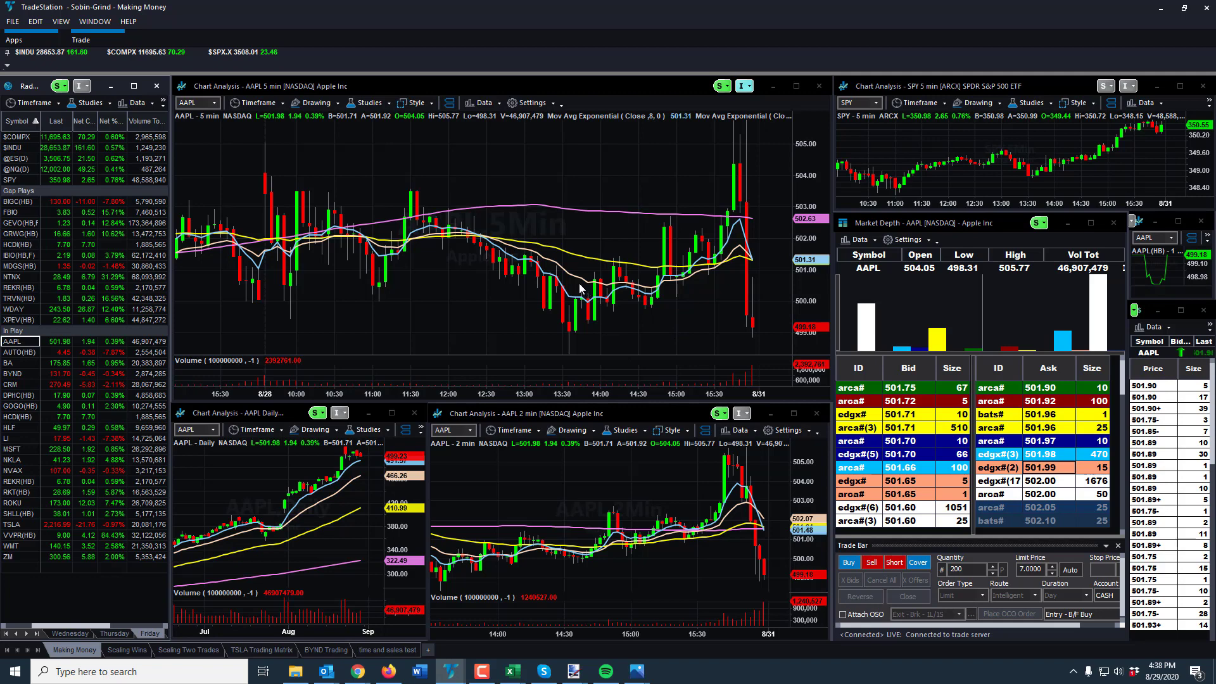
mouse_move(539, 305)
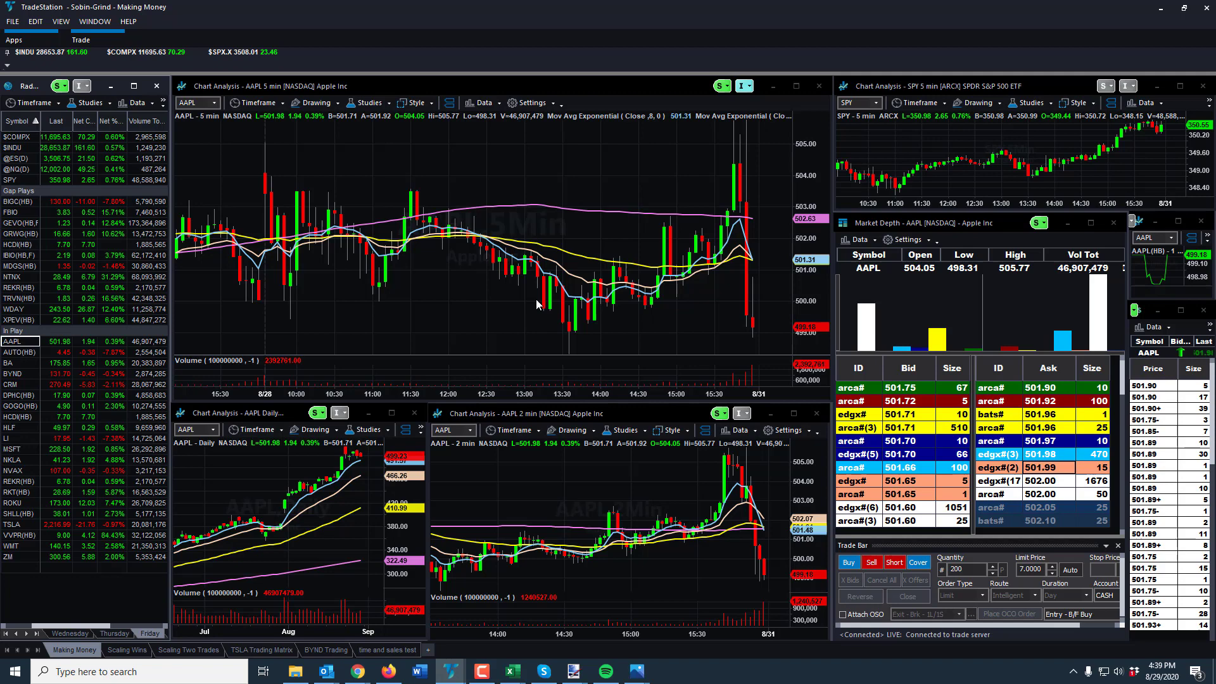
mouse_move(527, 311)
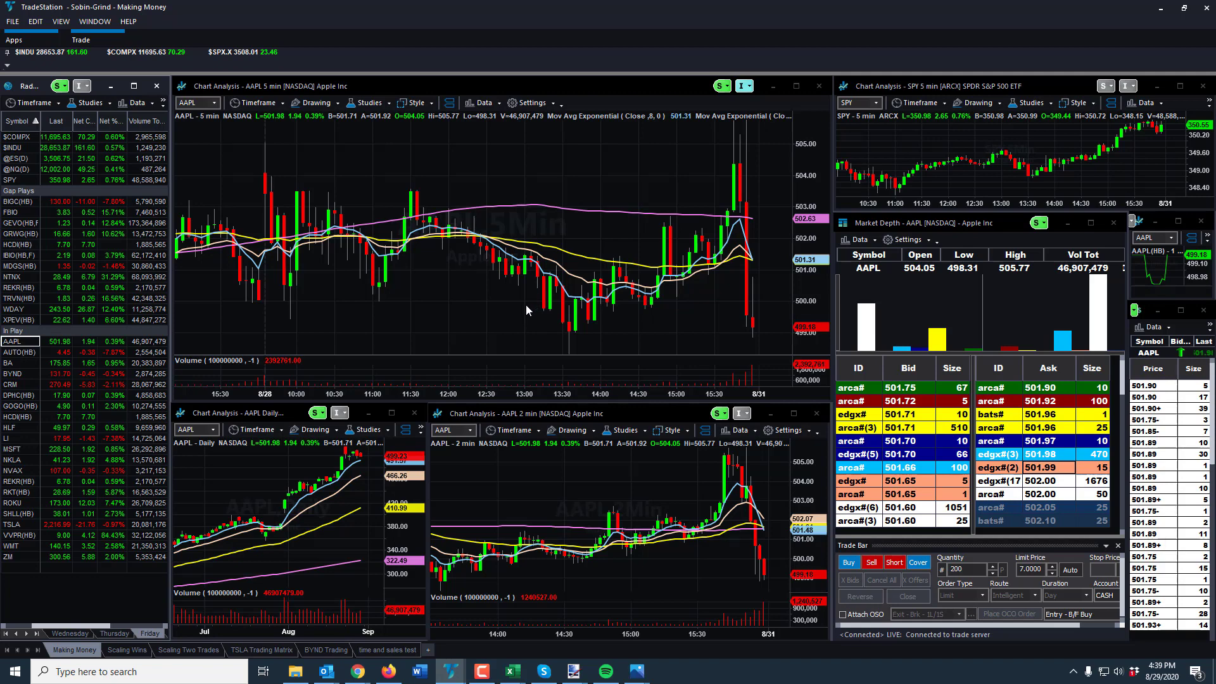
mouse_move(522, 314)
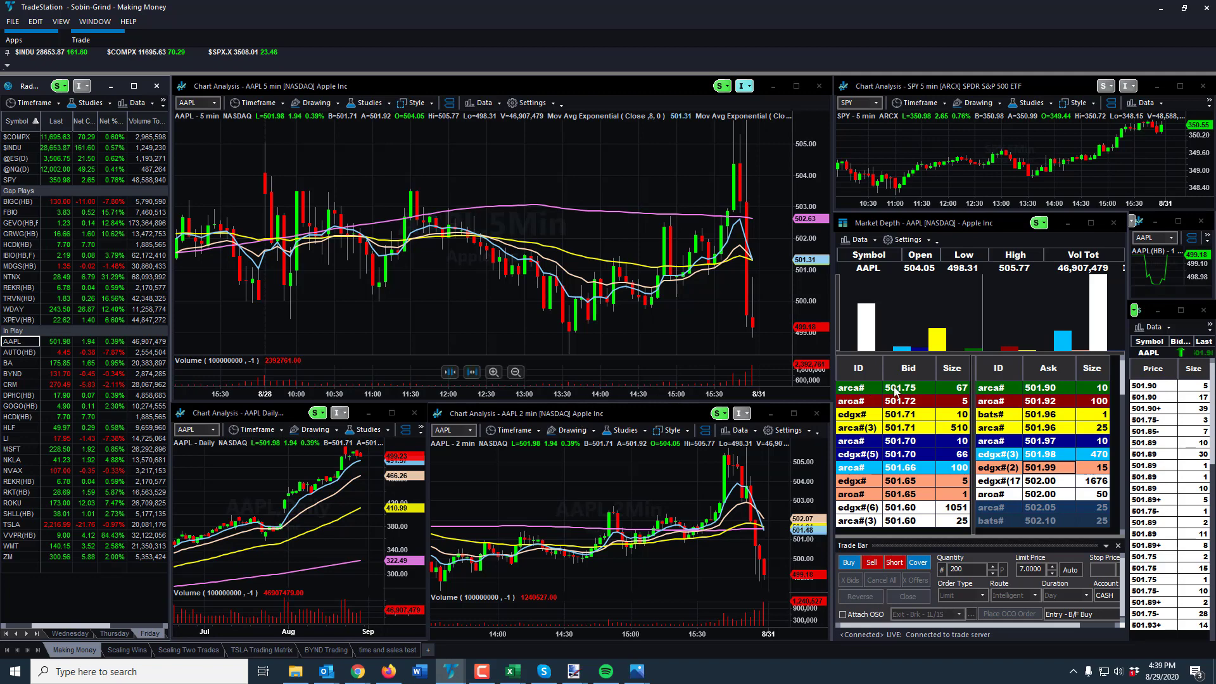
mouse_move(923, 388)
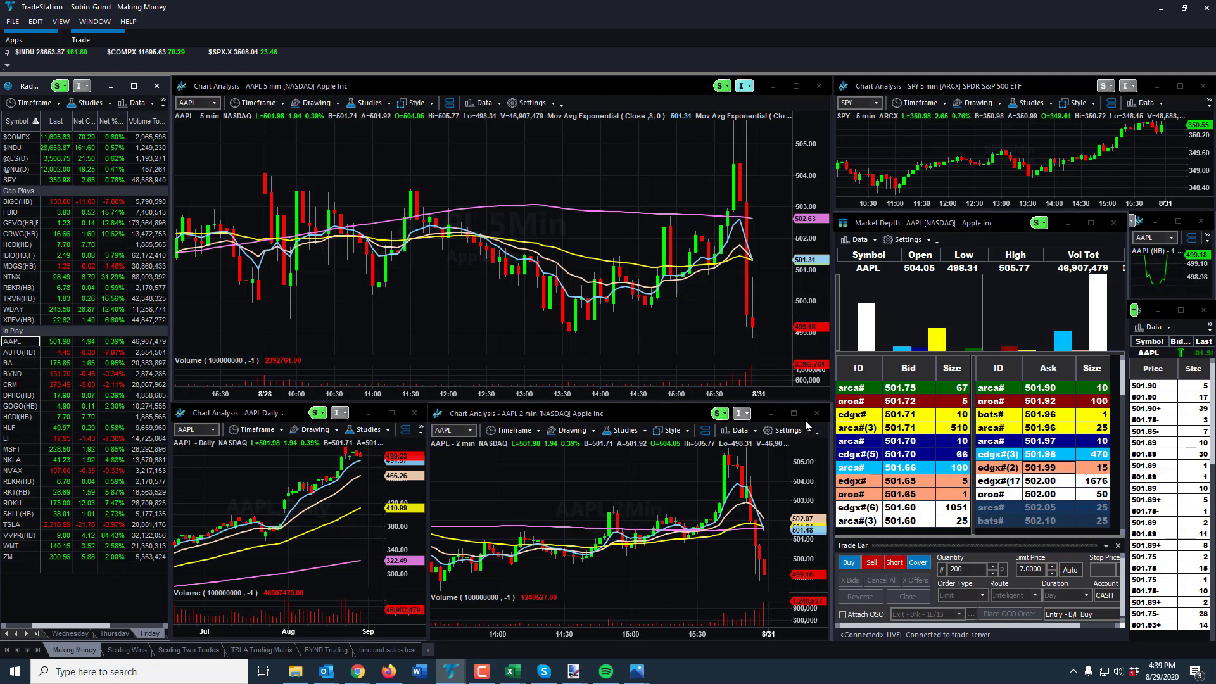
mouse_move(997, 441)
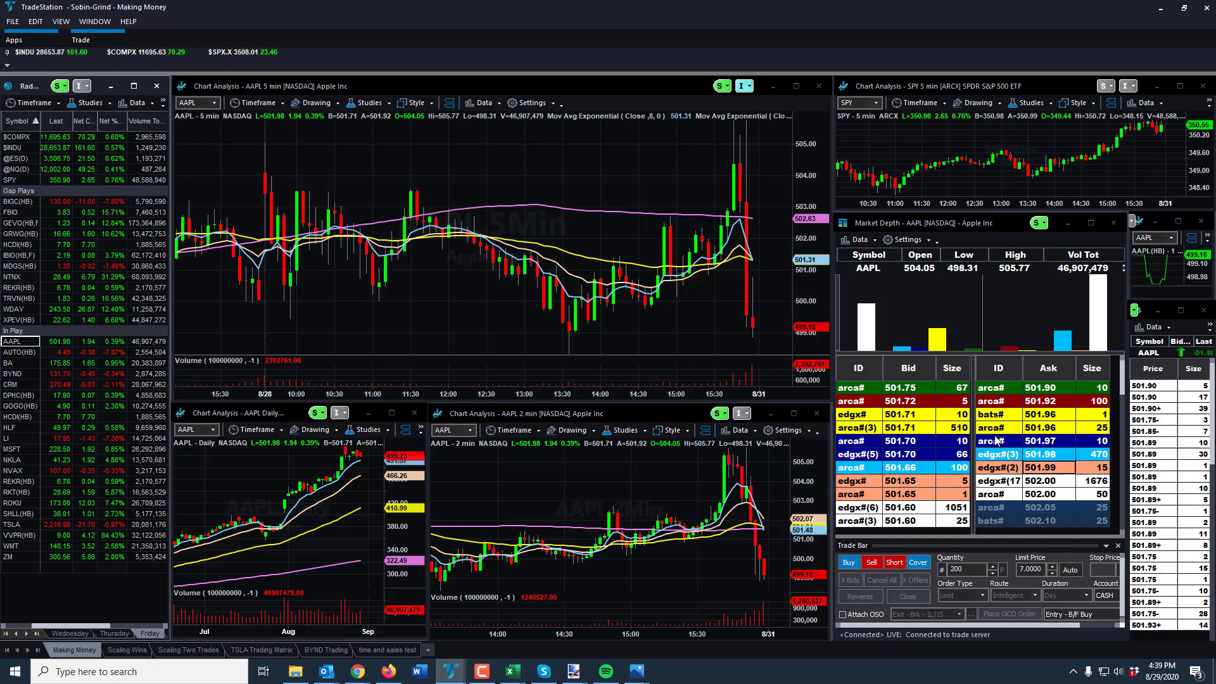
mouse_move(968, 434)
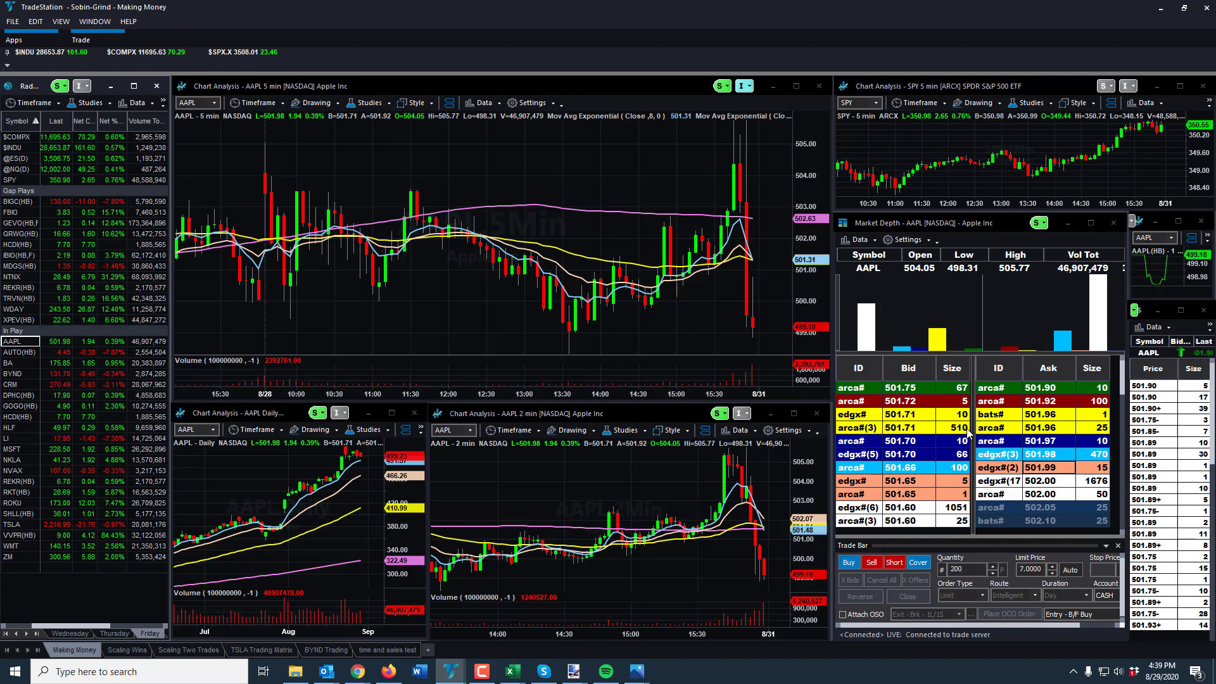
mouse_move(756, 451)
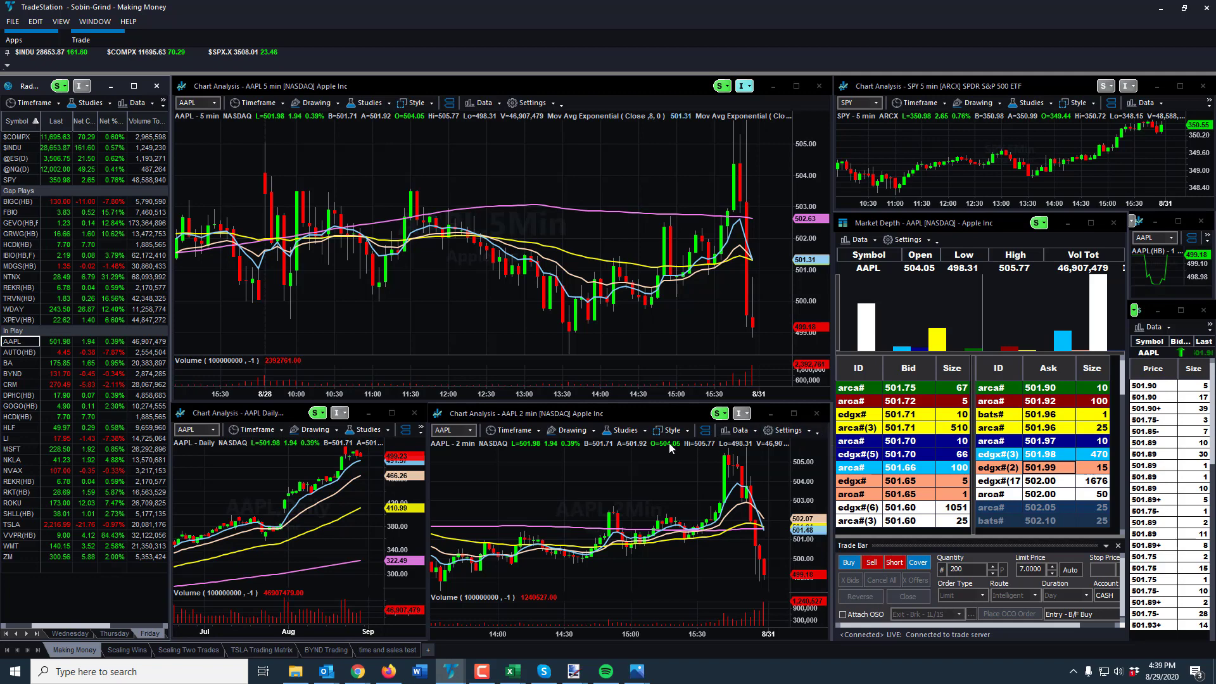
mouse_move(687, 473)
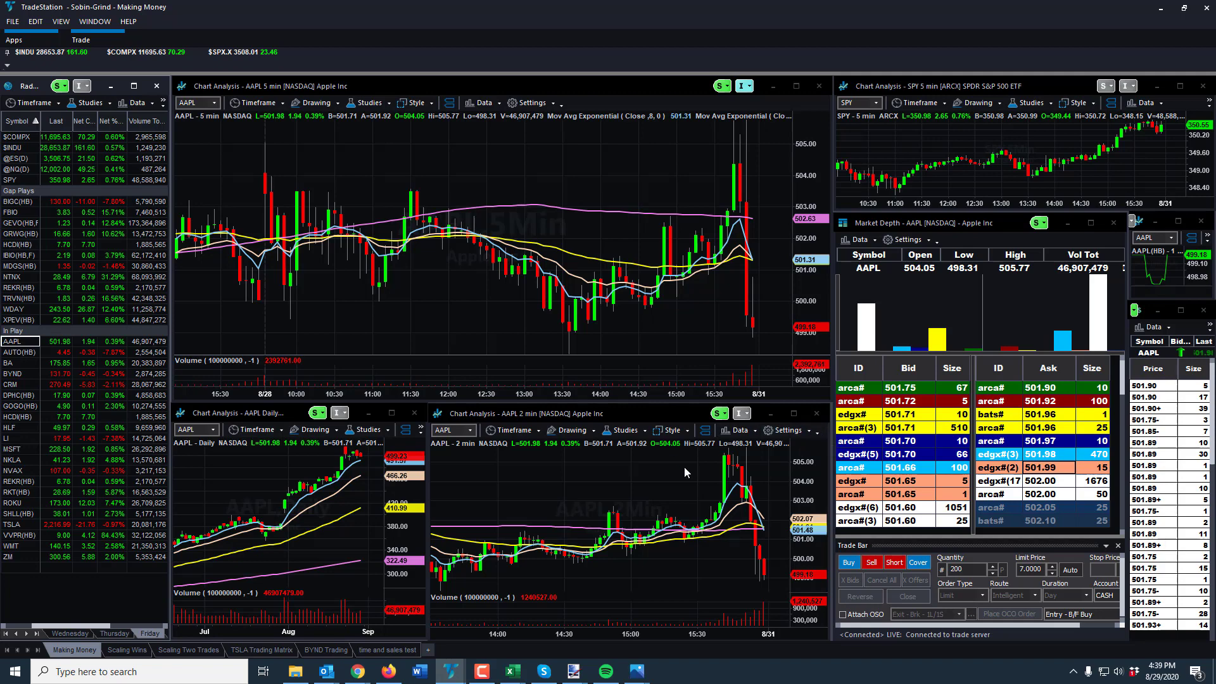